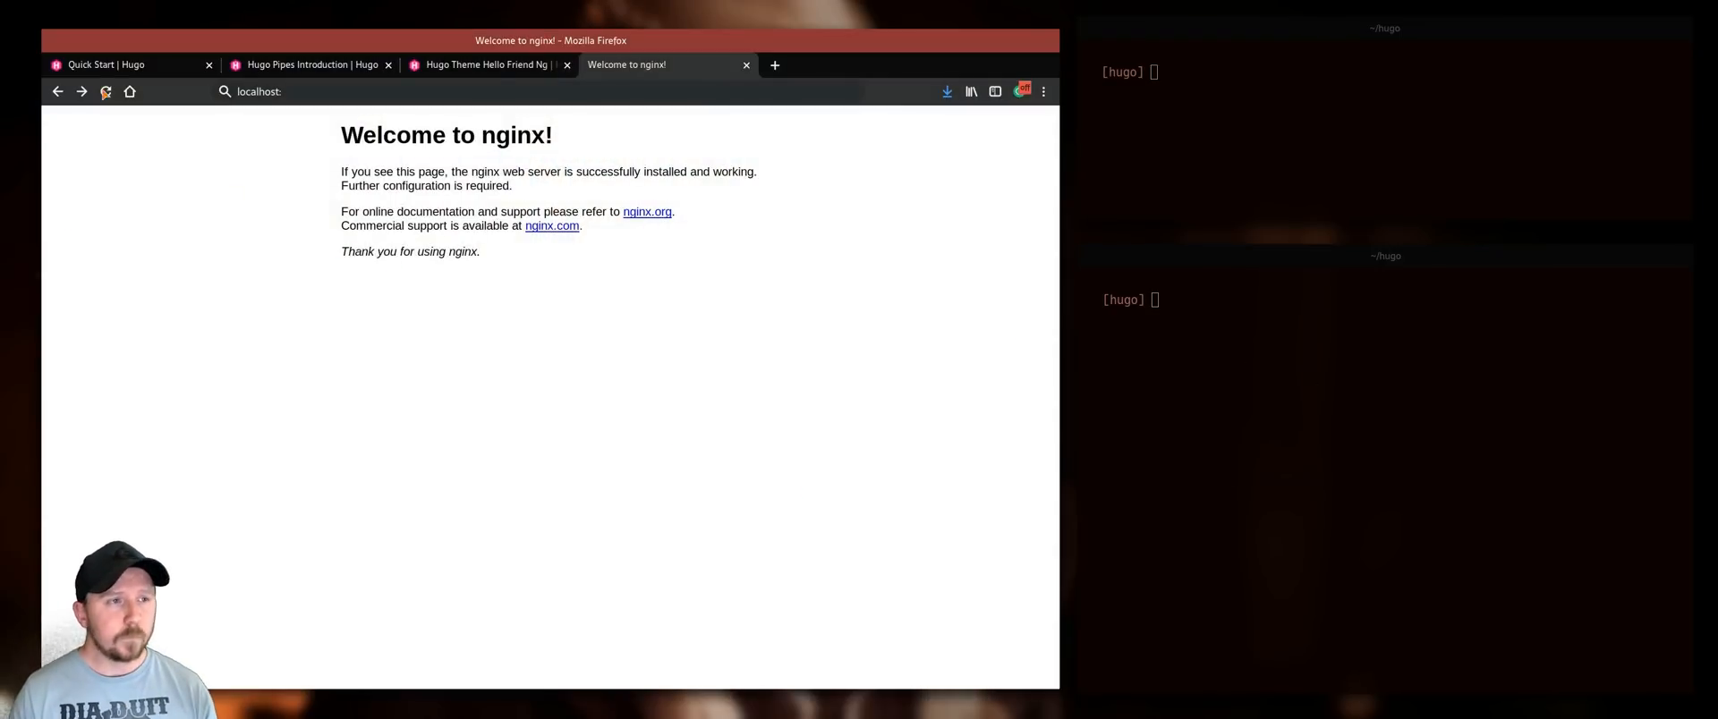
Switch Firefox to the 'Quick Start | Hugo' guide page.
left_click(120, 62)
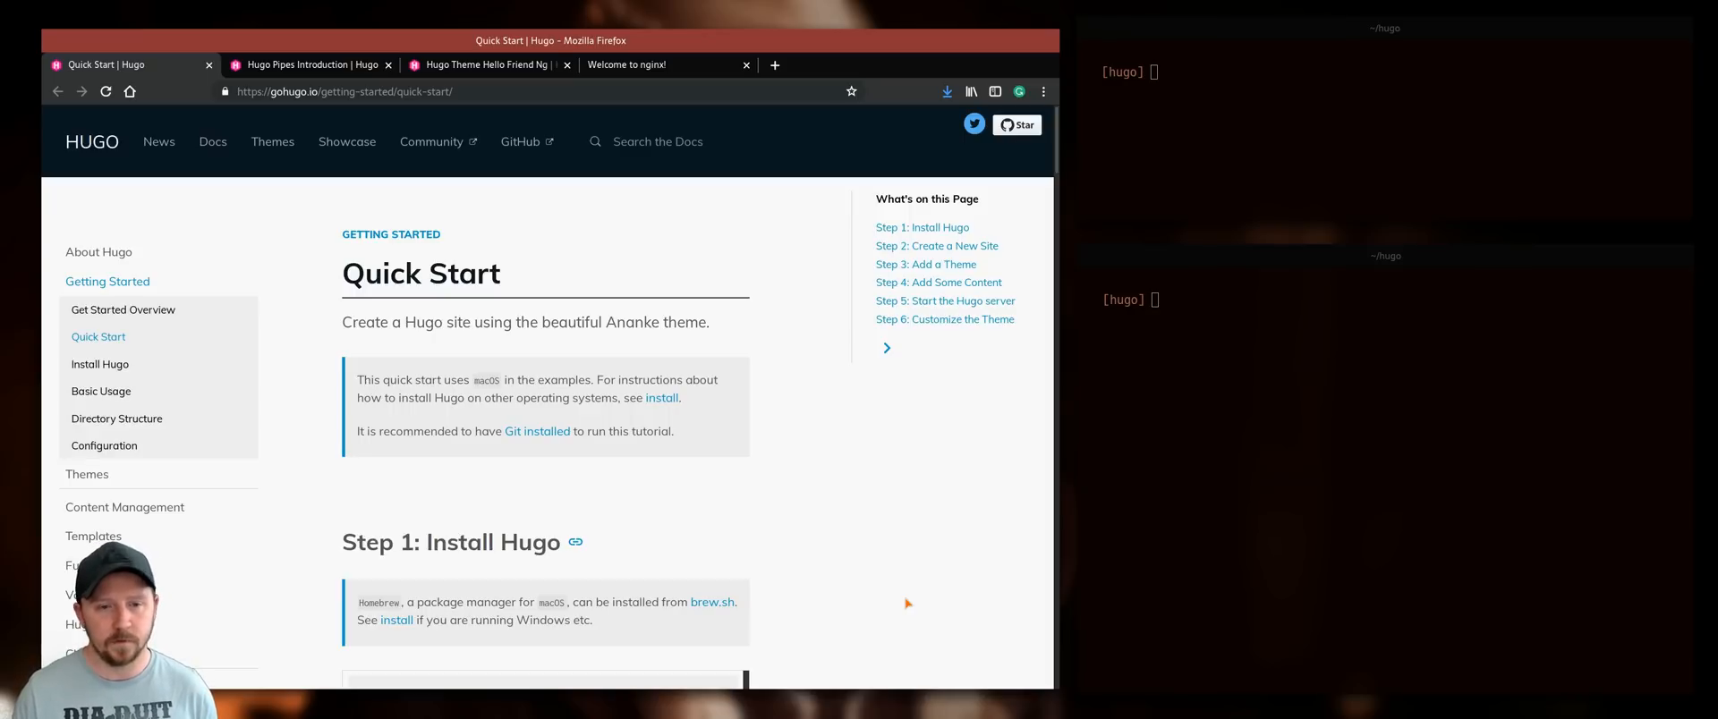
mouse_move(825, 584)
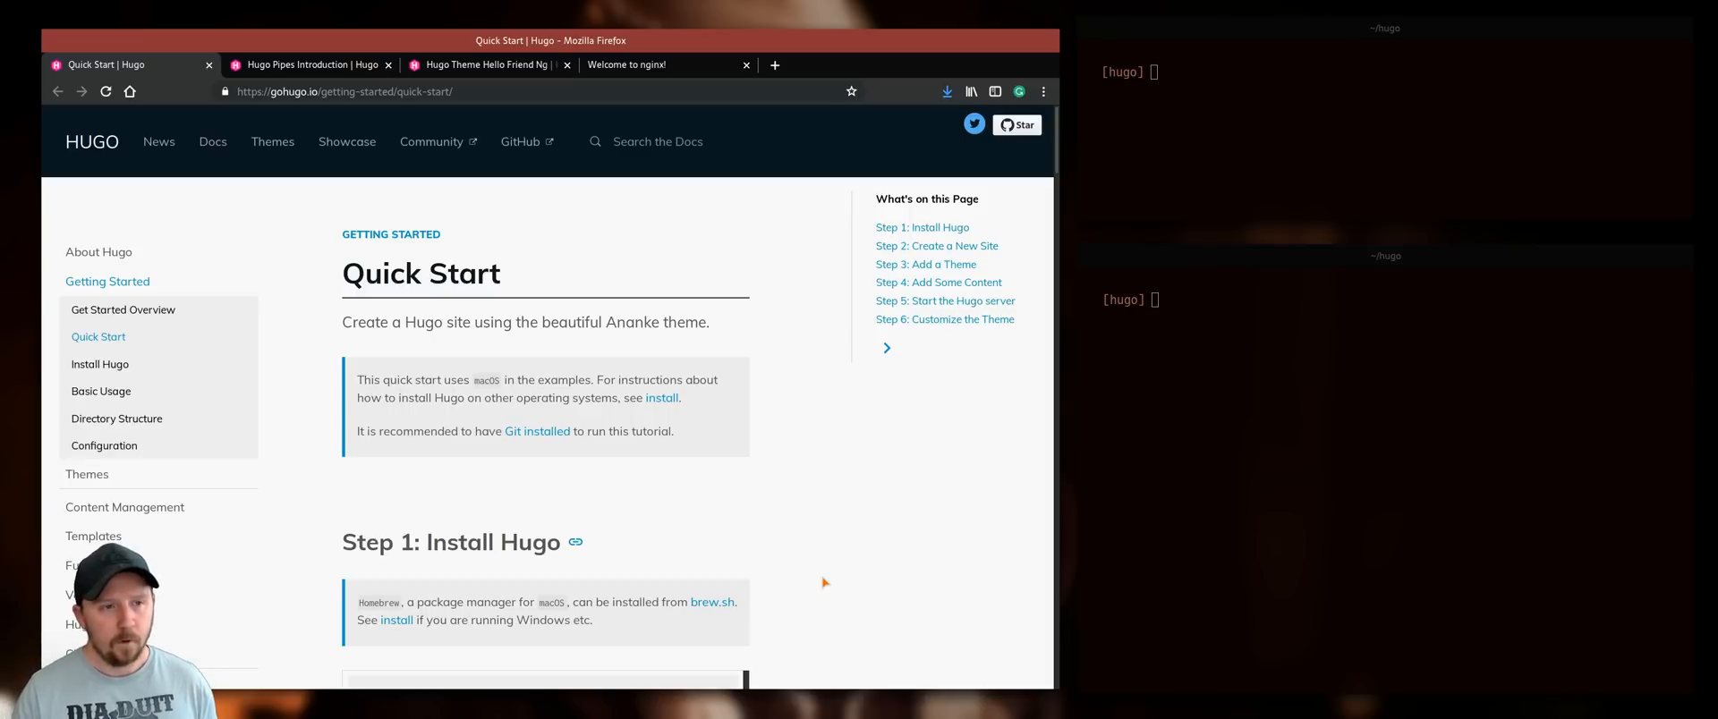
mouse_move(850, 417)
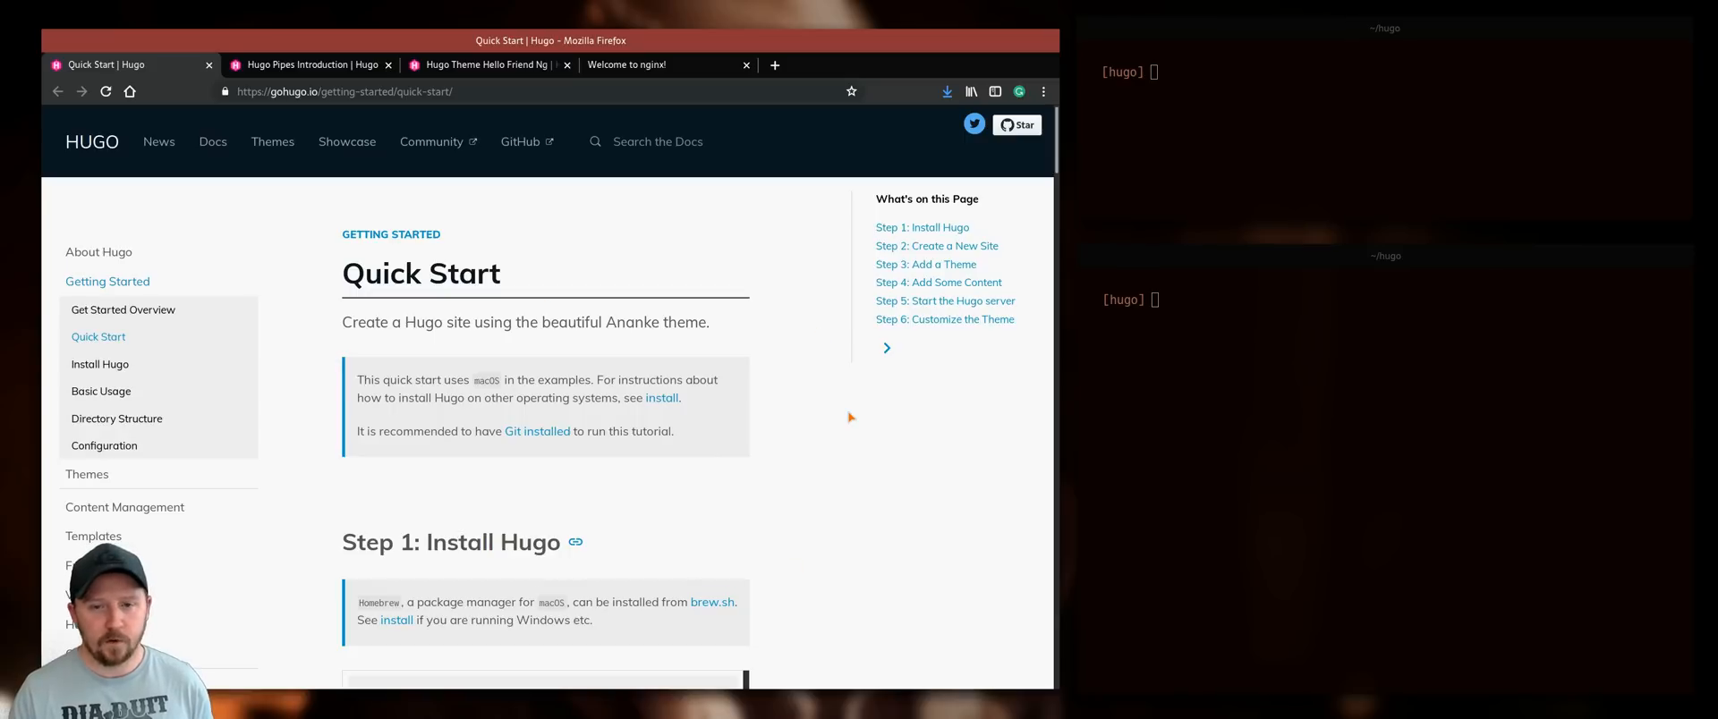
mouse_move(789, 401)
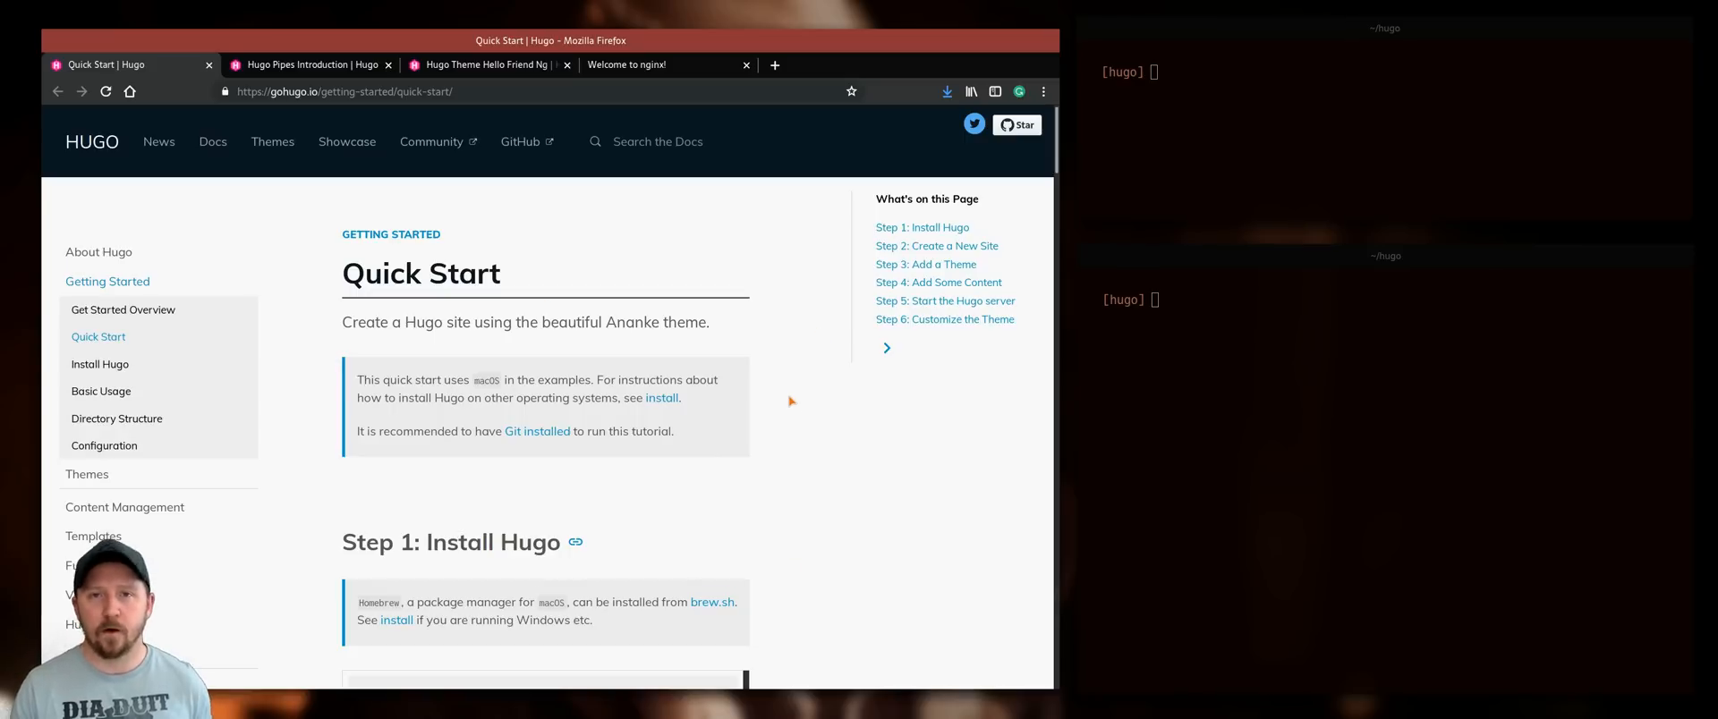
mouse_move(877, 460)
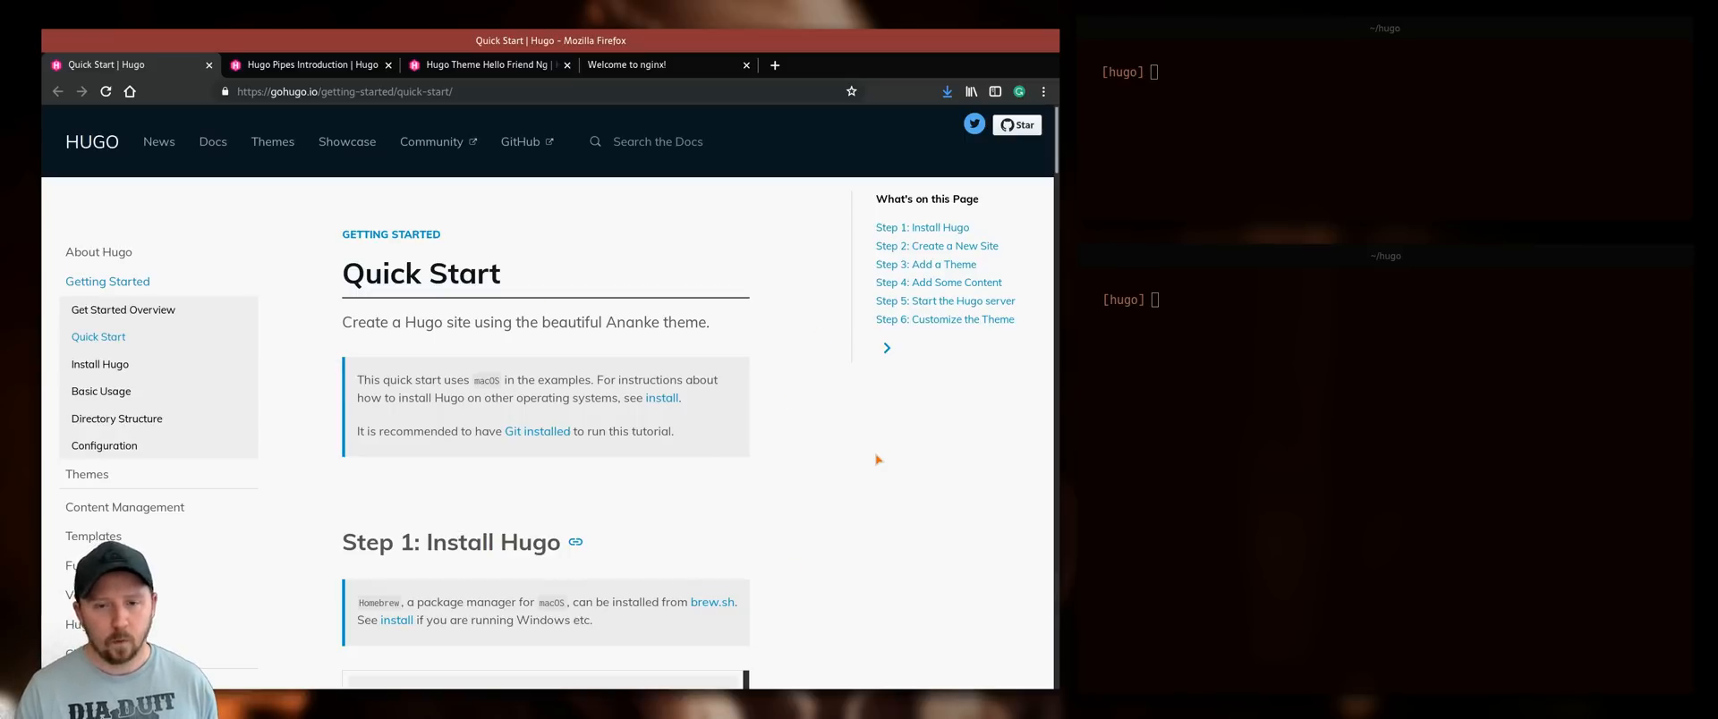
mouse_move(862, 428)
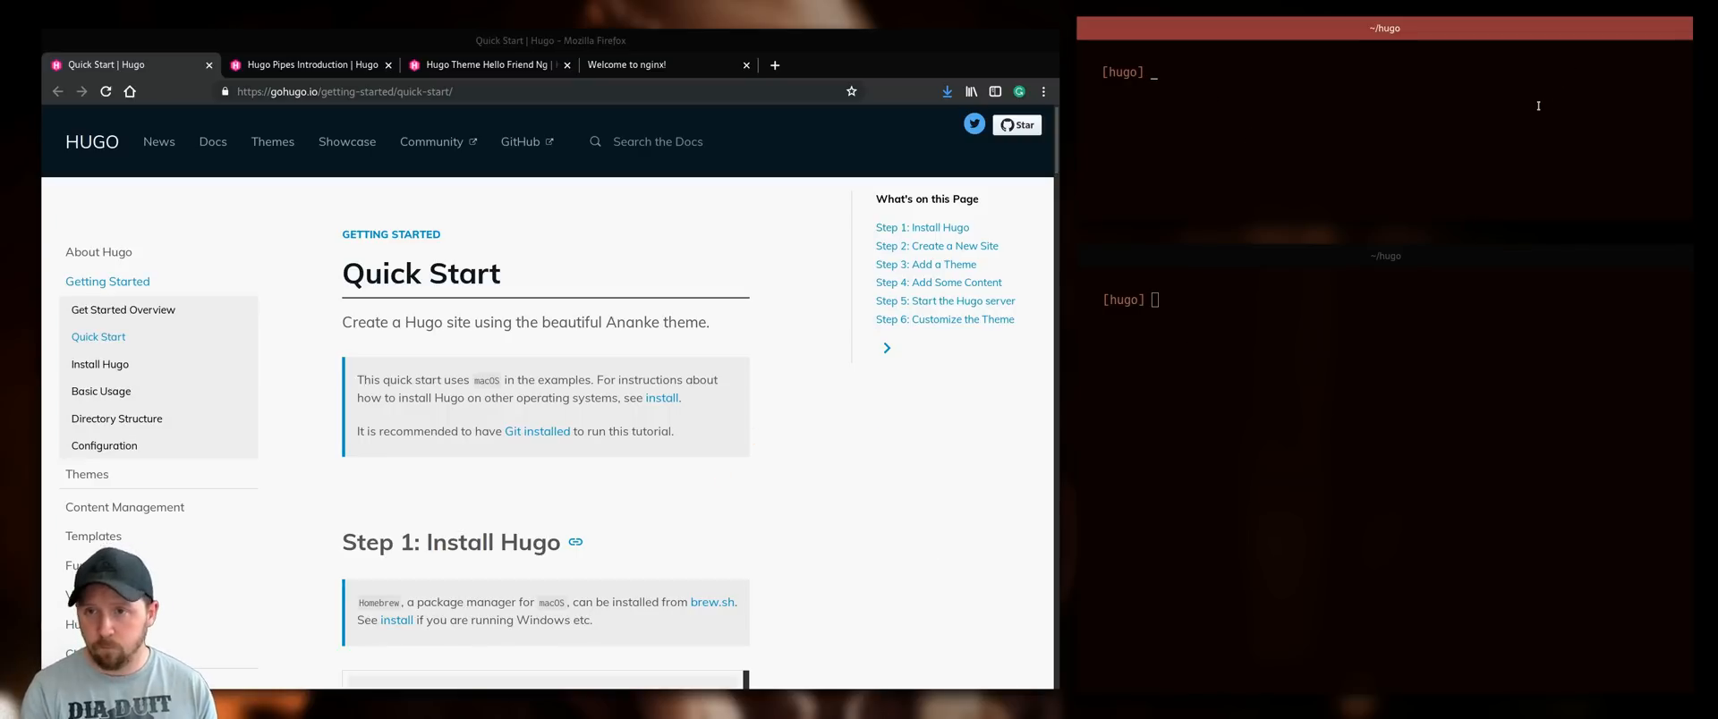
Run pkg info hugo to show the installed Hugo package details.
type("hug")
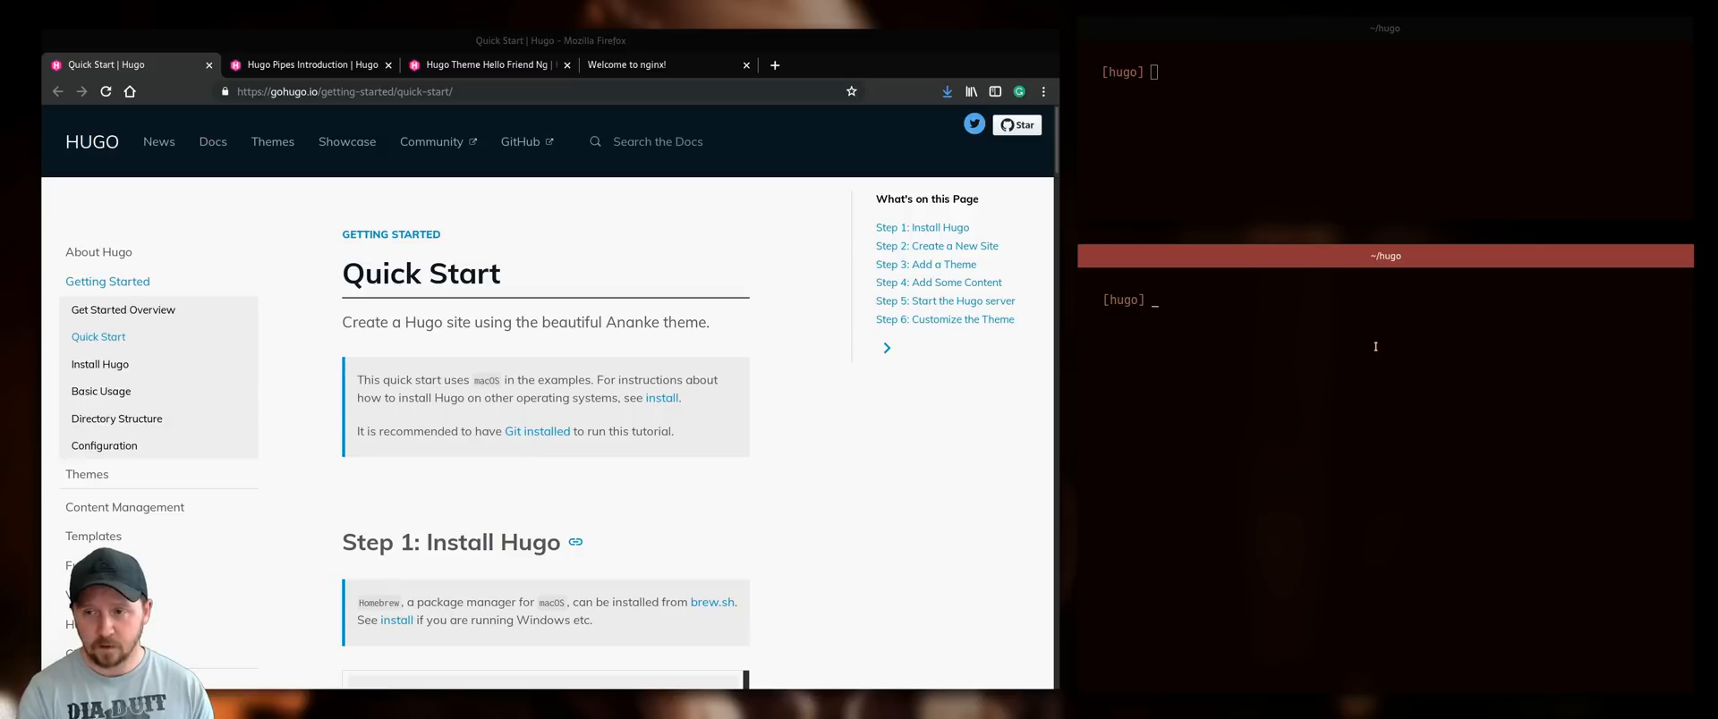
type("pkg info")
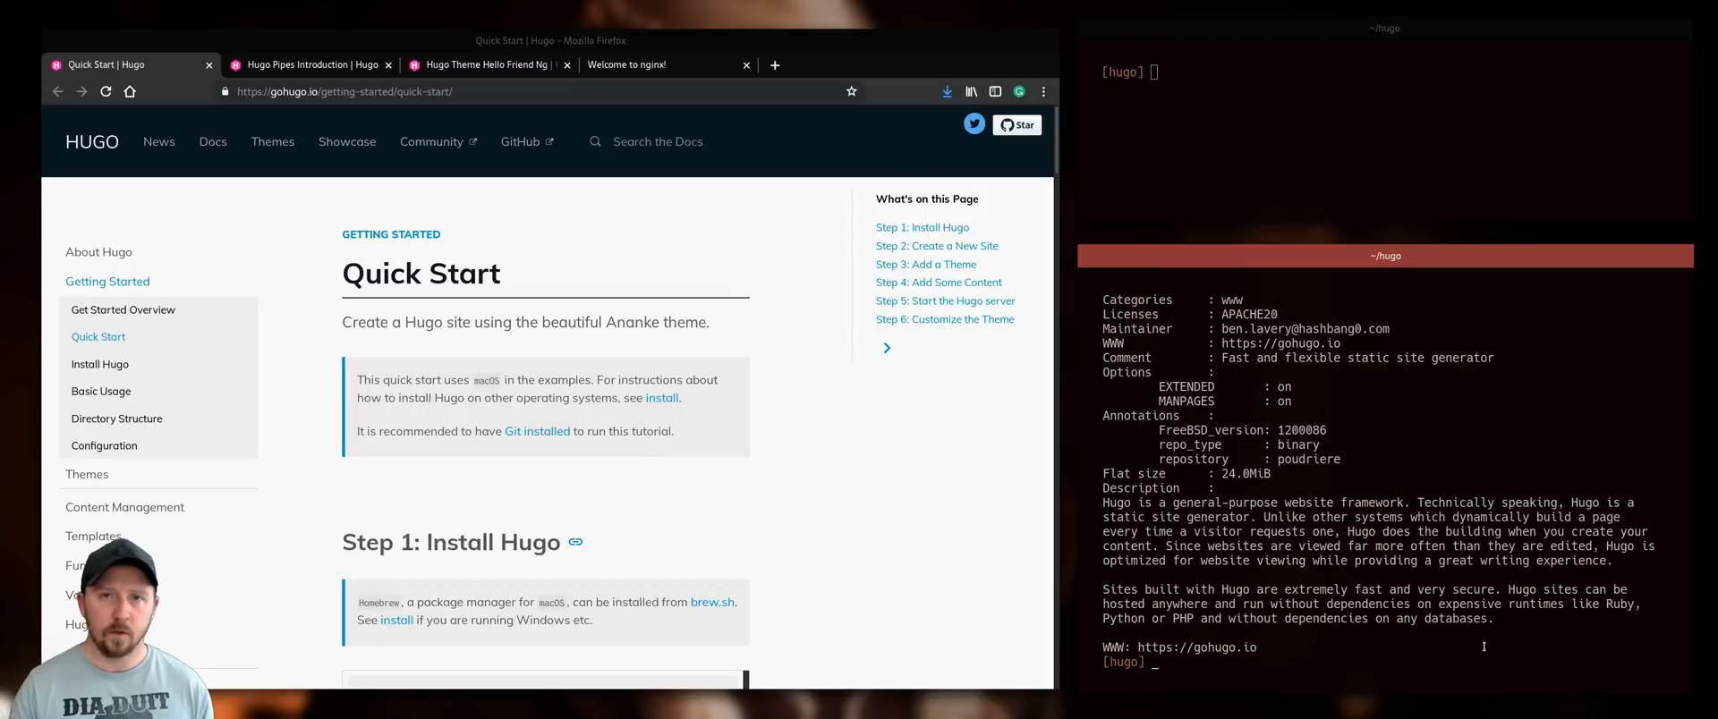
mouse_move(1611, 397)
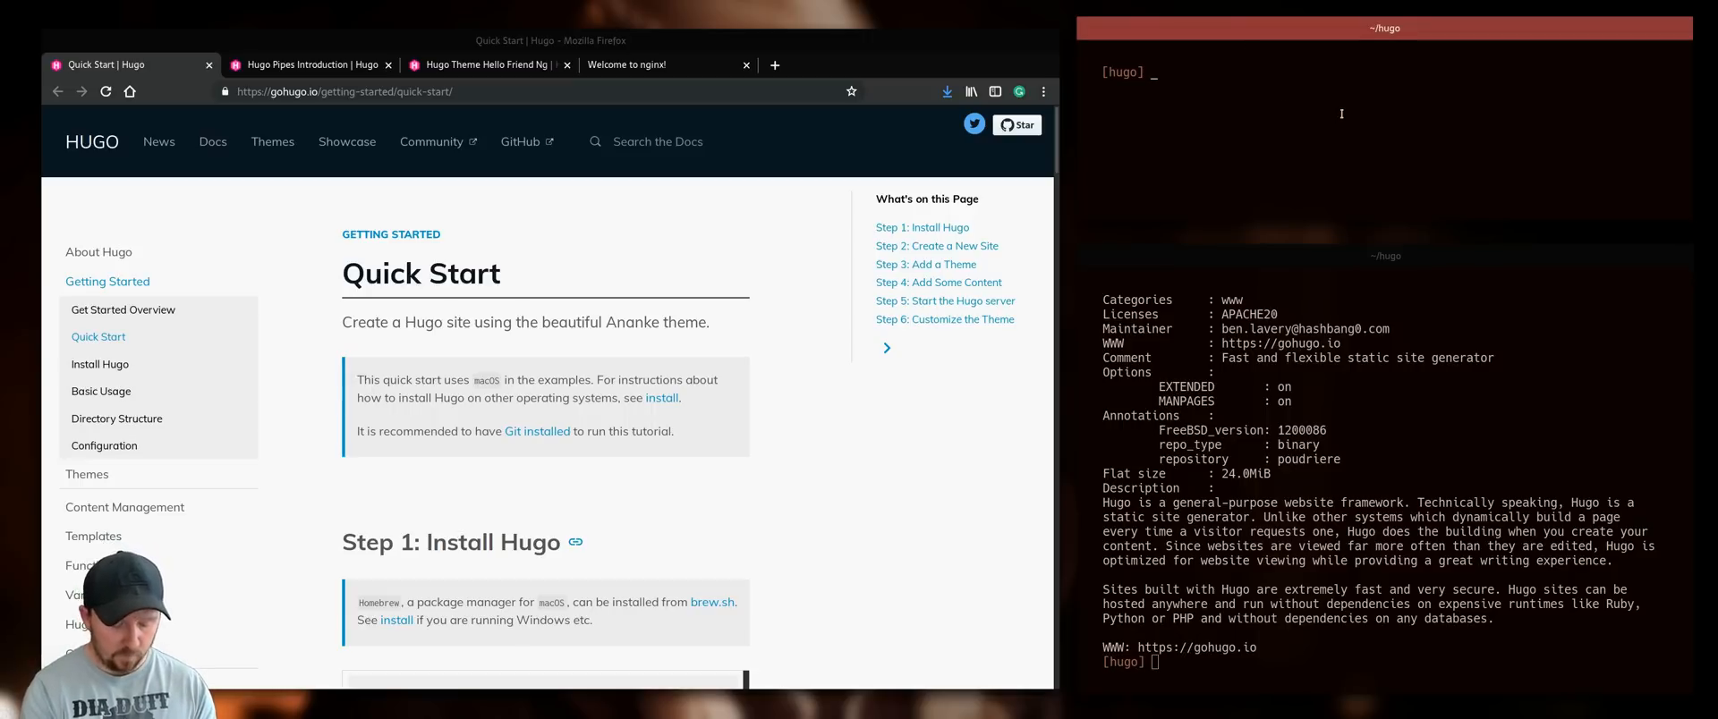
Run hugo new site ibsd, then cd into ibsd and list its contents.
type("hugo new sit")
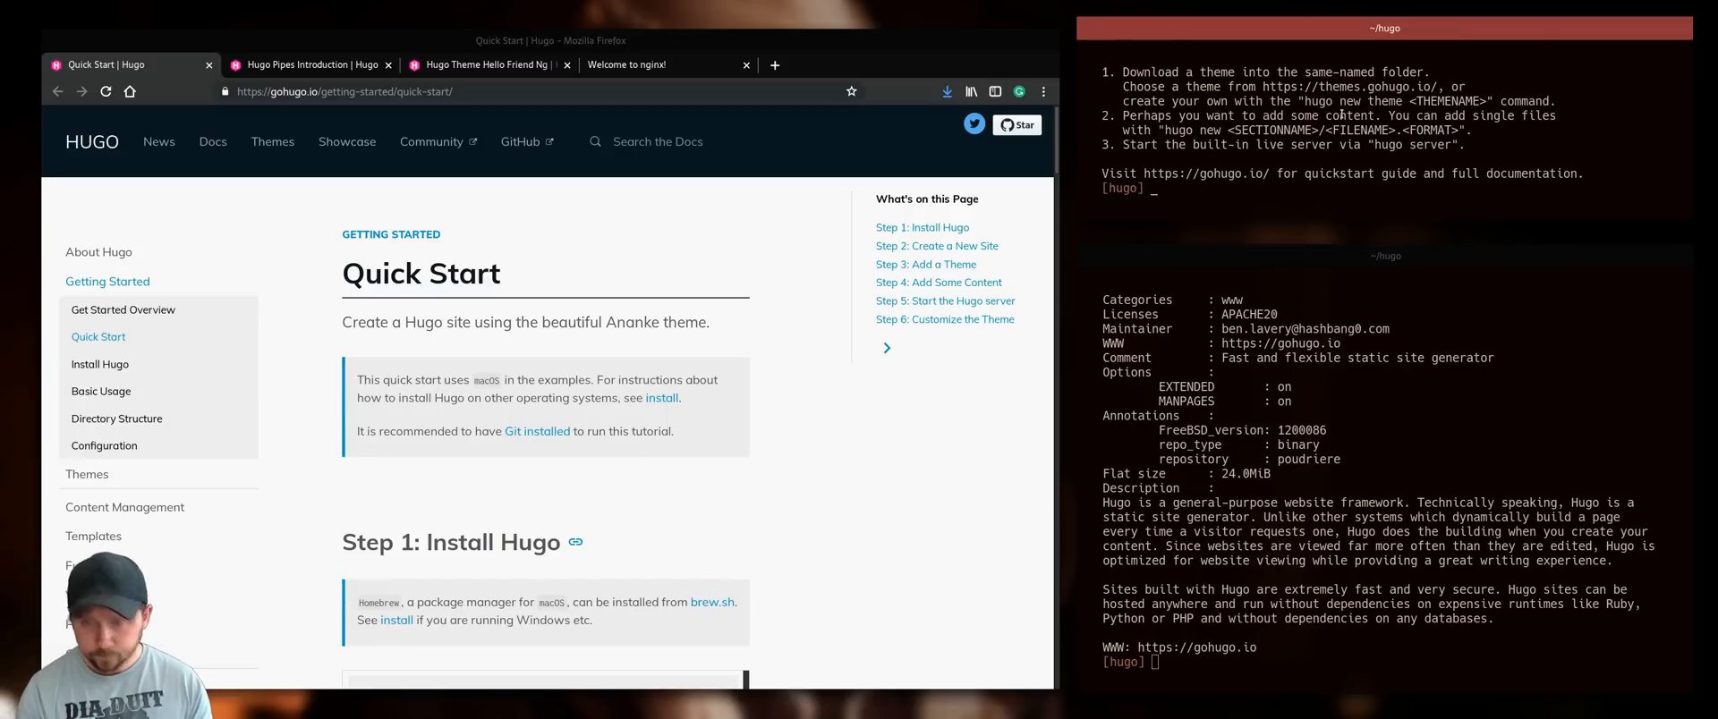
type("cd ibsd")
type("ls")
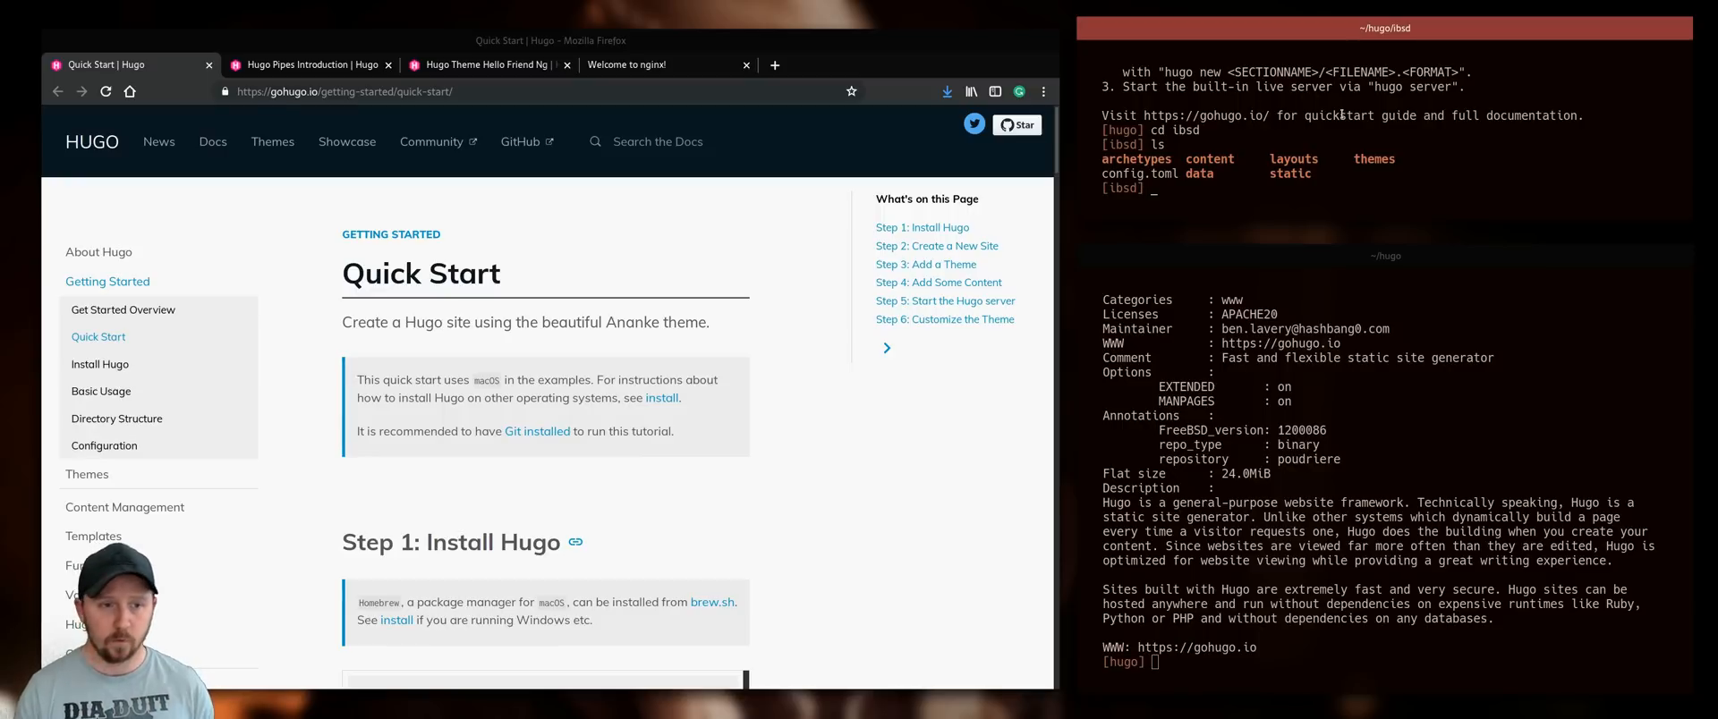
left_click(484, 65)
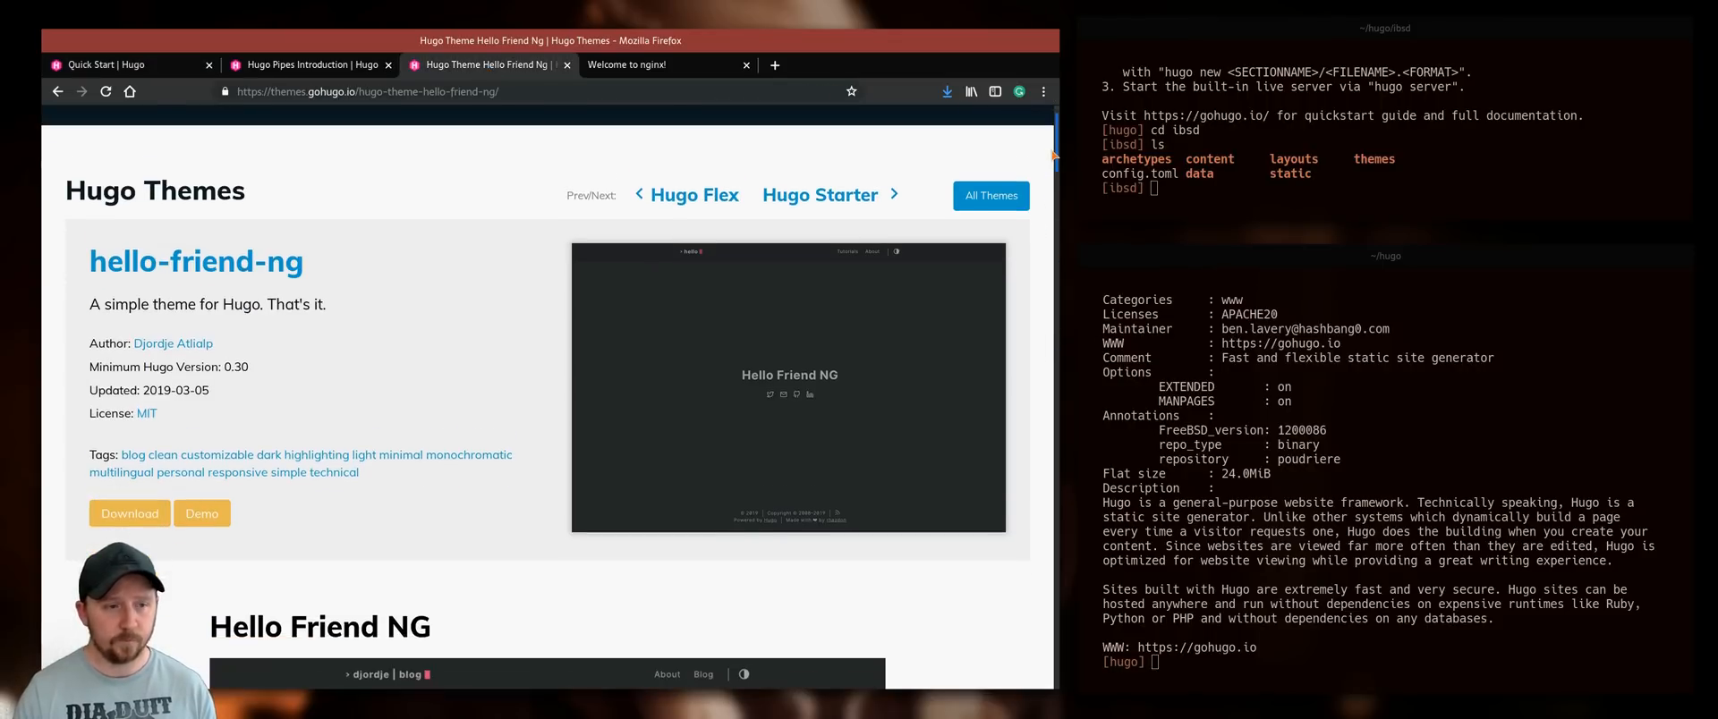
Copy the theme's git clone command and clone hello-friend-ng into themes/hello-friend-ng.
scroll("down", 3)
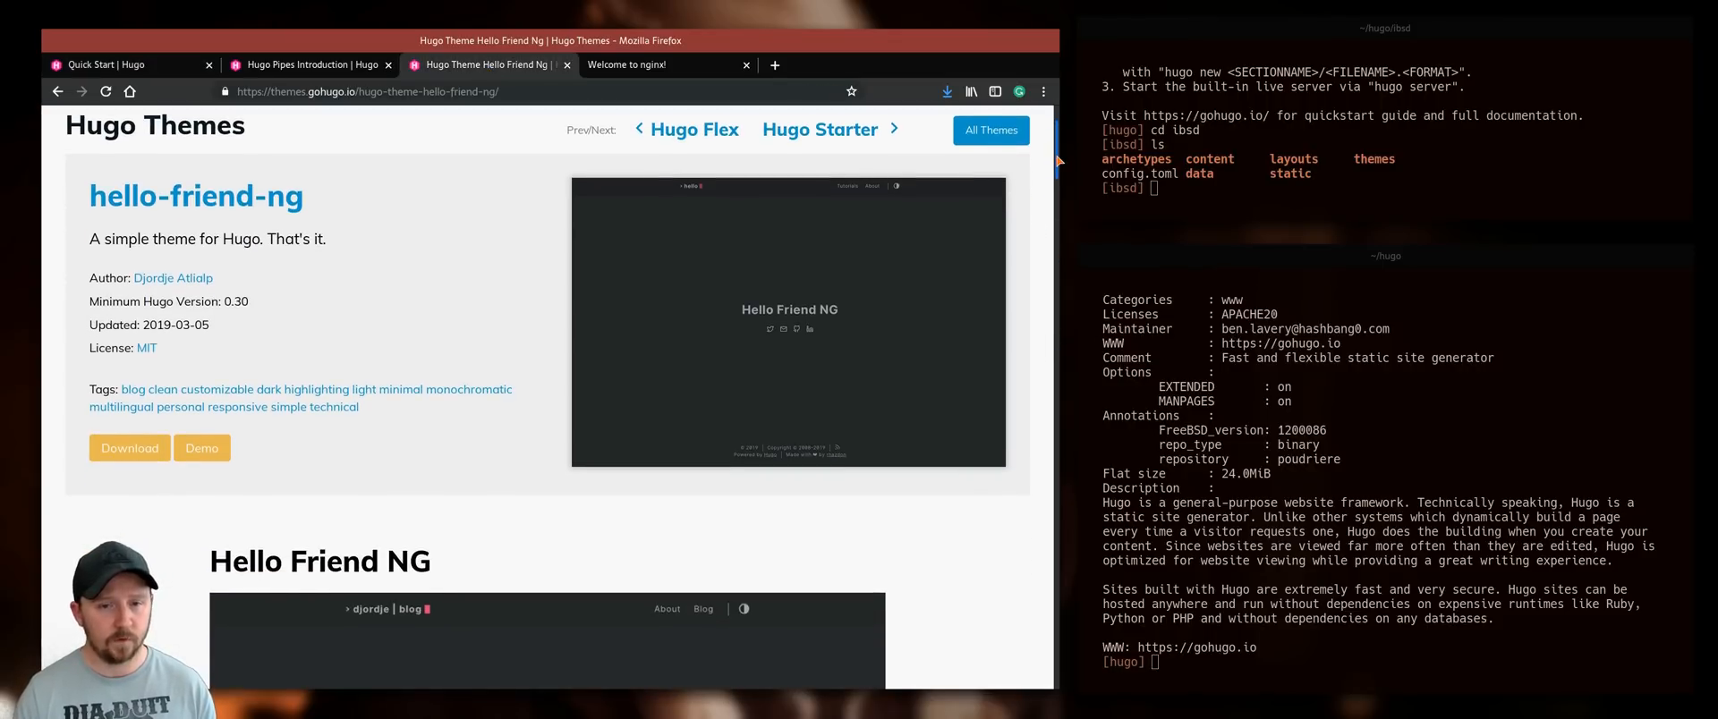
scroll("down", 3)
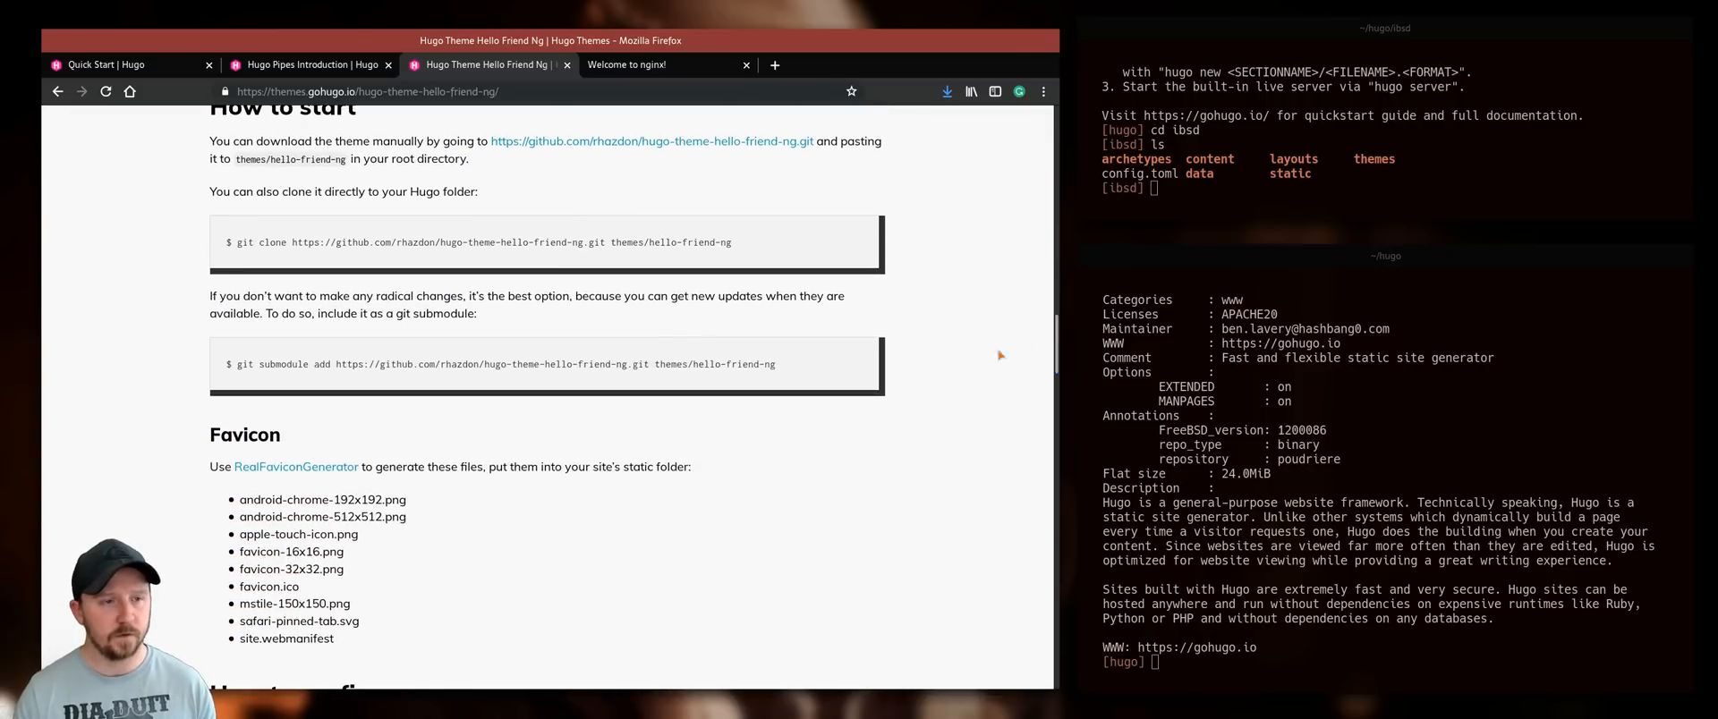
double_click(551, 241)
type("ls themes/hello-friend-ng")
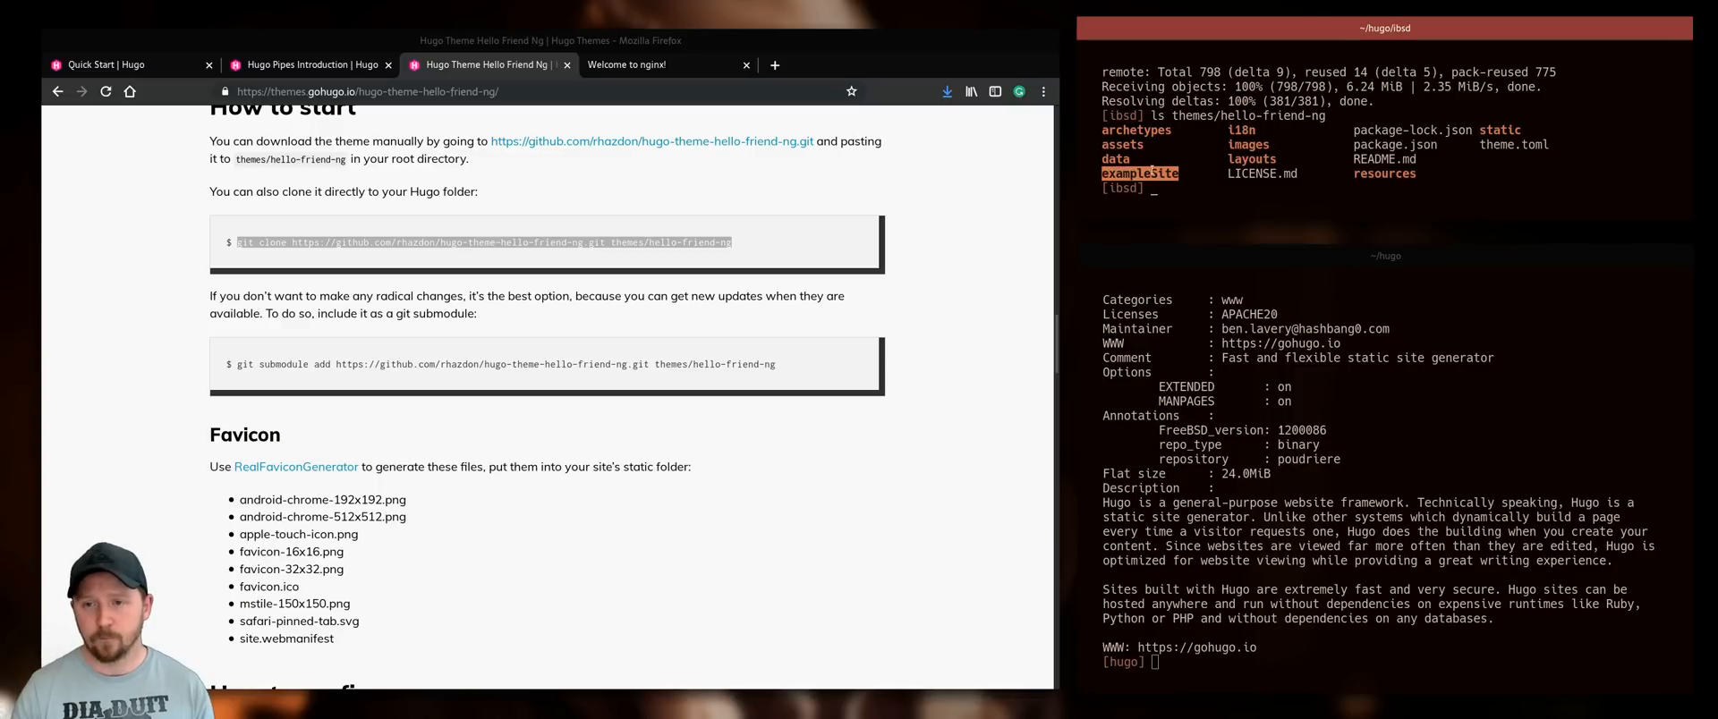
type("cp")
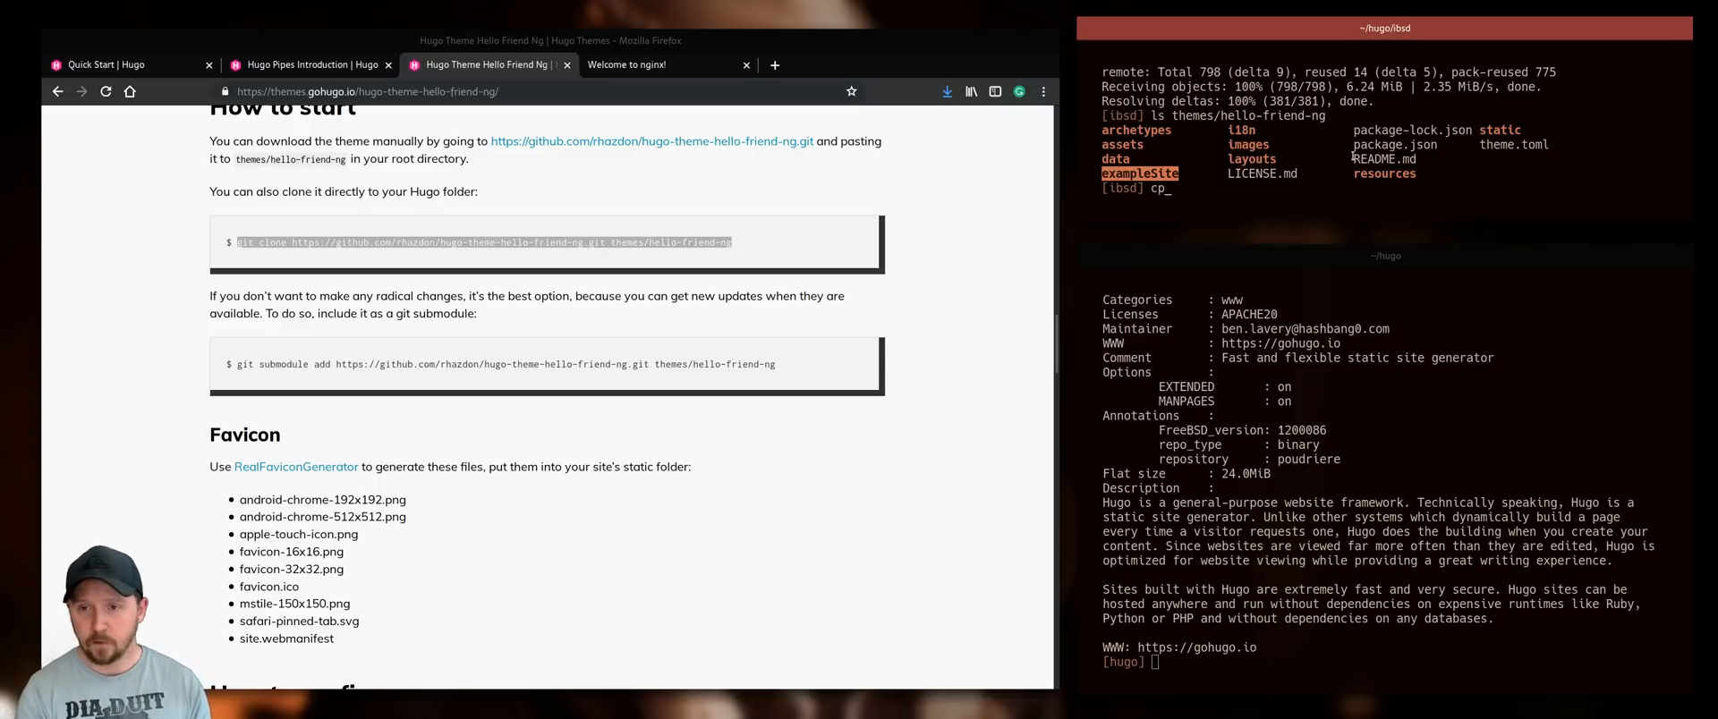
type("themes/")
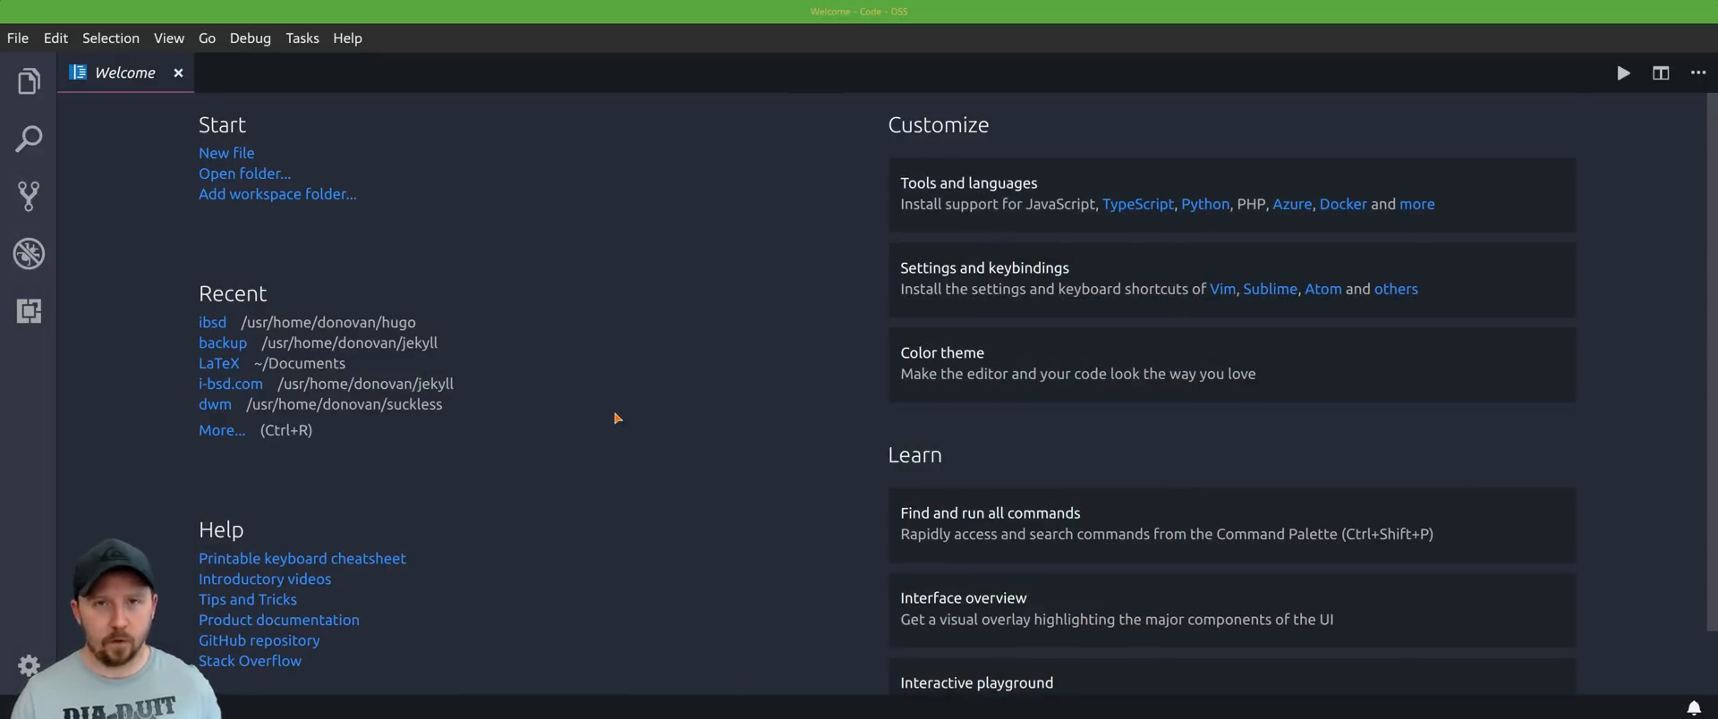
mouse_move(603, 394)
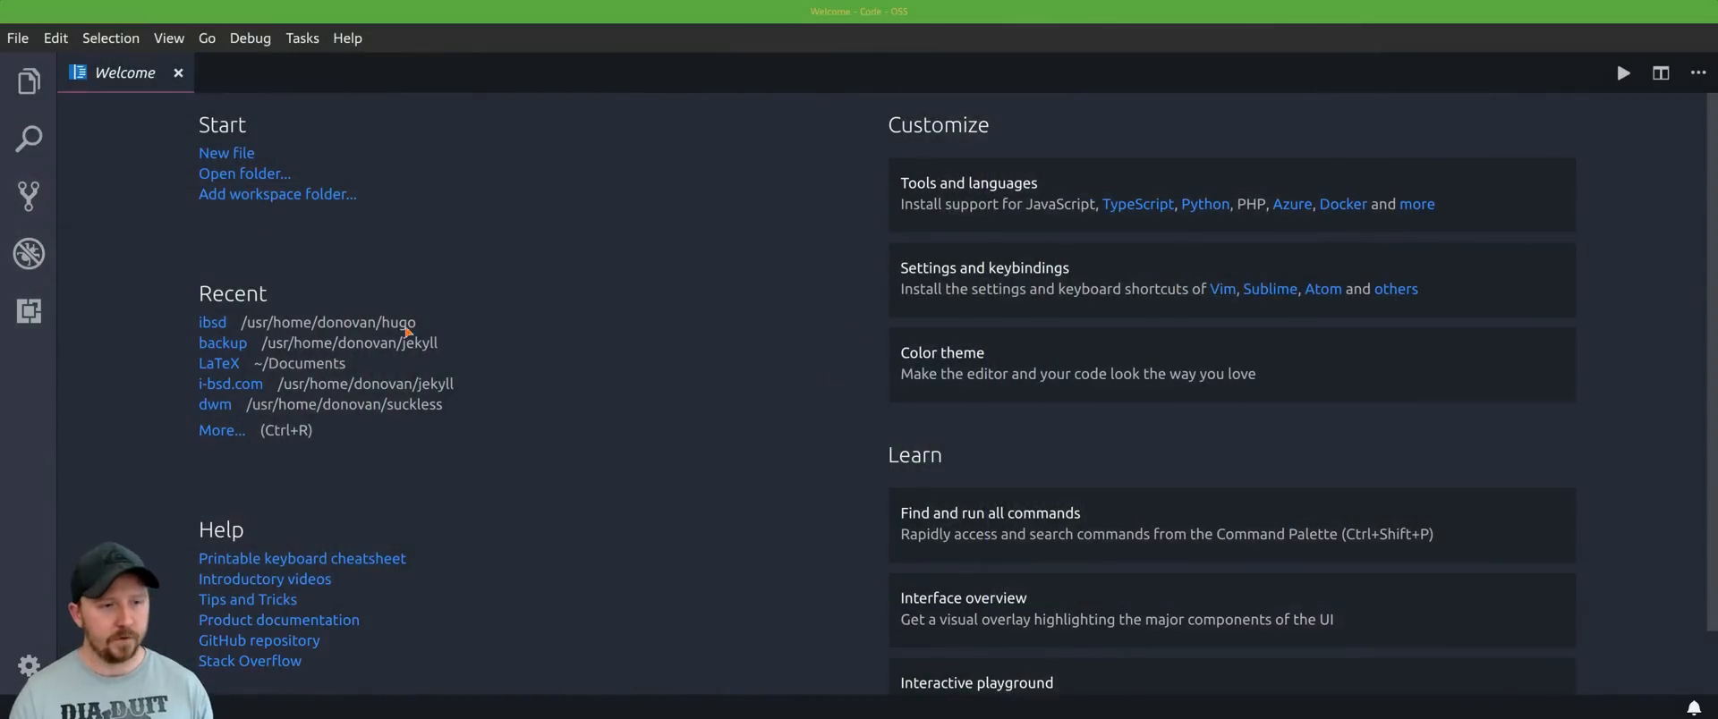
Open the recent ibsd site folder in VS Code and its config.toml.
left_click(211, 322)
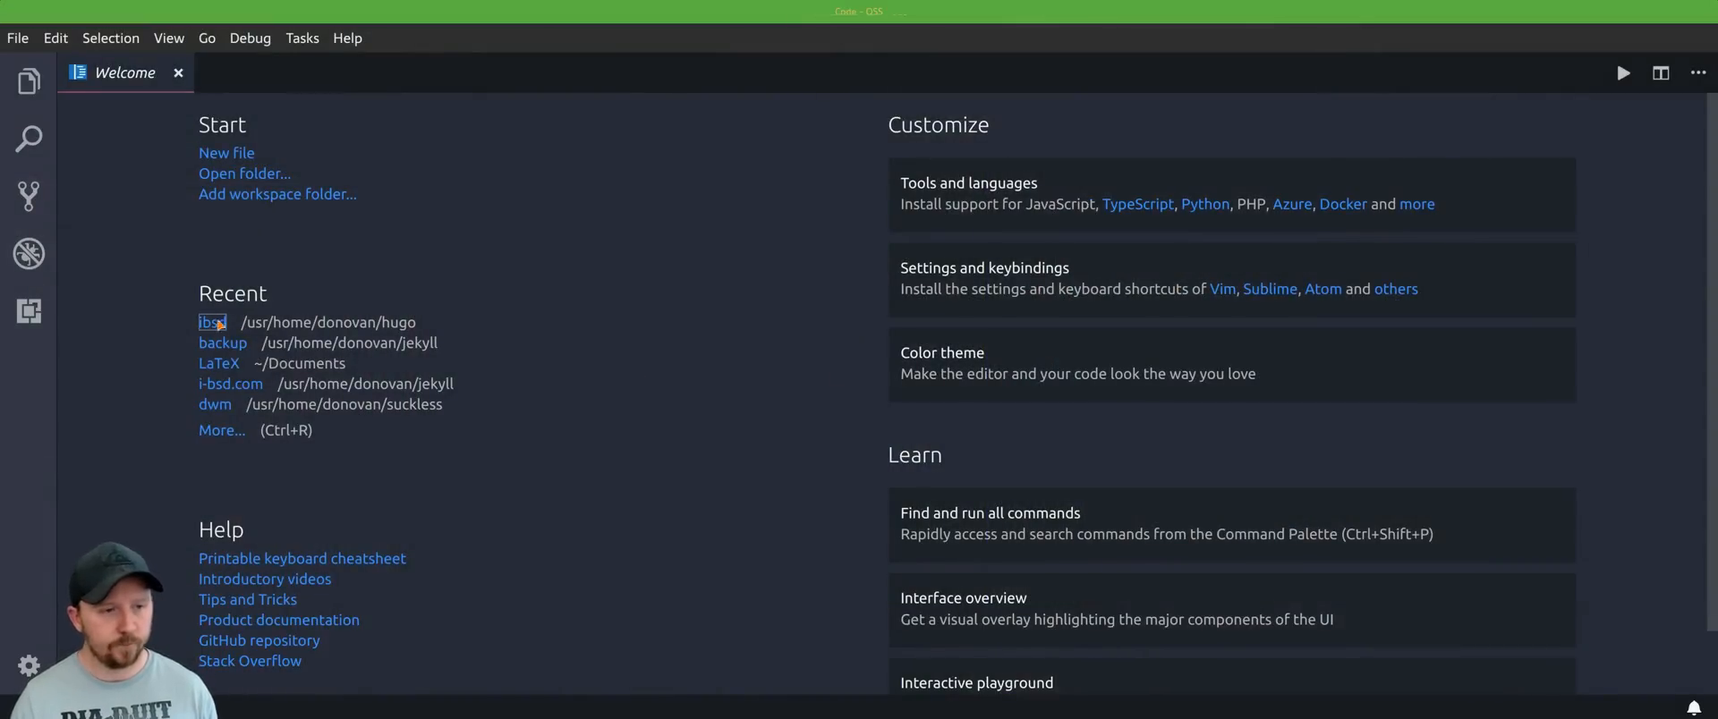
left_click(211, 322)
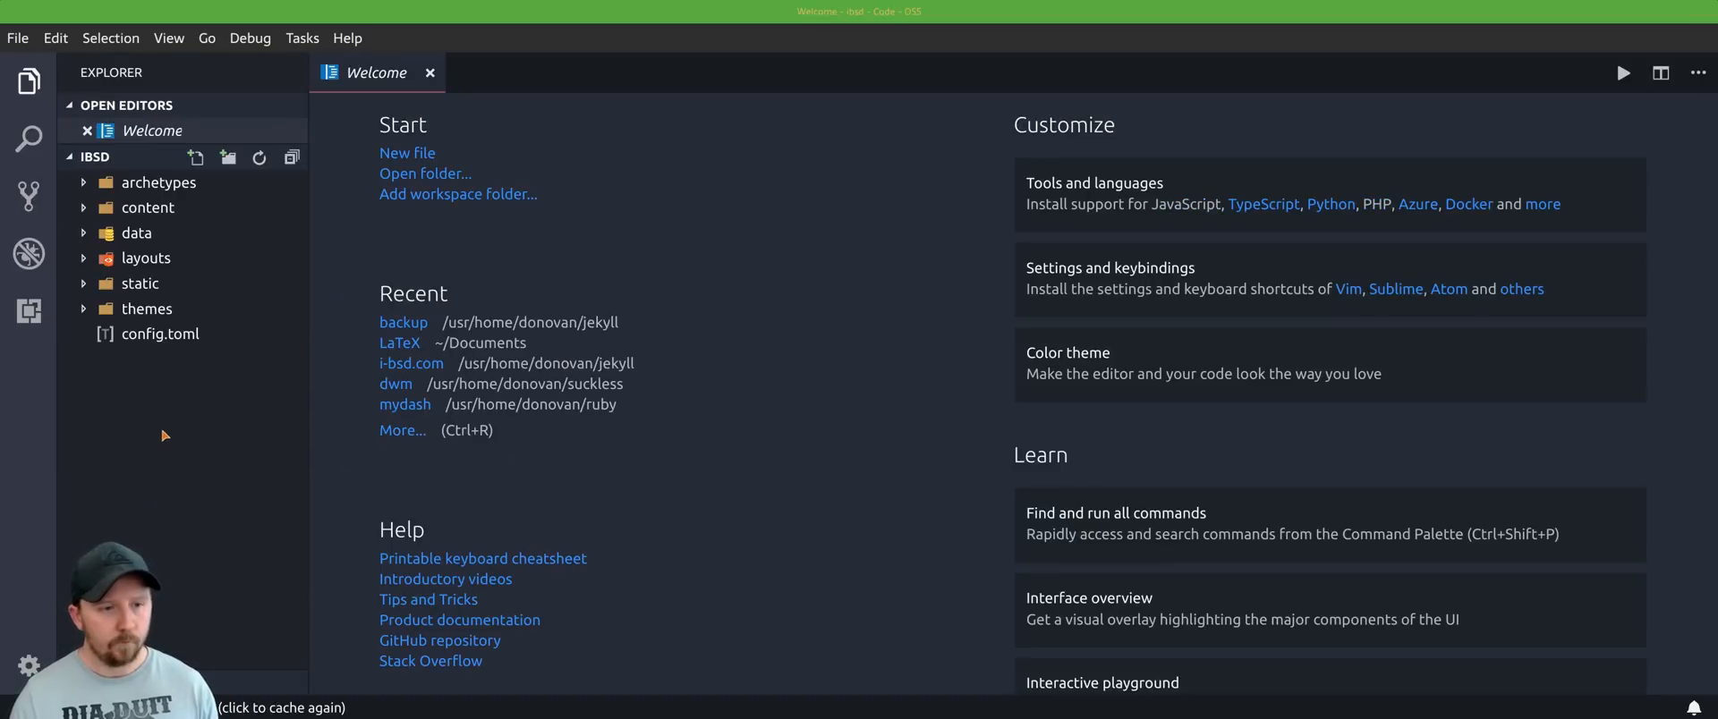
mouse_move(252, 485)
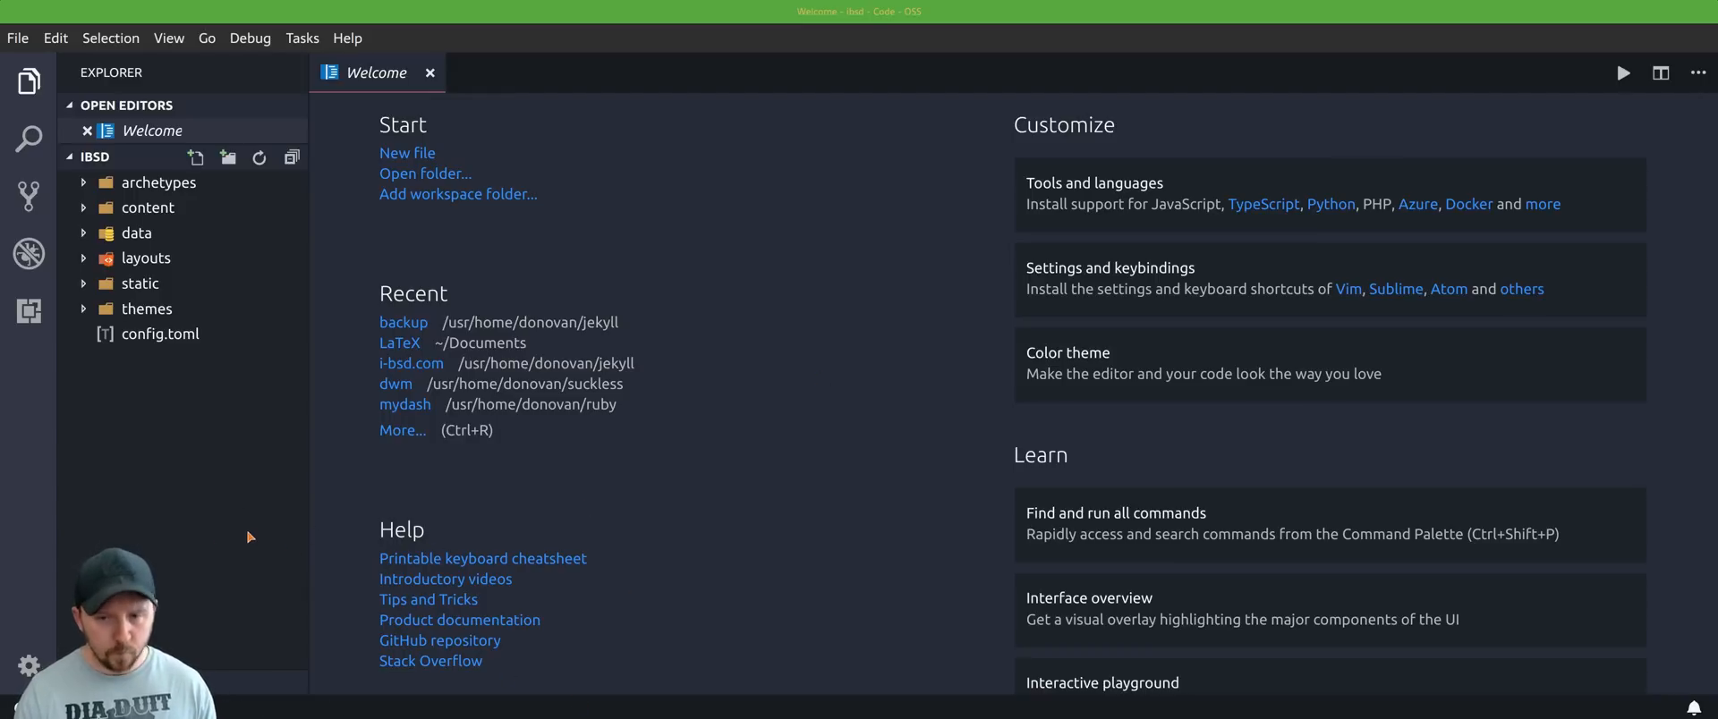
mouse_move(178, 422)
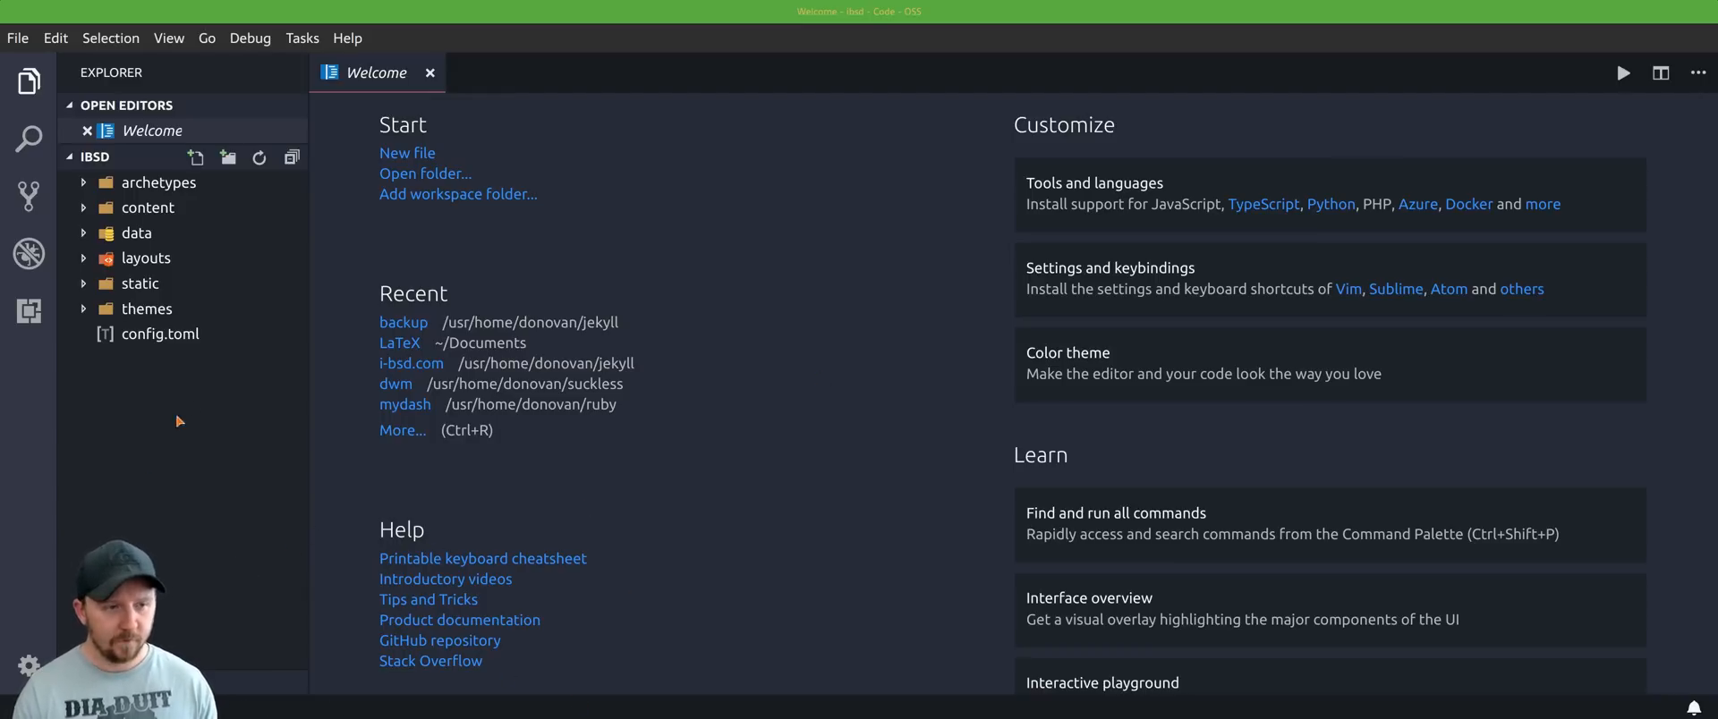
mouse_move(340, 603)
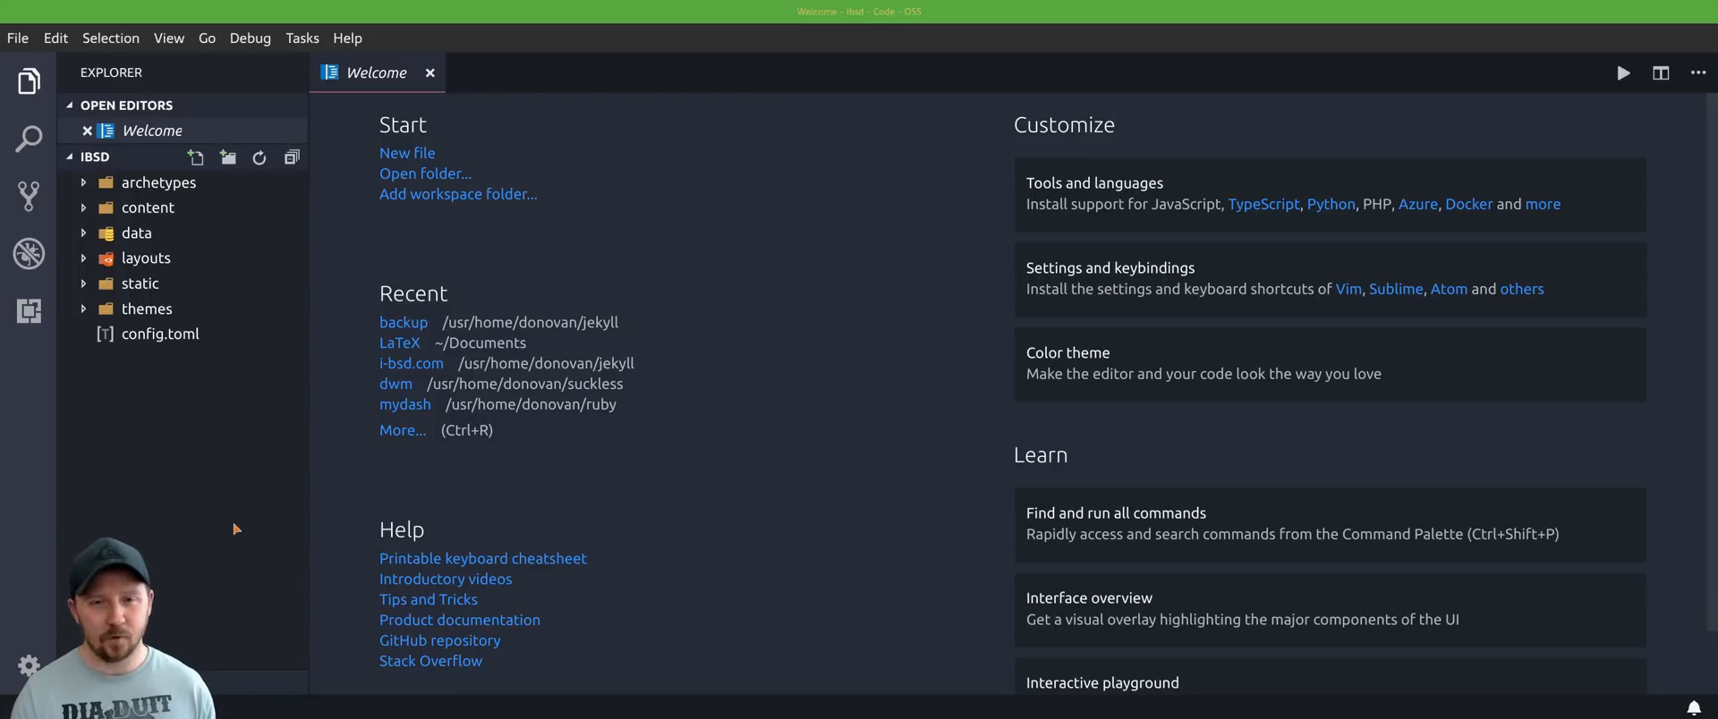
left_click(159, 334)
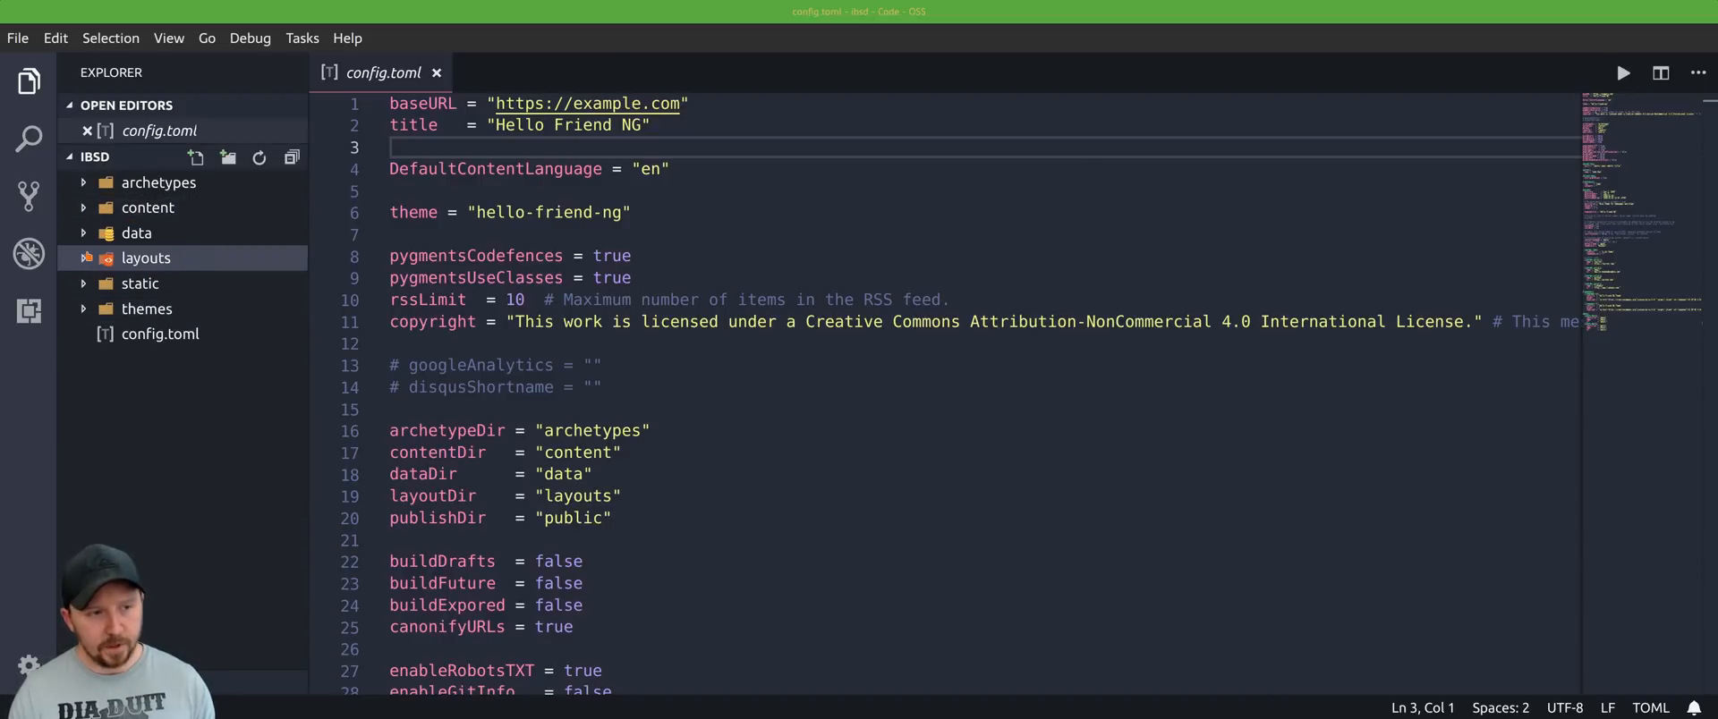
Expand the themes folder in the Explorer to show hello-friend-ng's contents.
left_click(147, 309)
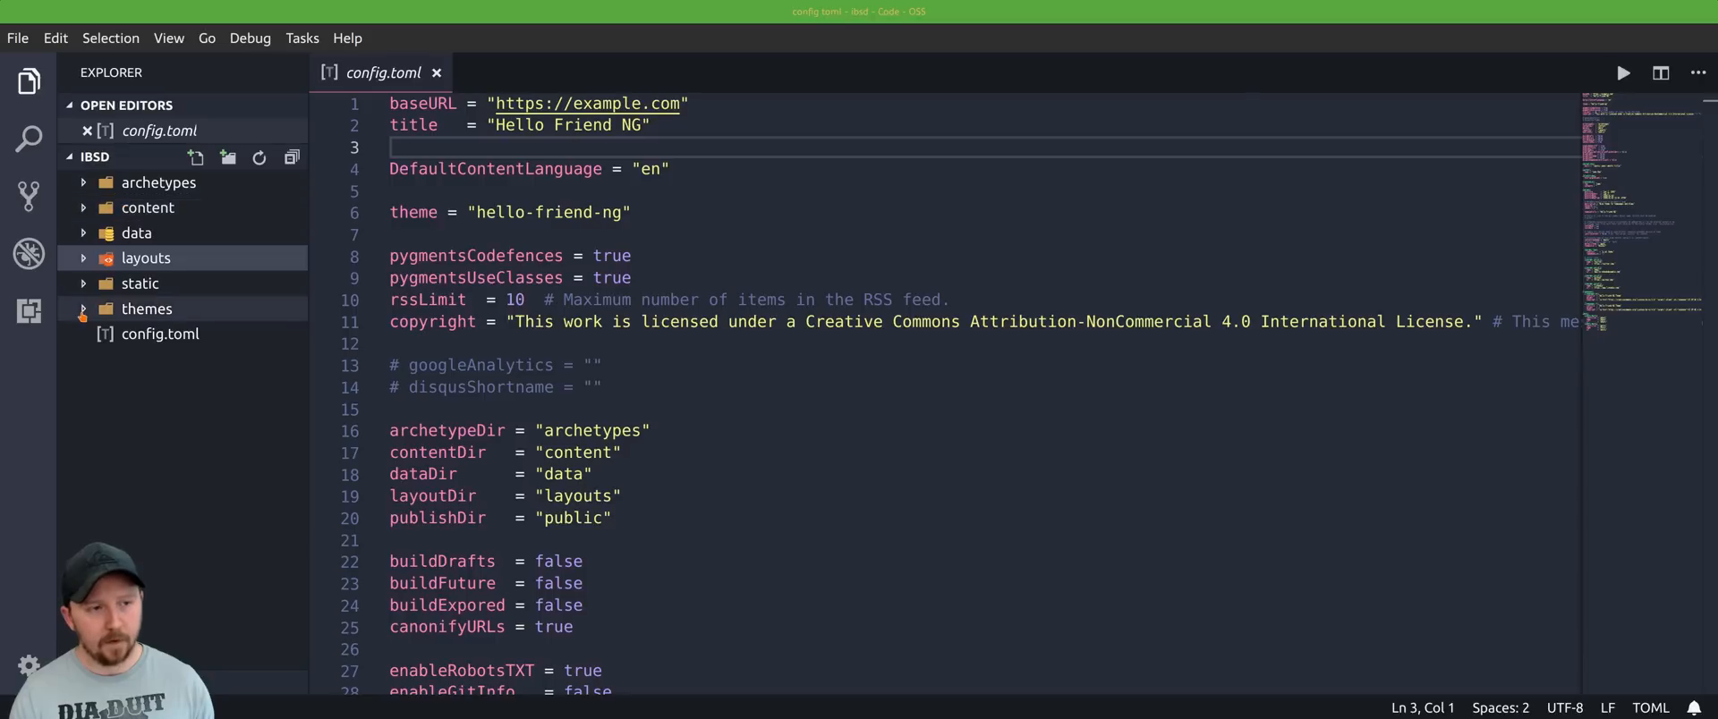
mouse_move(147, 310)
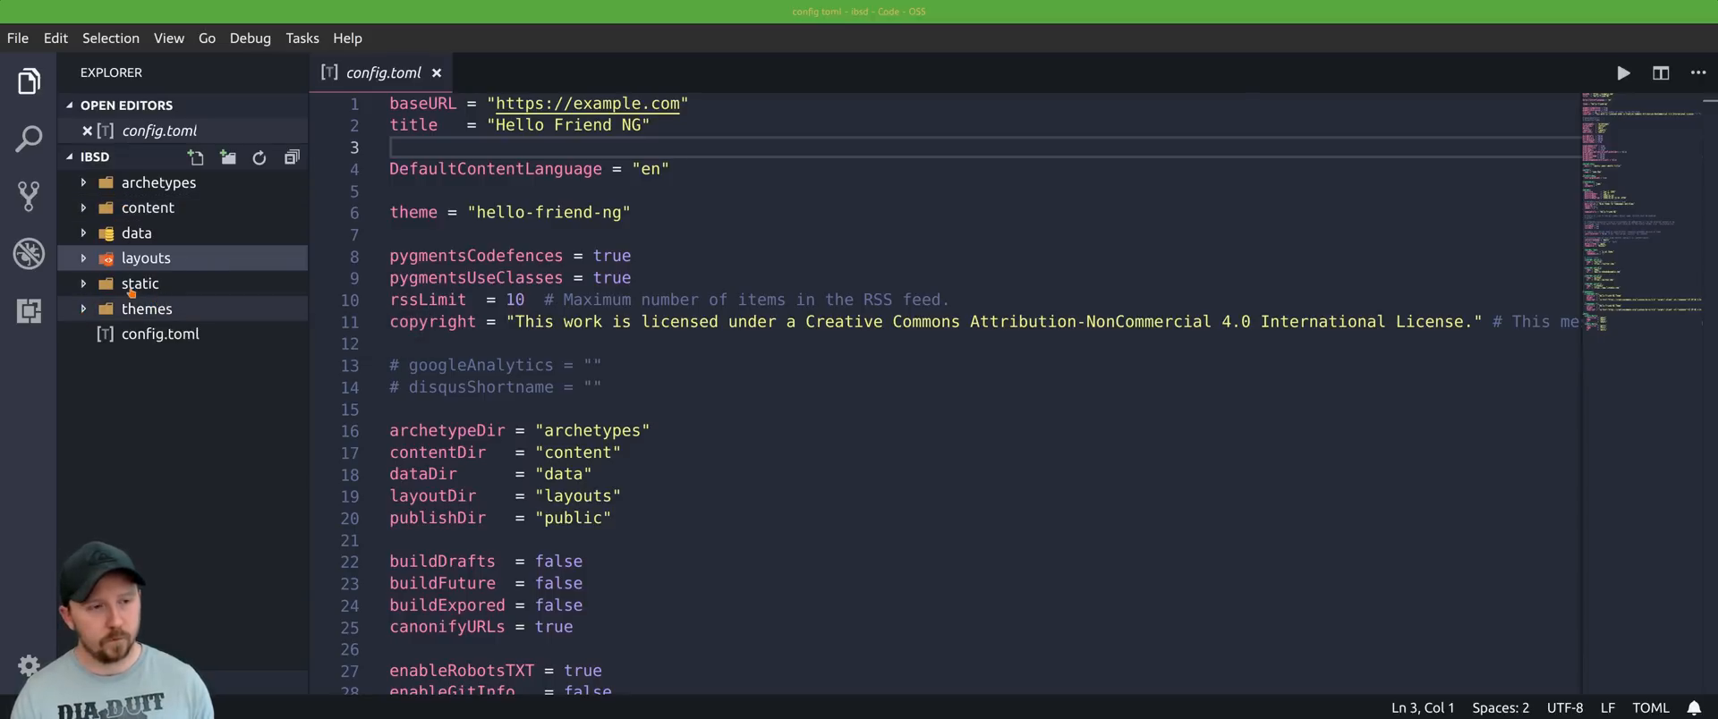
mouse_move(139, 283)
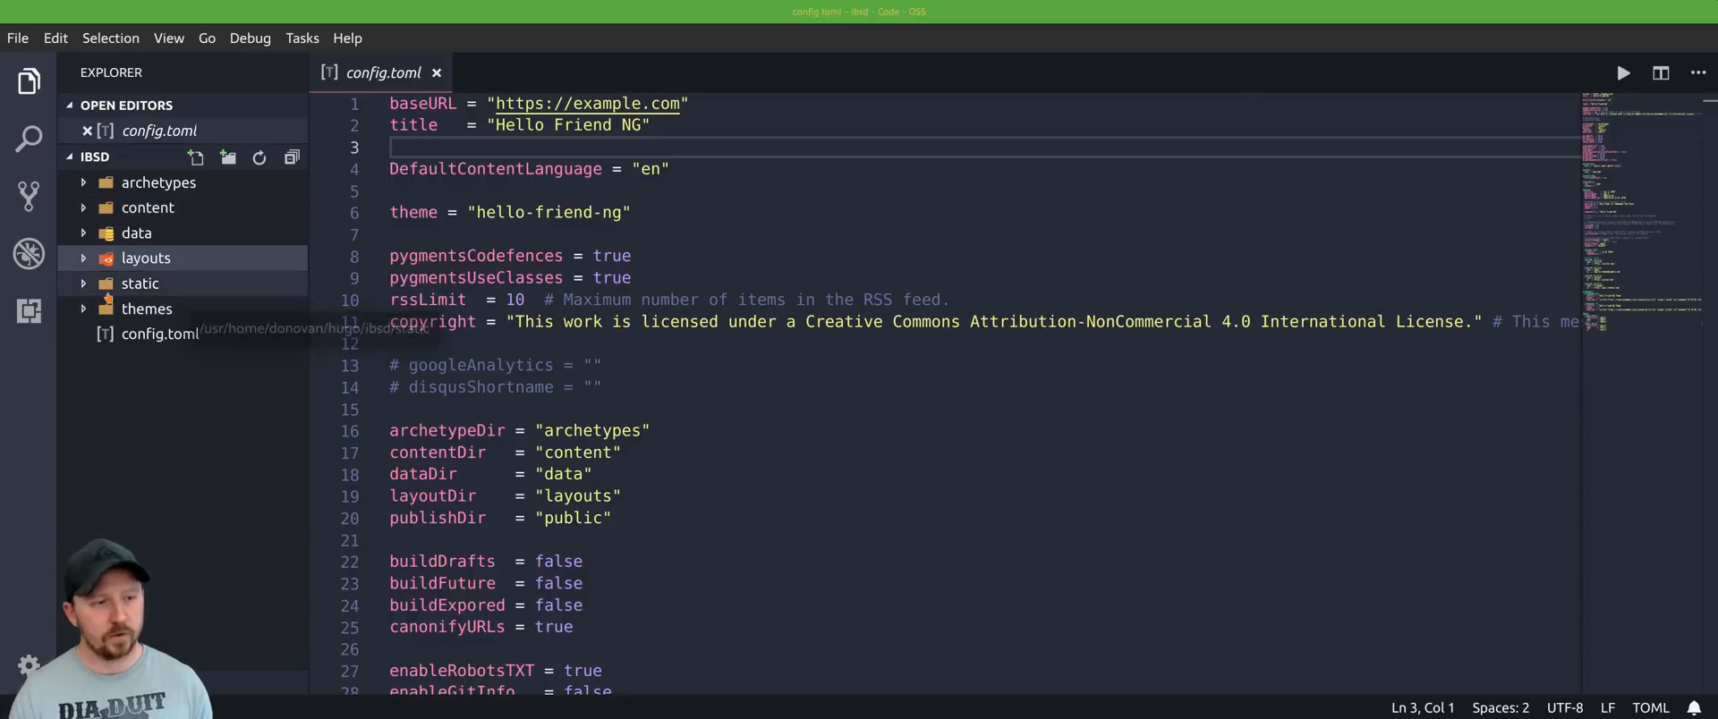
left_click(144, 310)
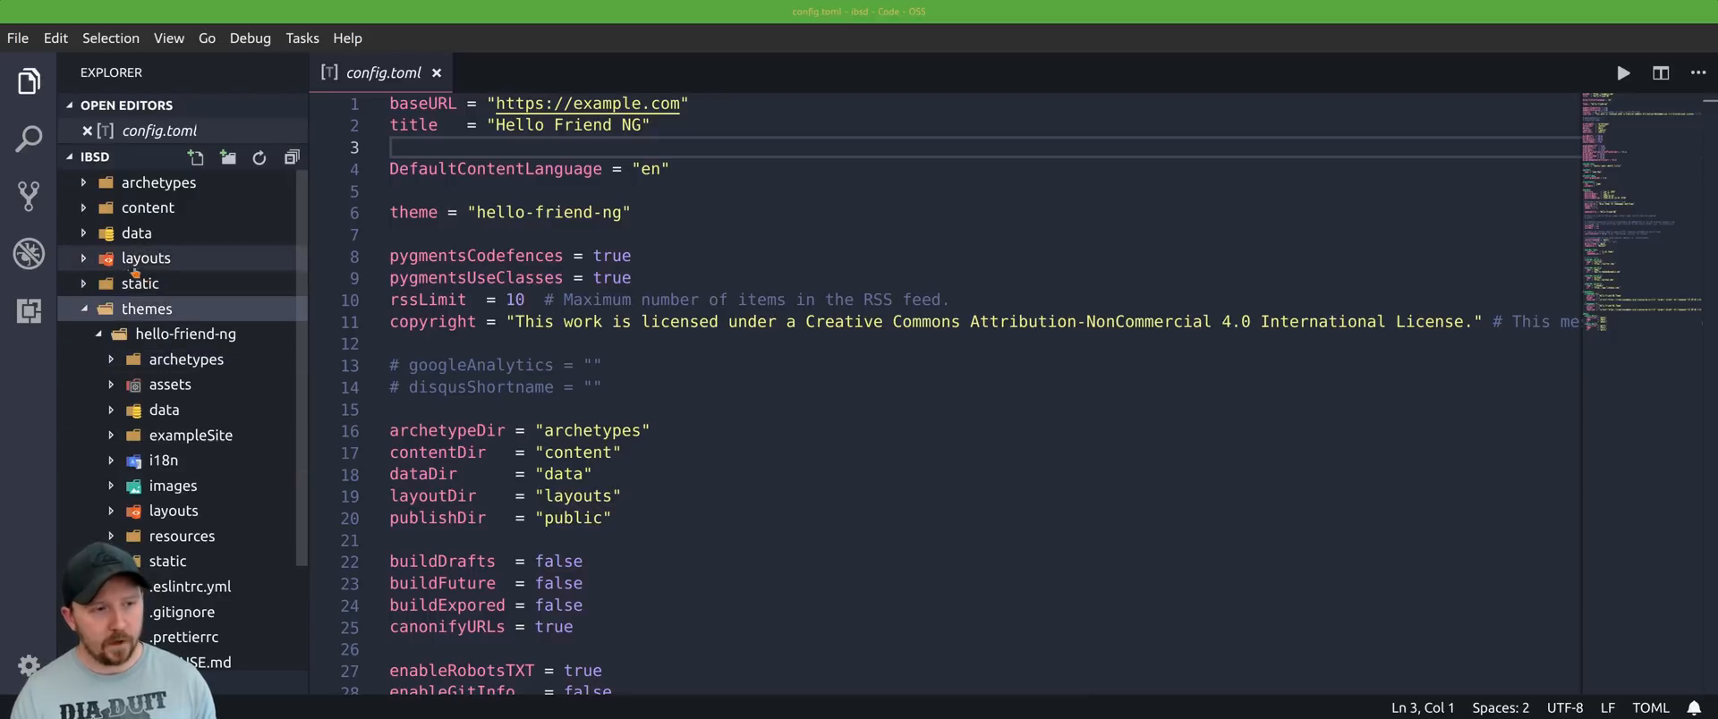
Browse the hello-friend-ng layouts, then collapse the theme folder again.
left_click(172, 510)
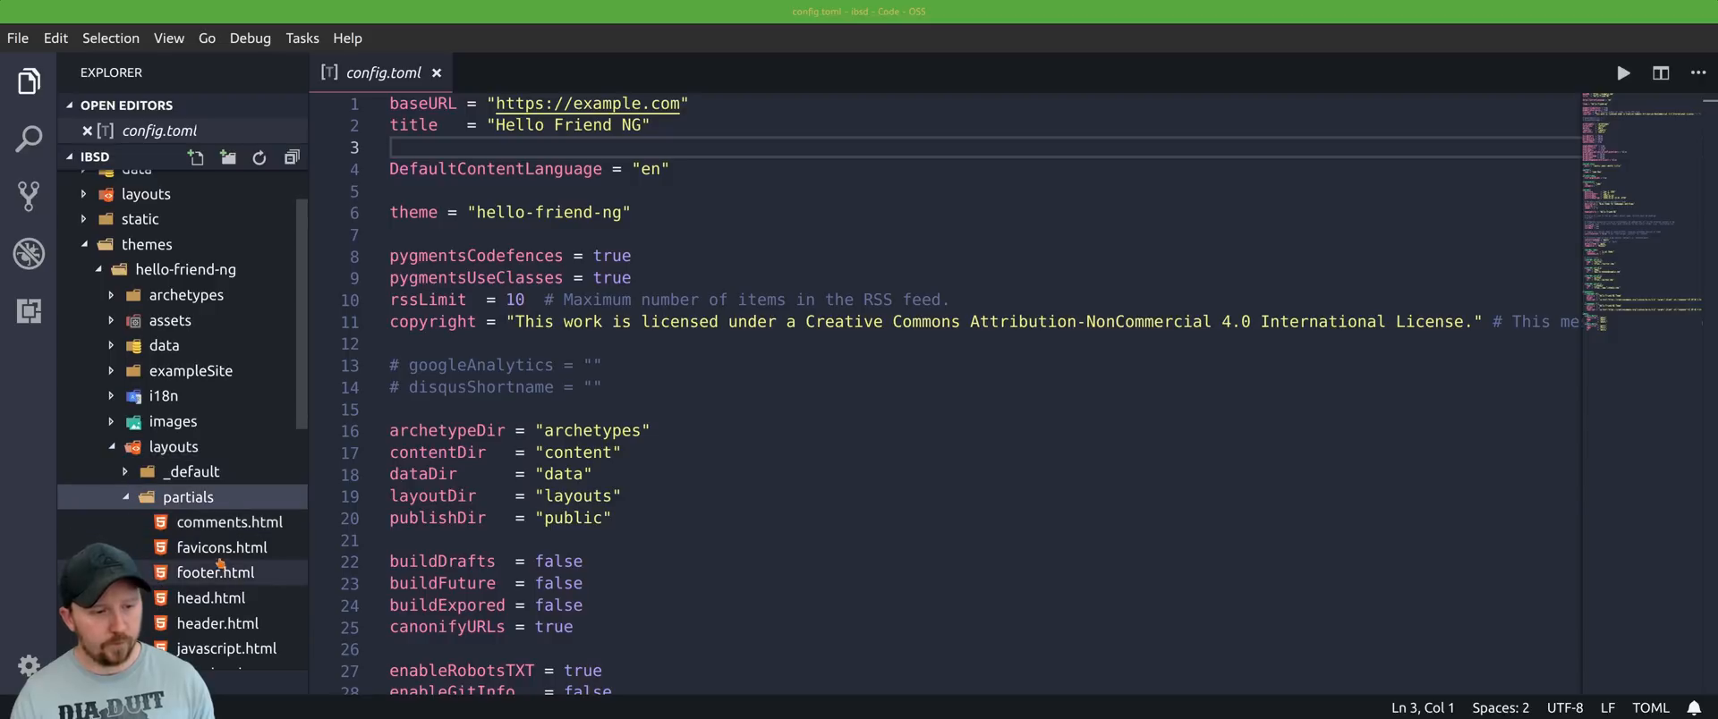
mouse_move(217, 572)
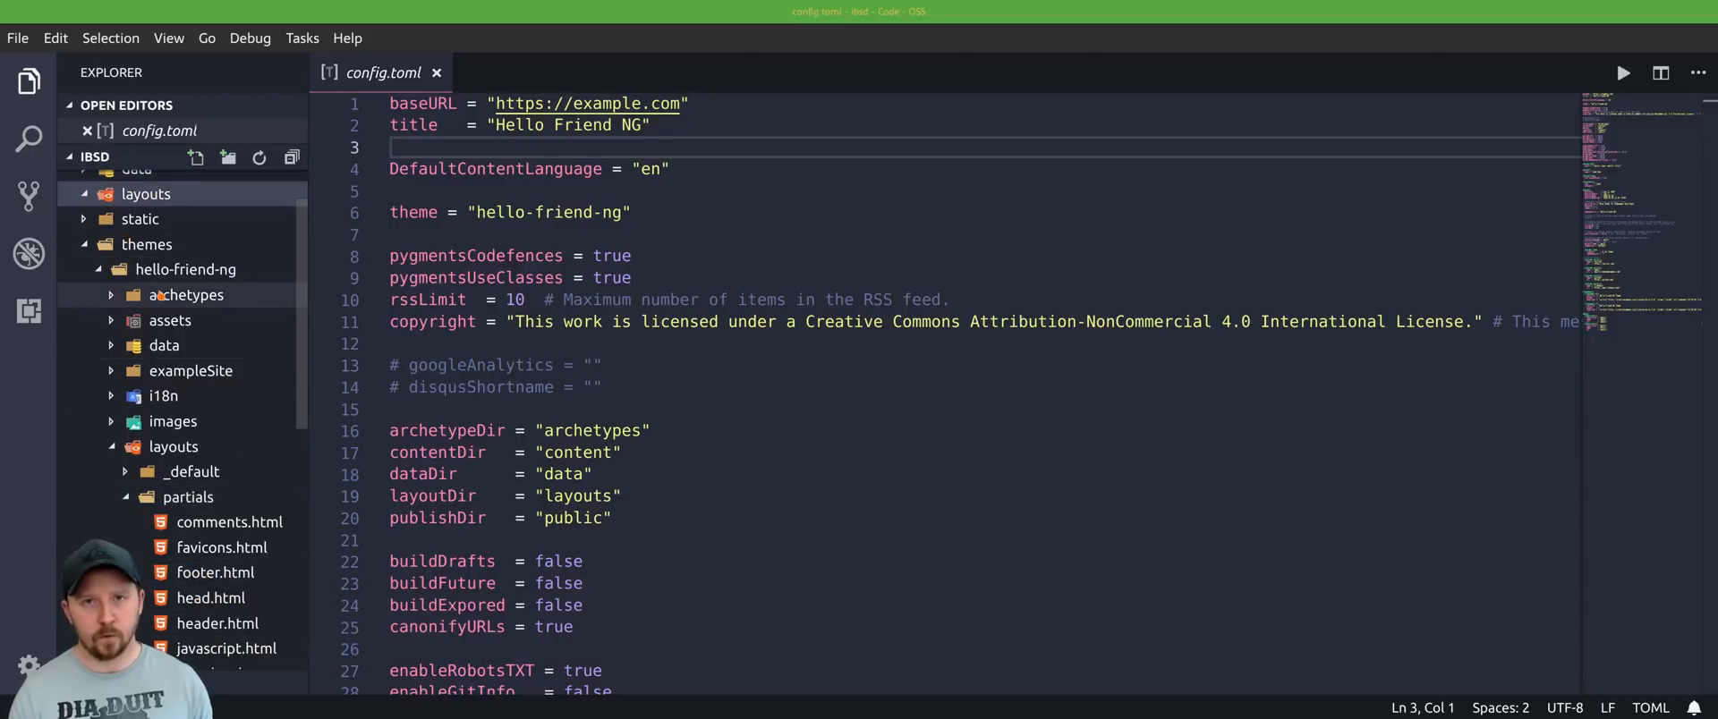
mouse_move(163, 395)
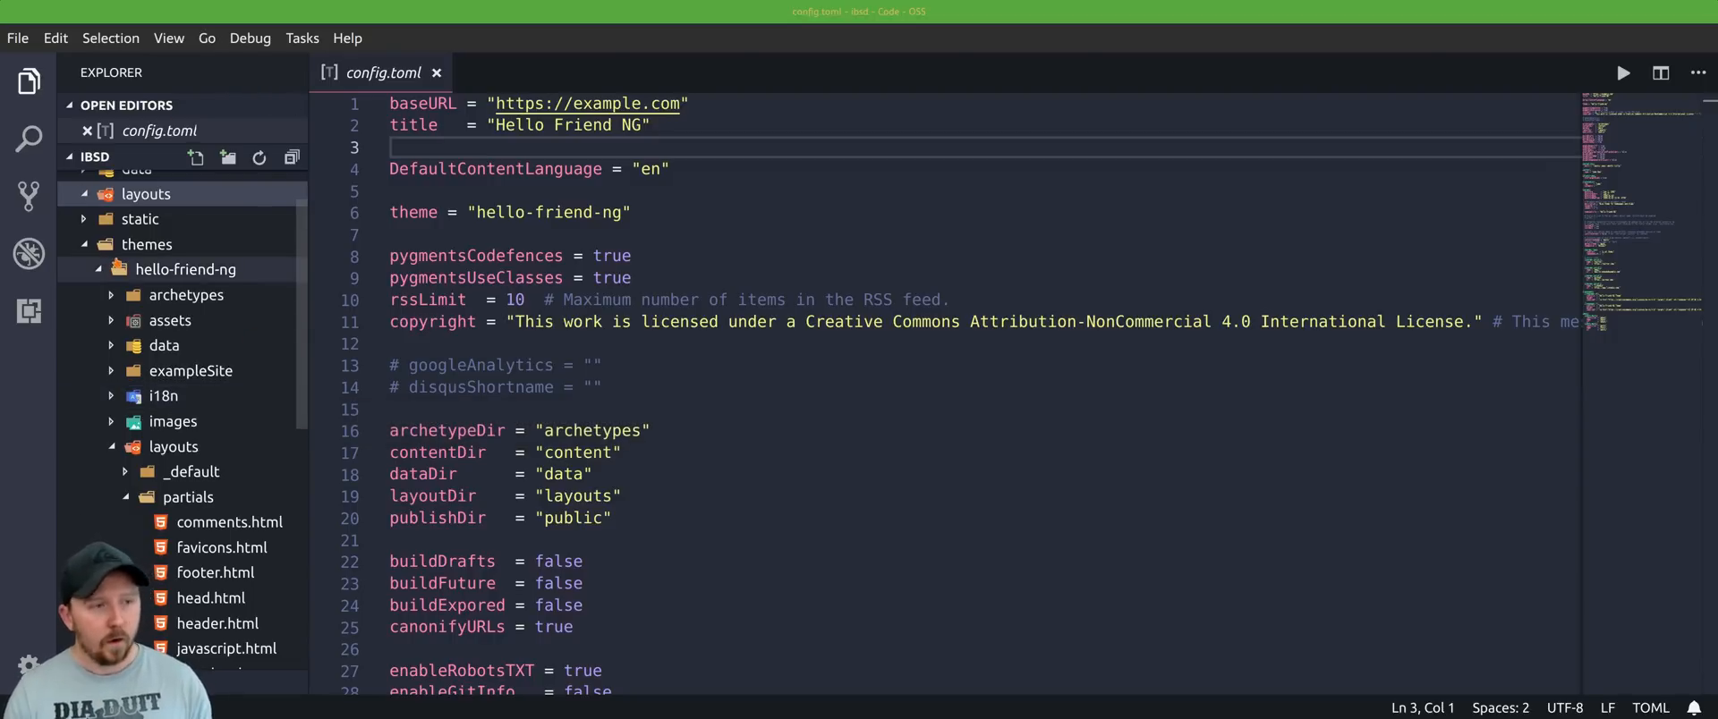
left_click(145, 194)
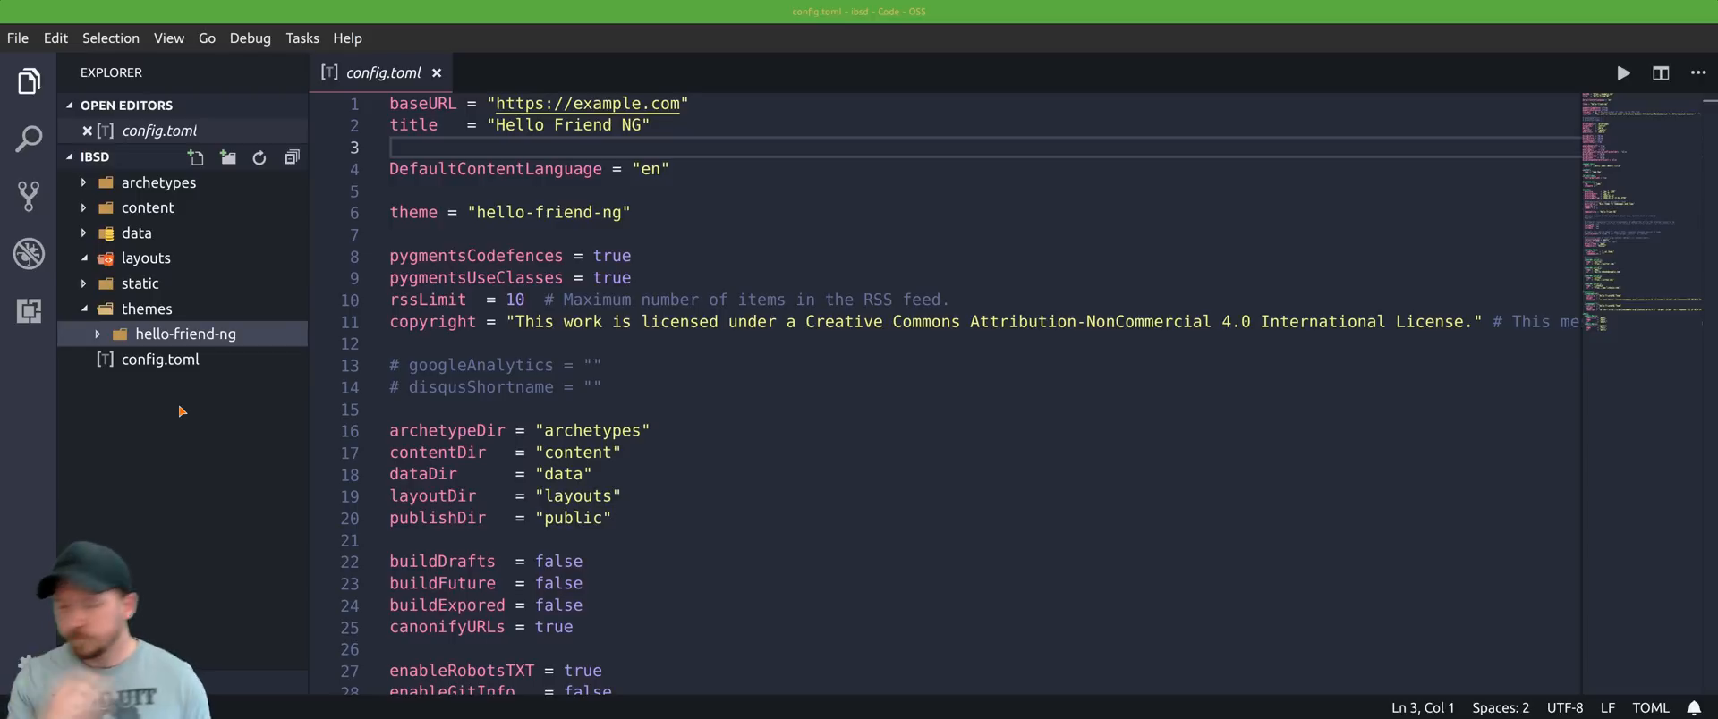
mouse_move(150, 376)
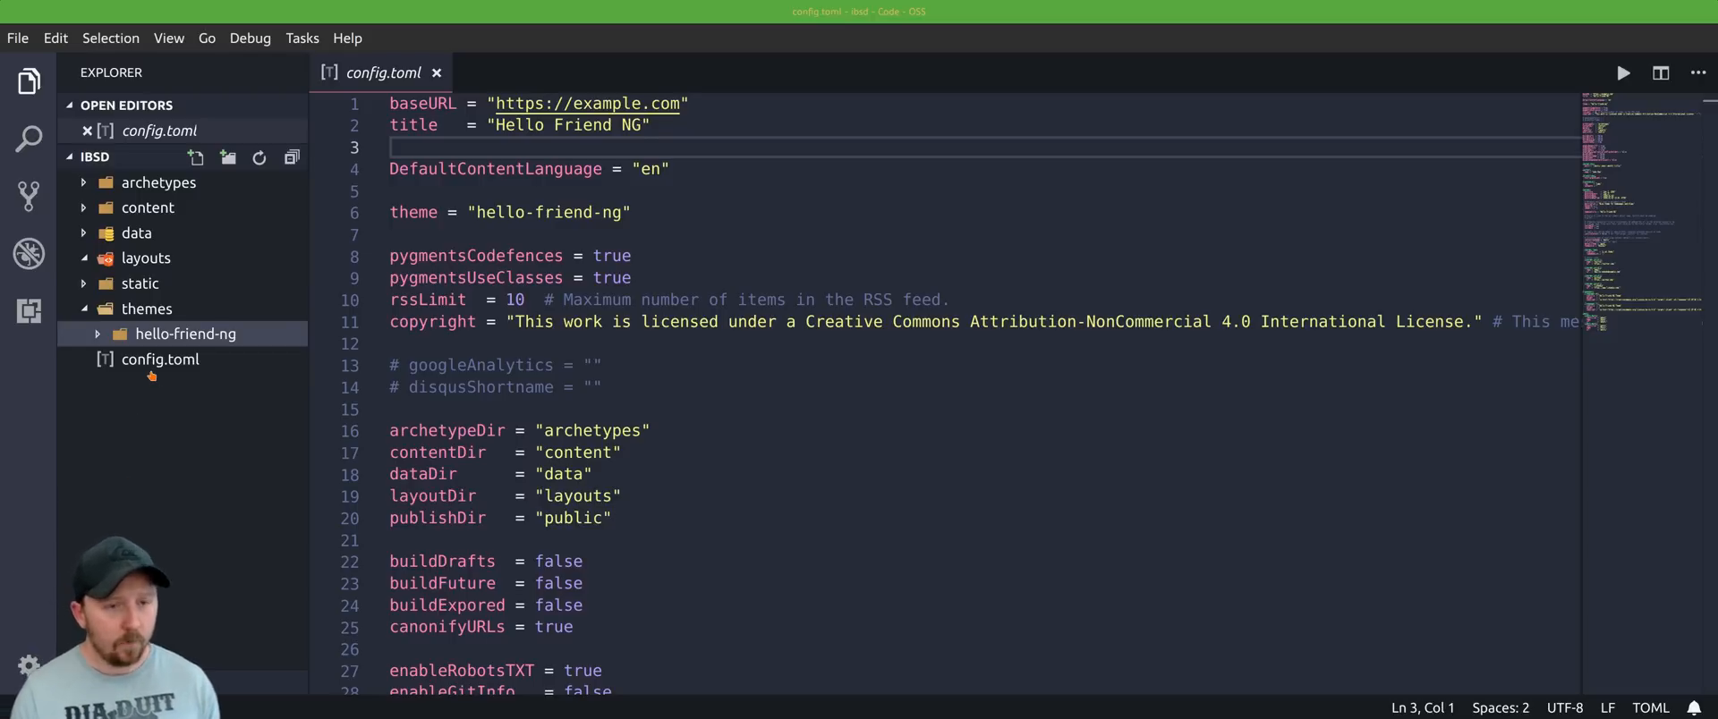
mouse_move(213, 429)
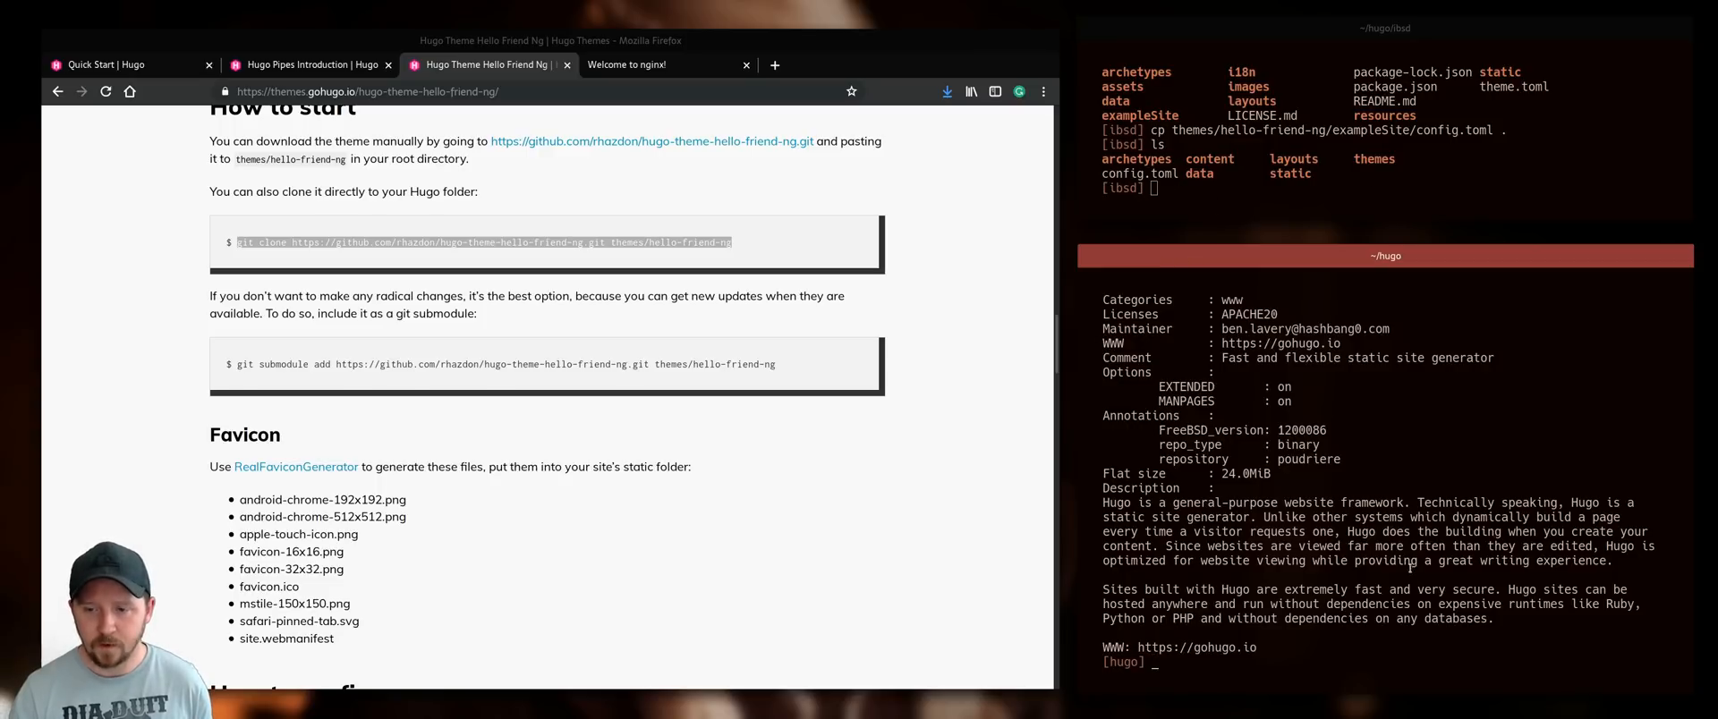
cd into ibsd in the terminal, then open the theme's layouts/partials/head.html in VS Code.
type("cd ibsd")
type("ls")
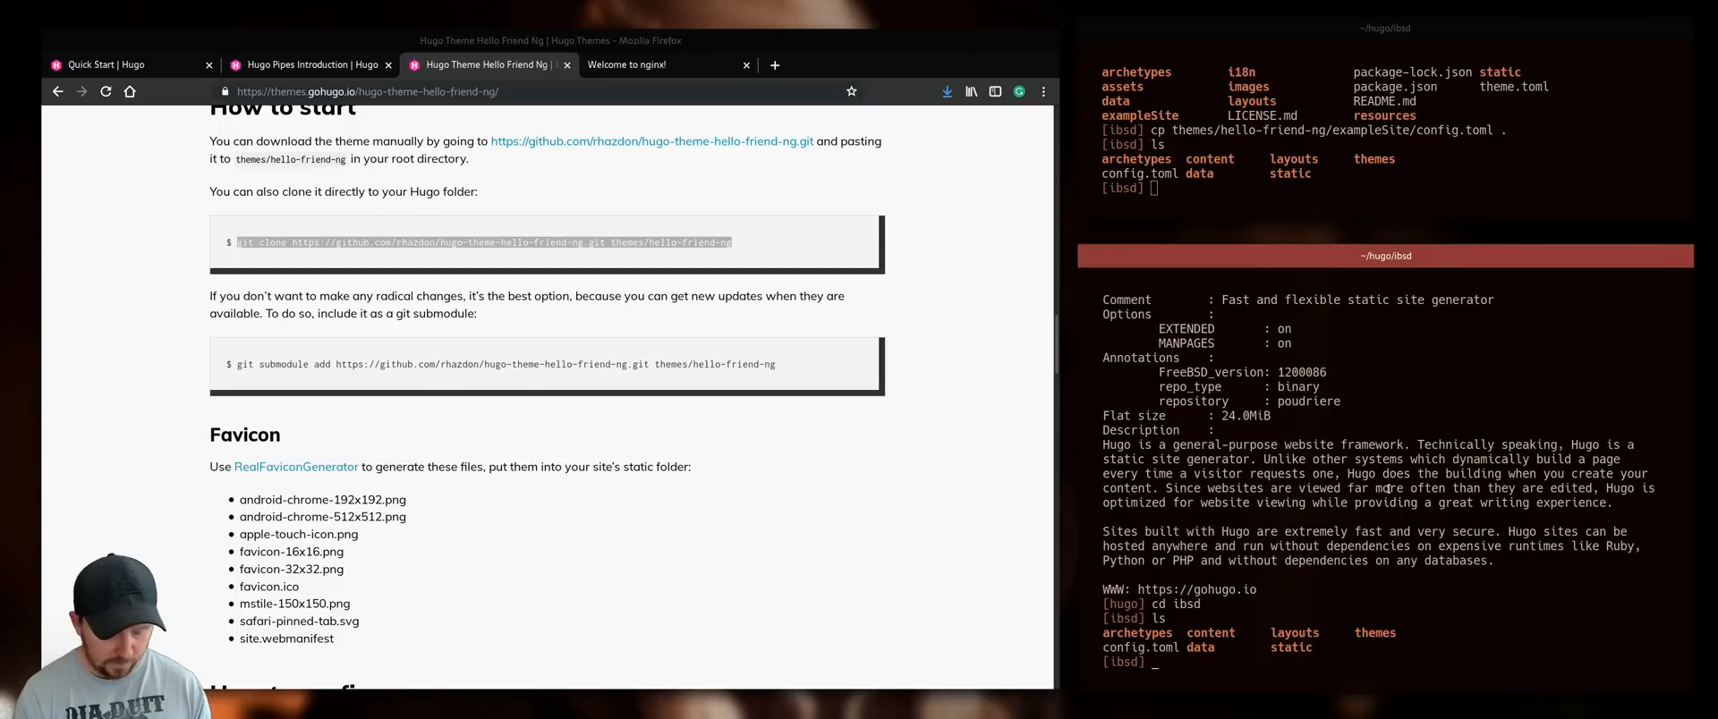
type("vi")
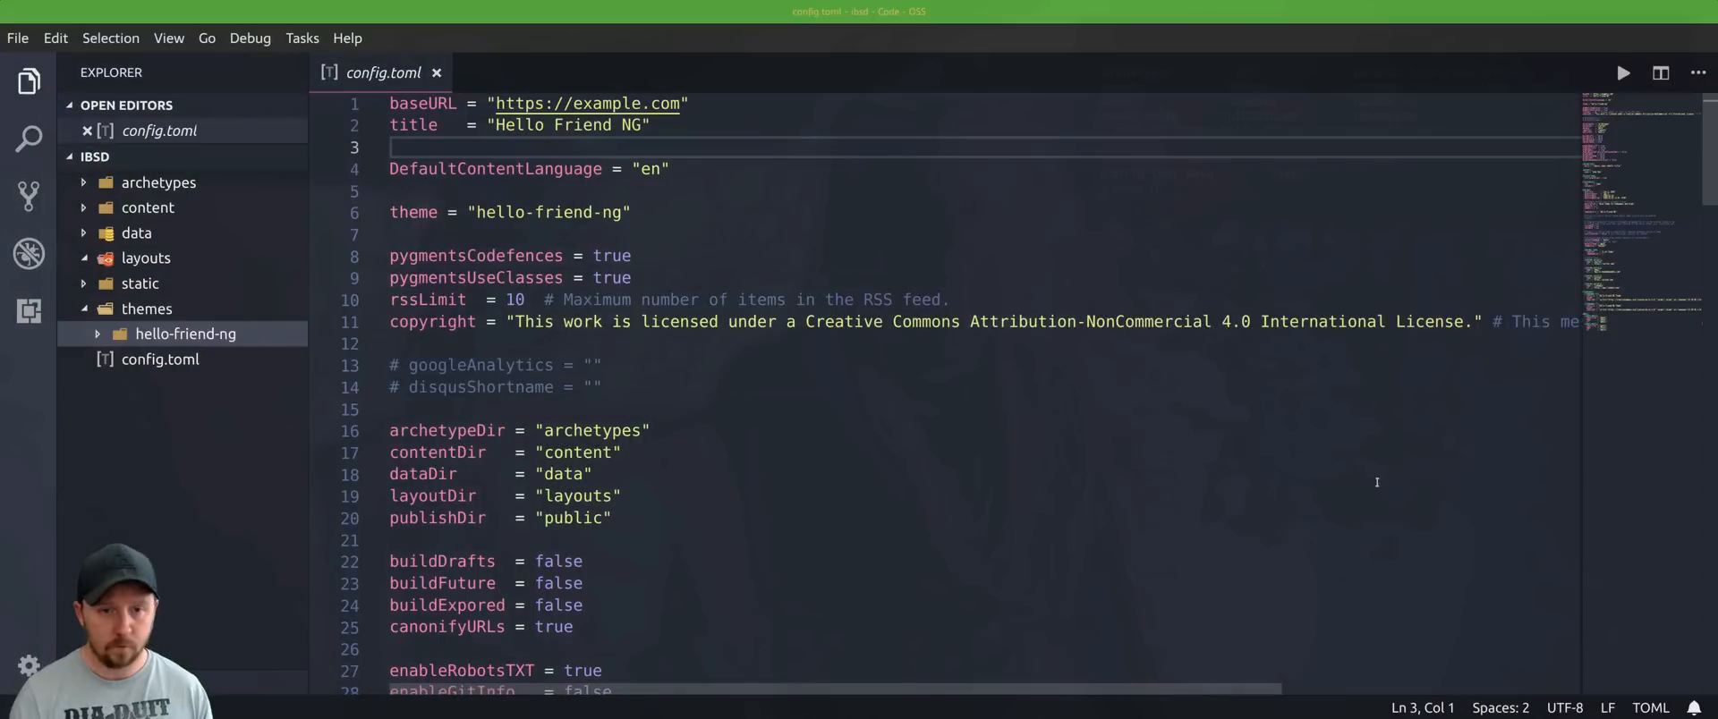
left_click(184, 334)
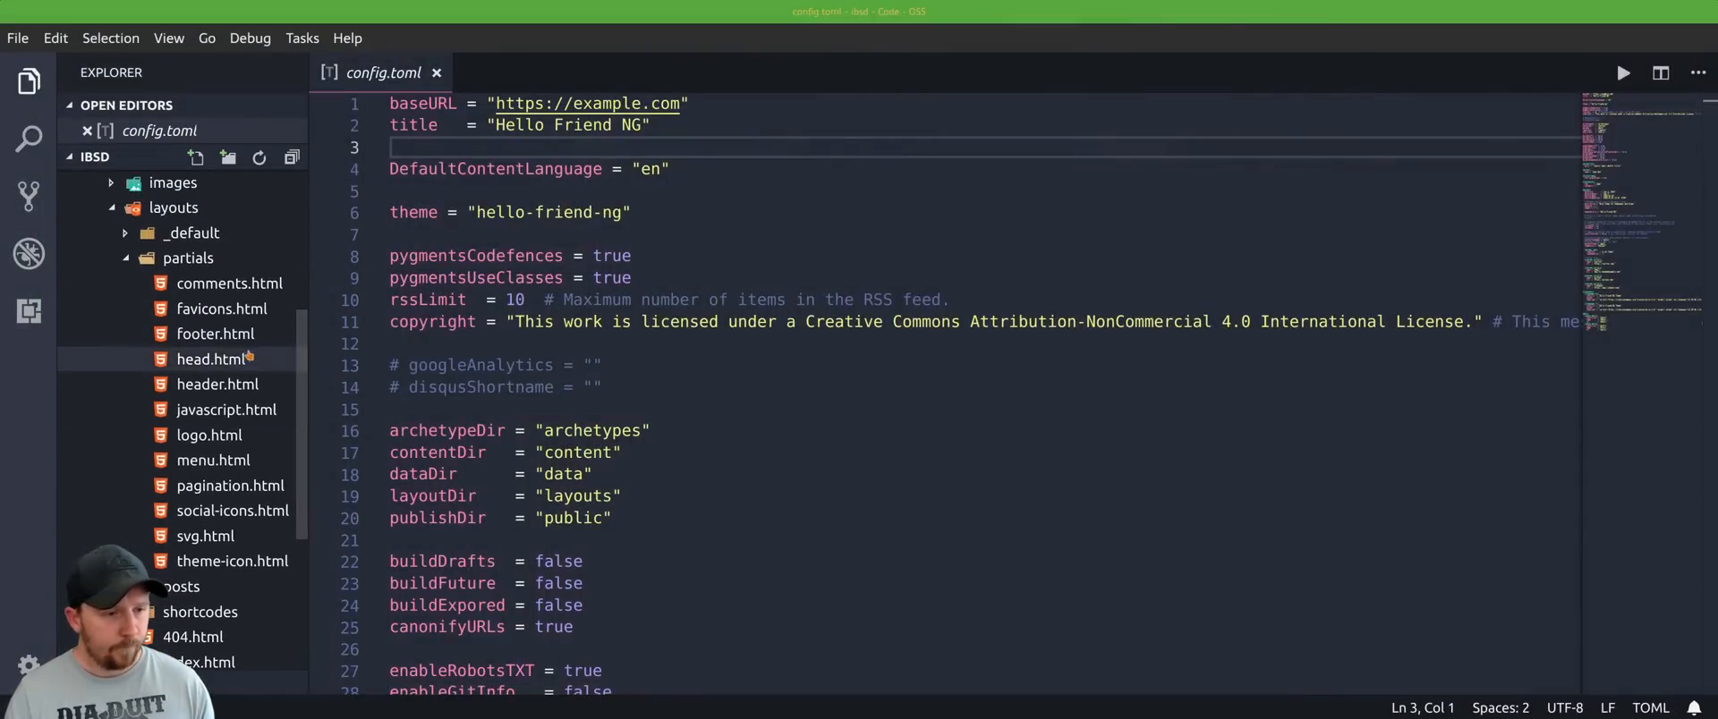
left_click(212, 360)
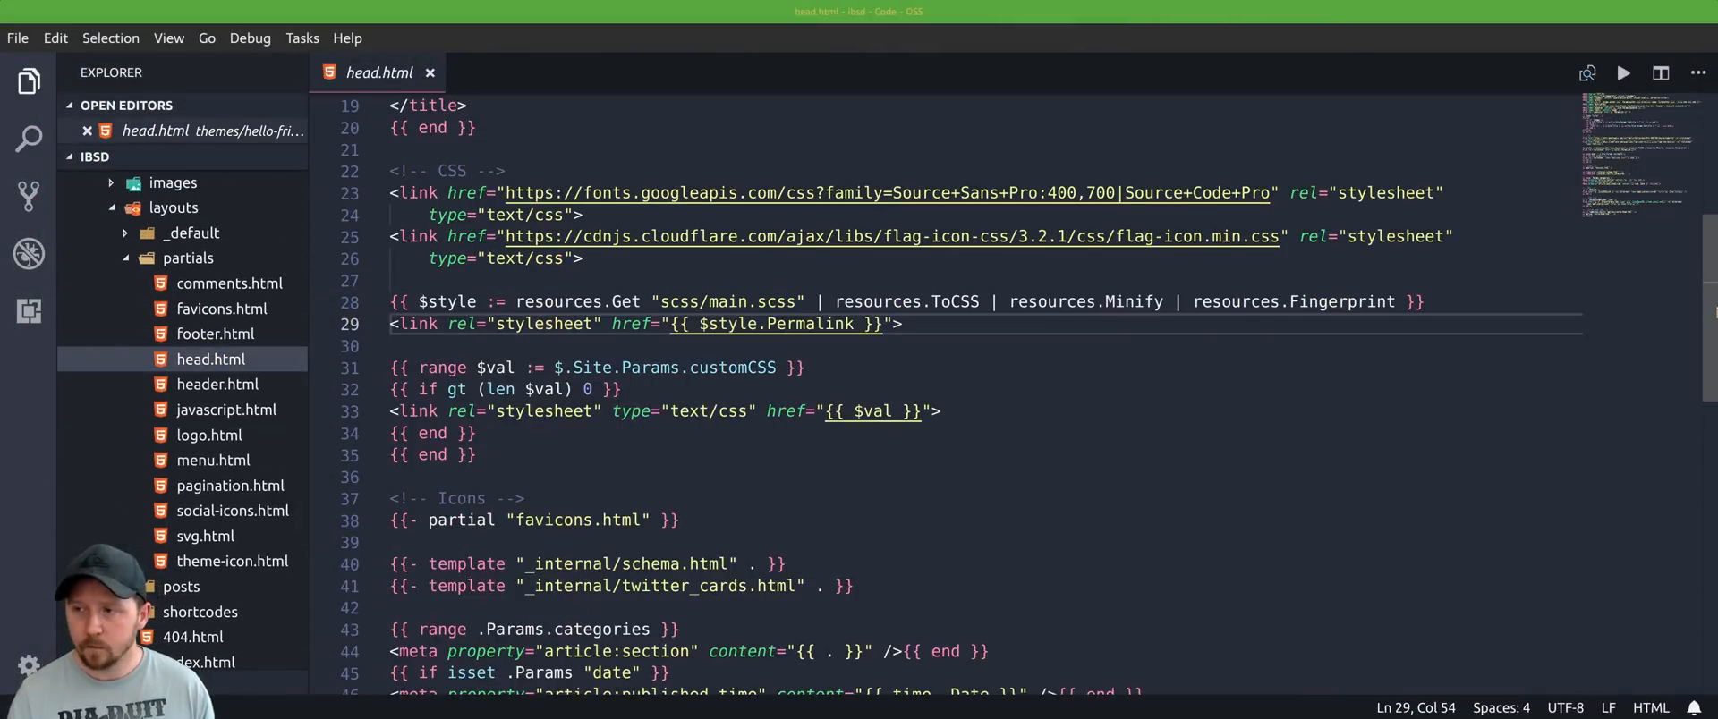
scroll("down", 3)
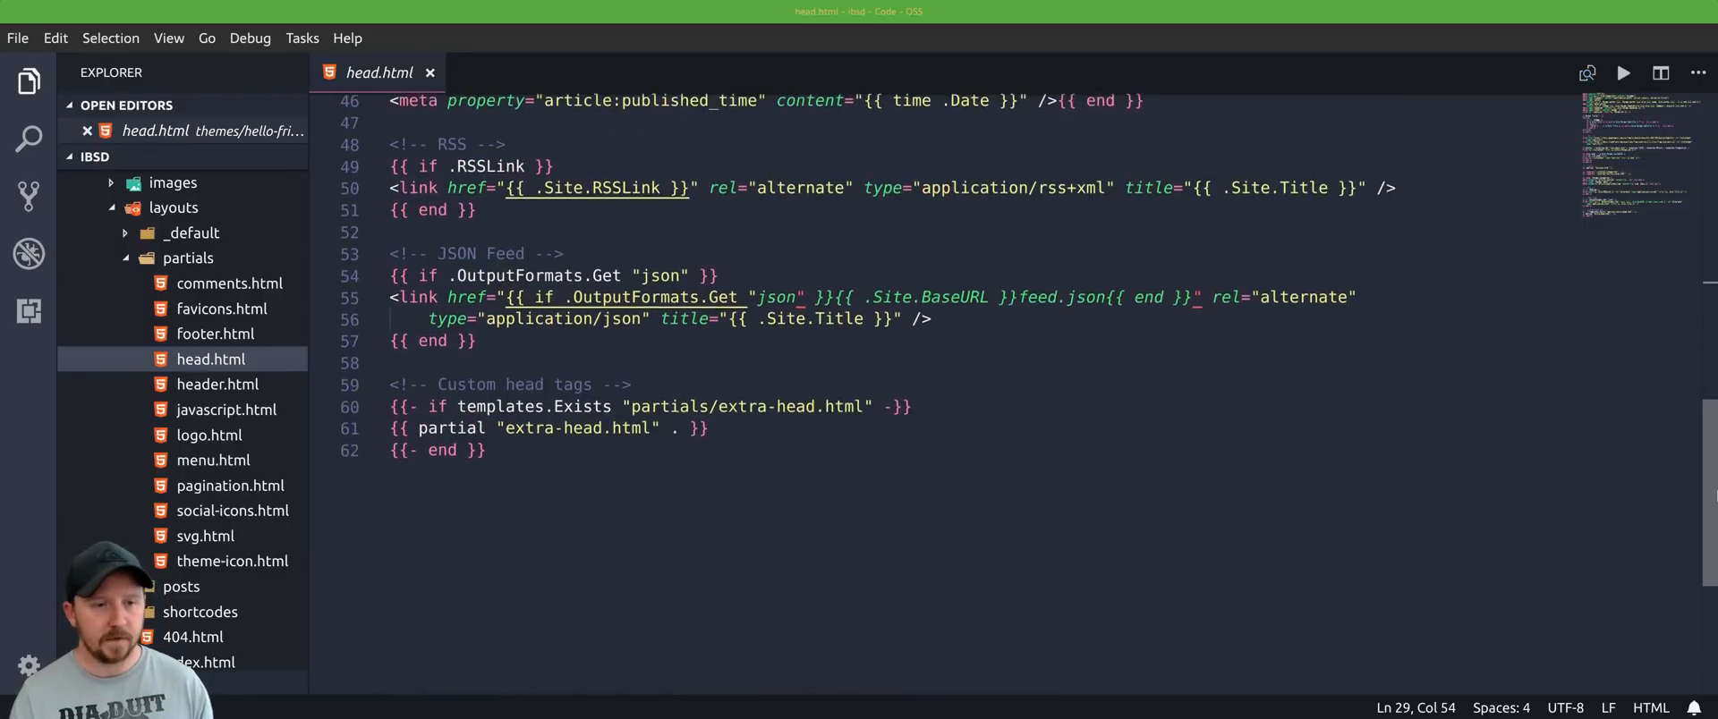
scroll("up", 3)
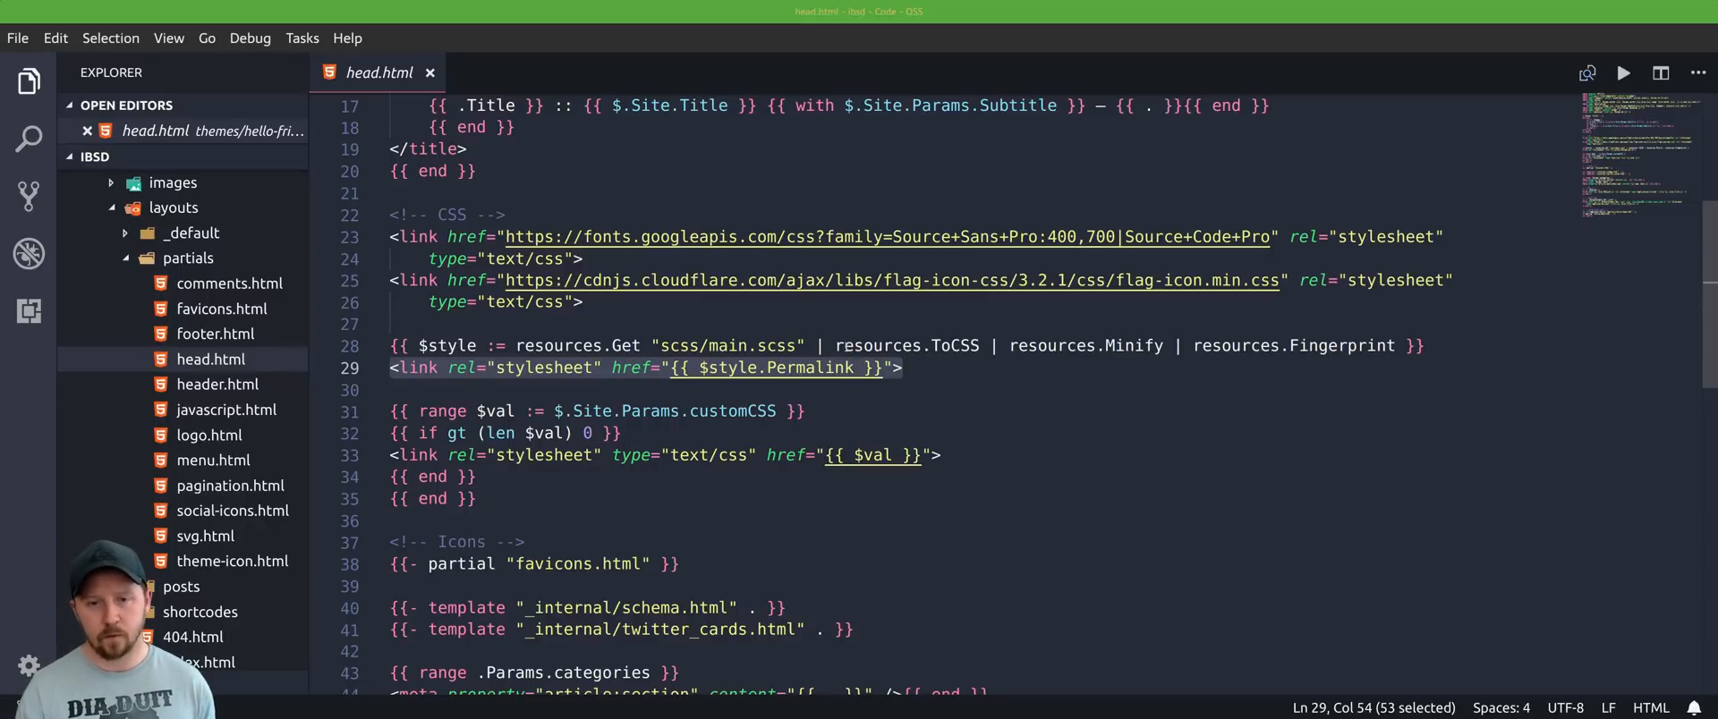
Clear the selection in head.html, leaving its stylesheet lines unedited.
double_click(906, 346)
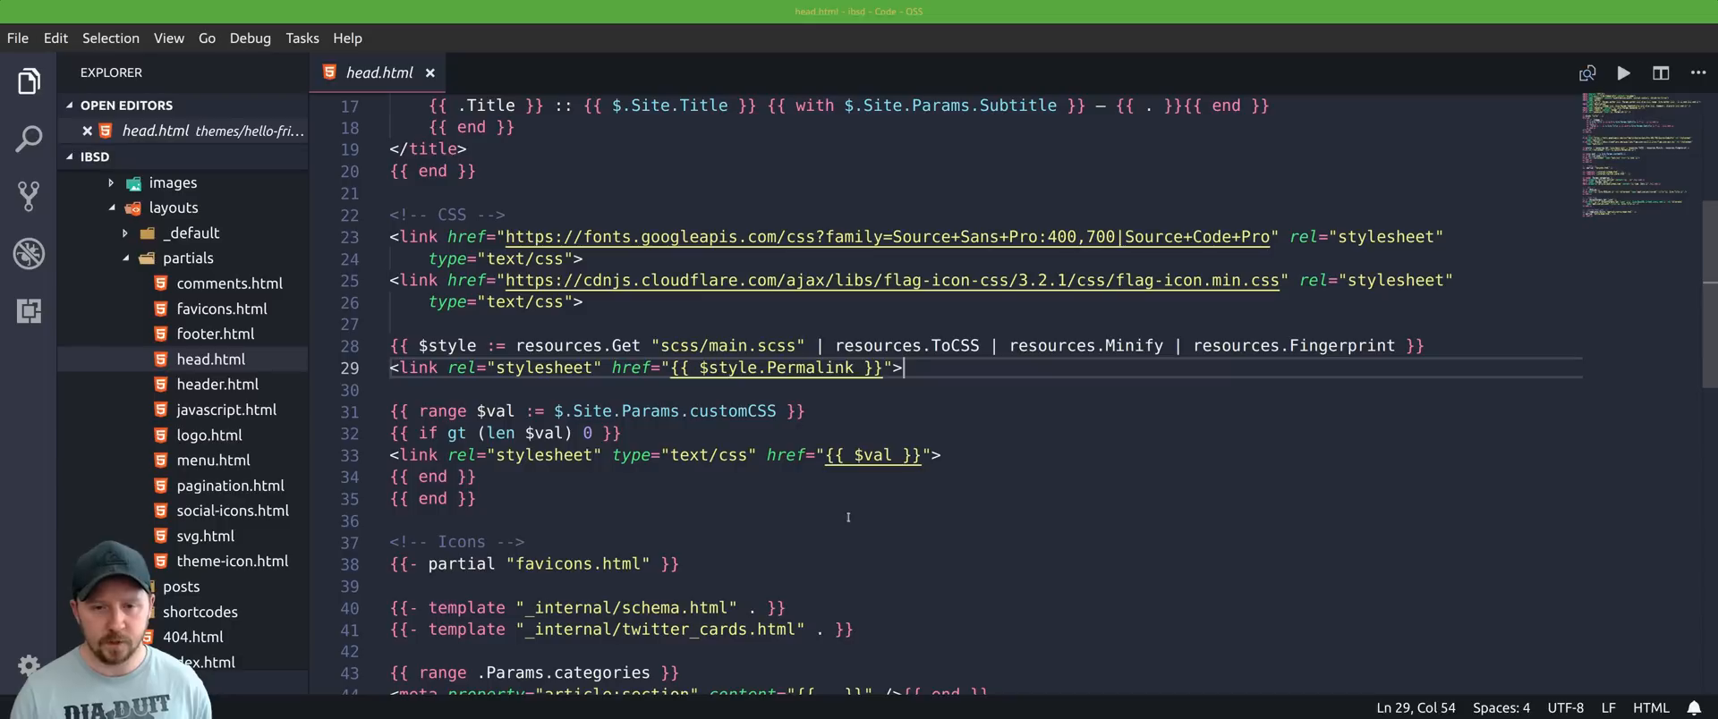
mouse_move(1058, 518)
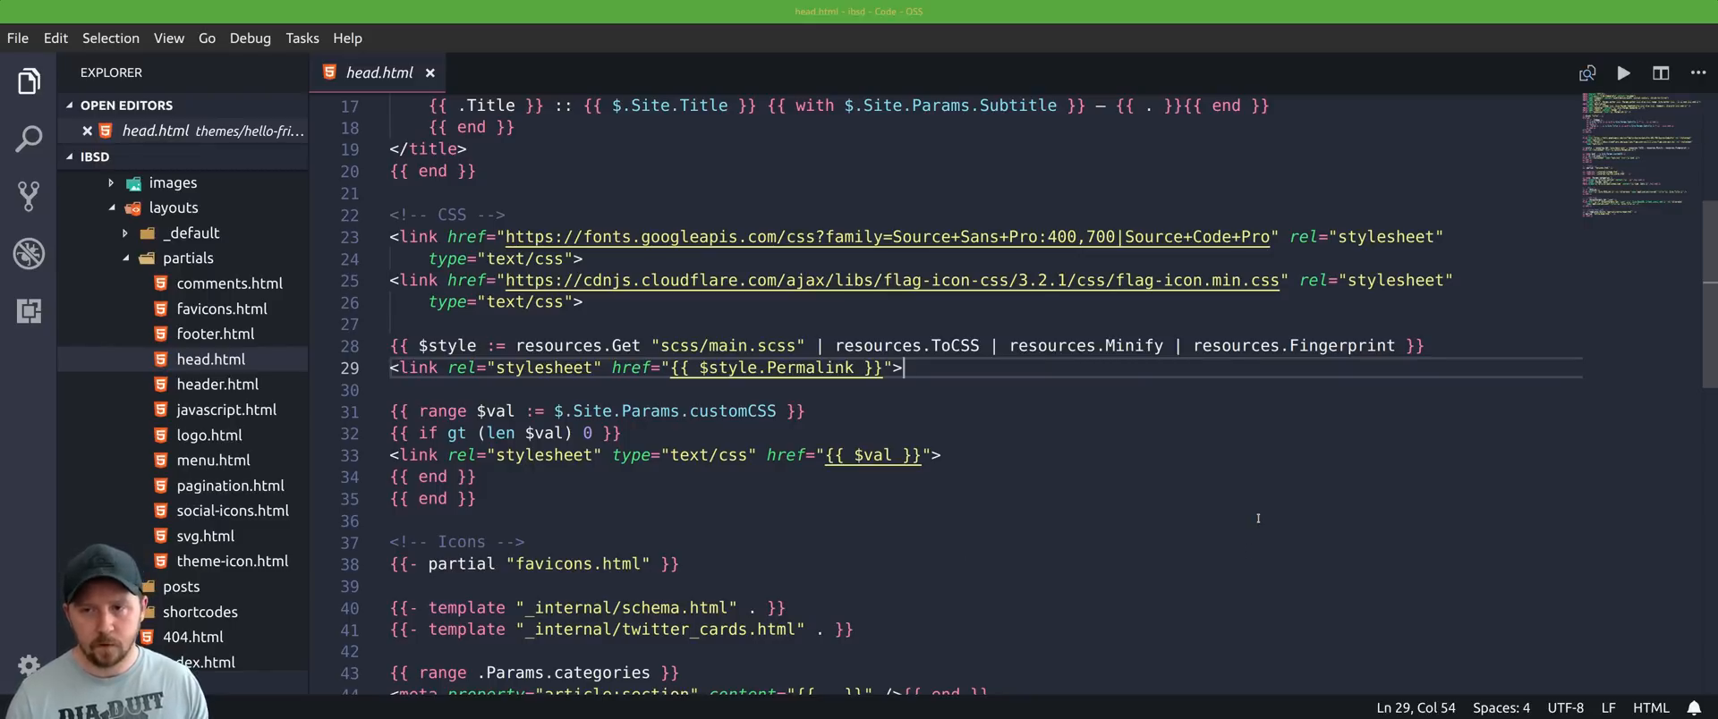
mouse_move(984, 584)
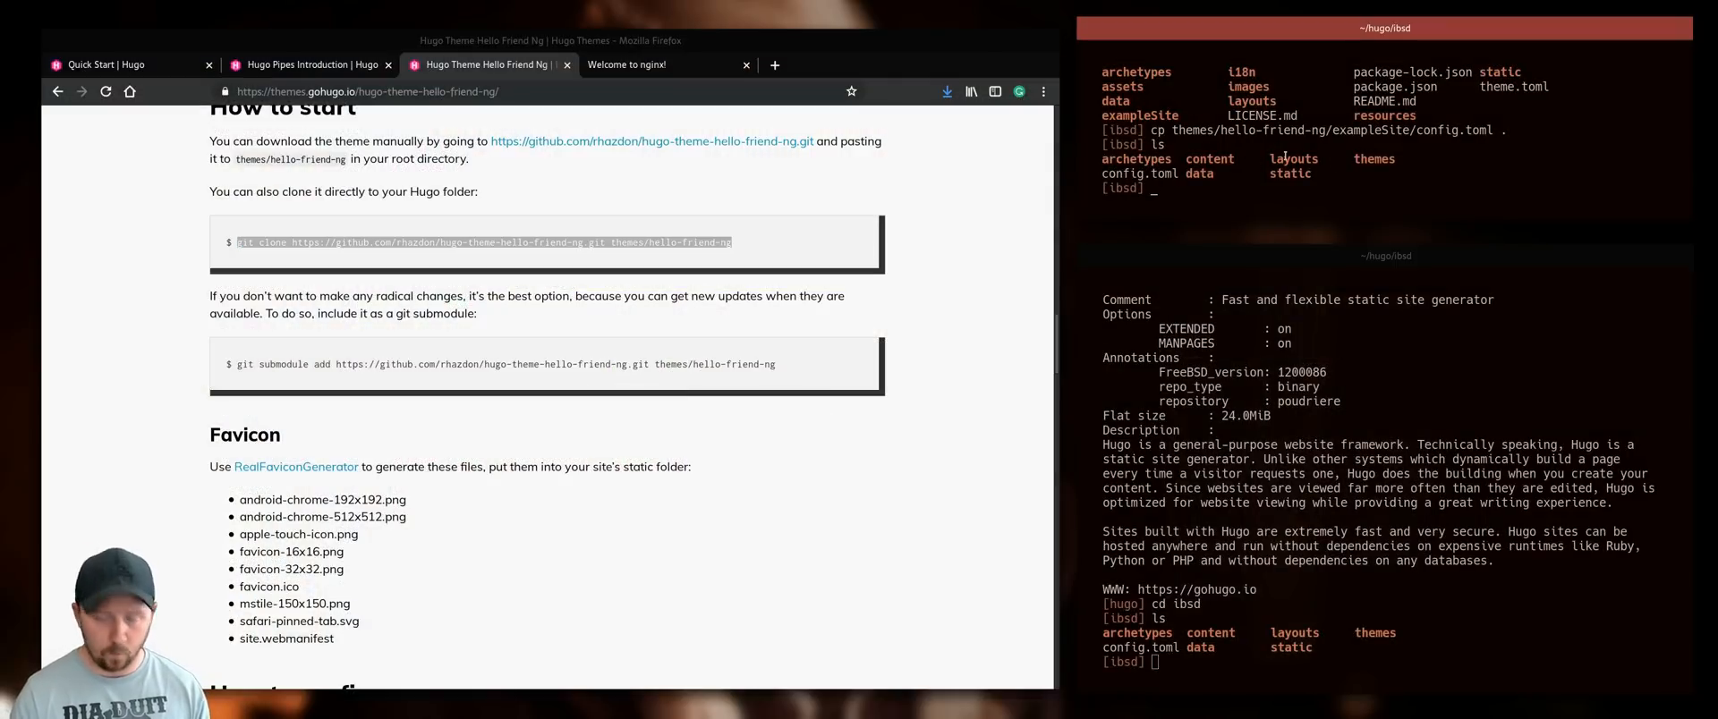
Run 'hugo server -D' to serve the ibsd site with drafts at localhost:1313.
type("hugo")
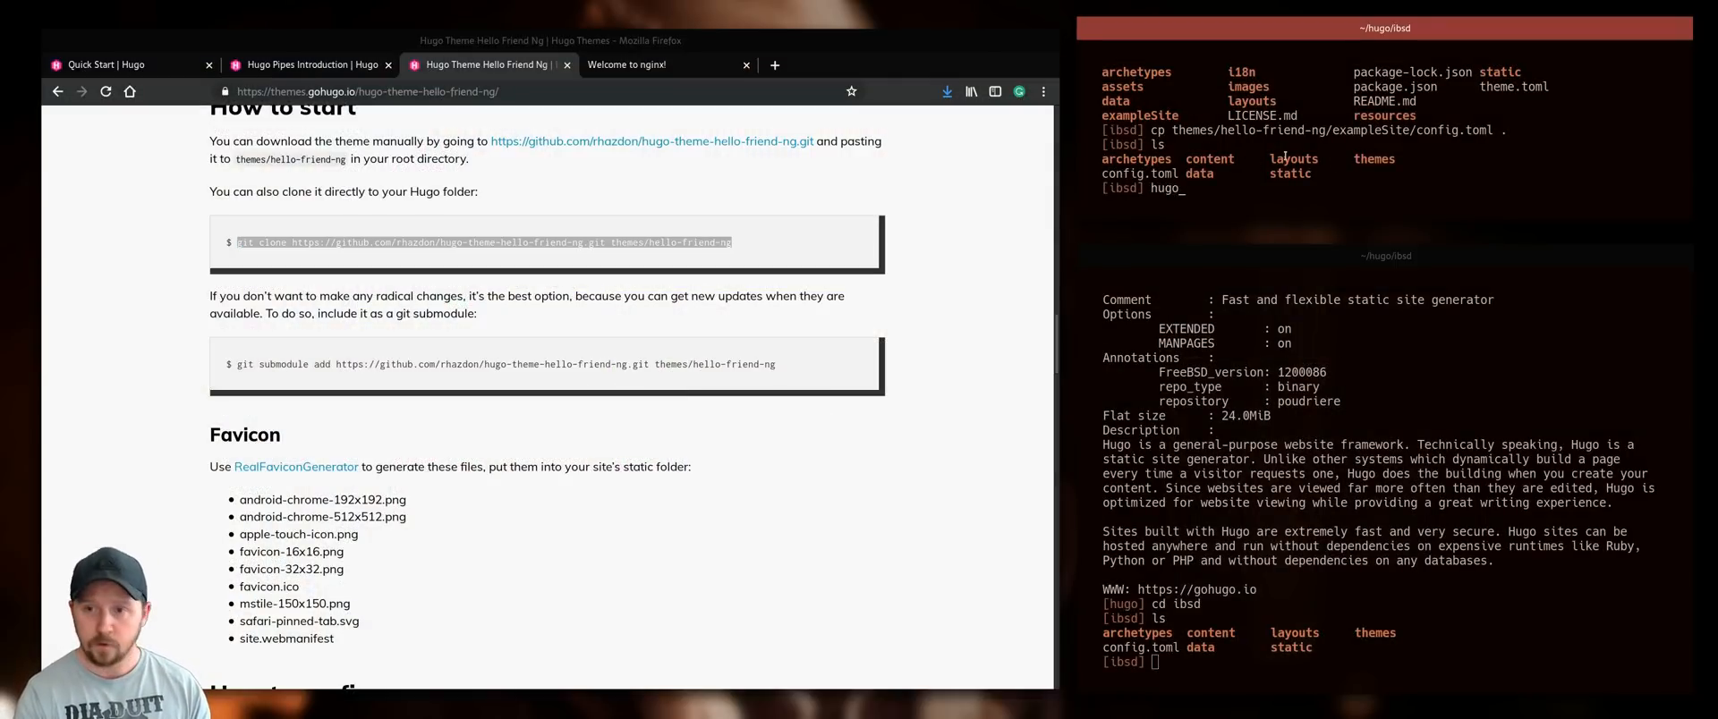
type("server")
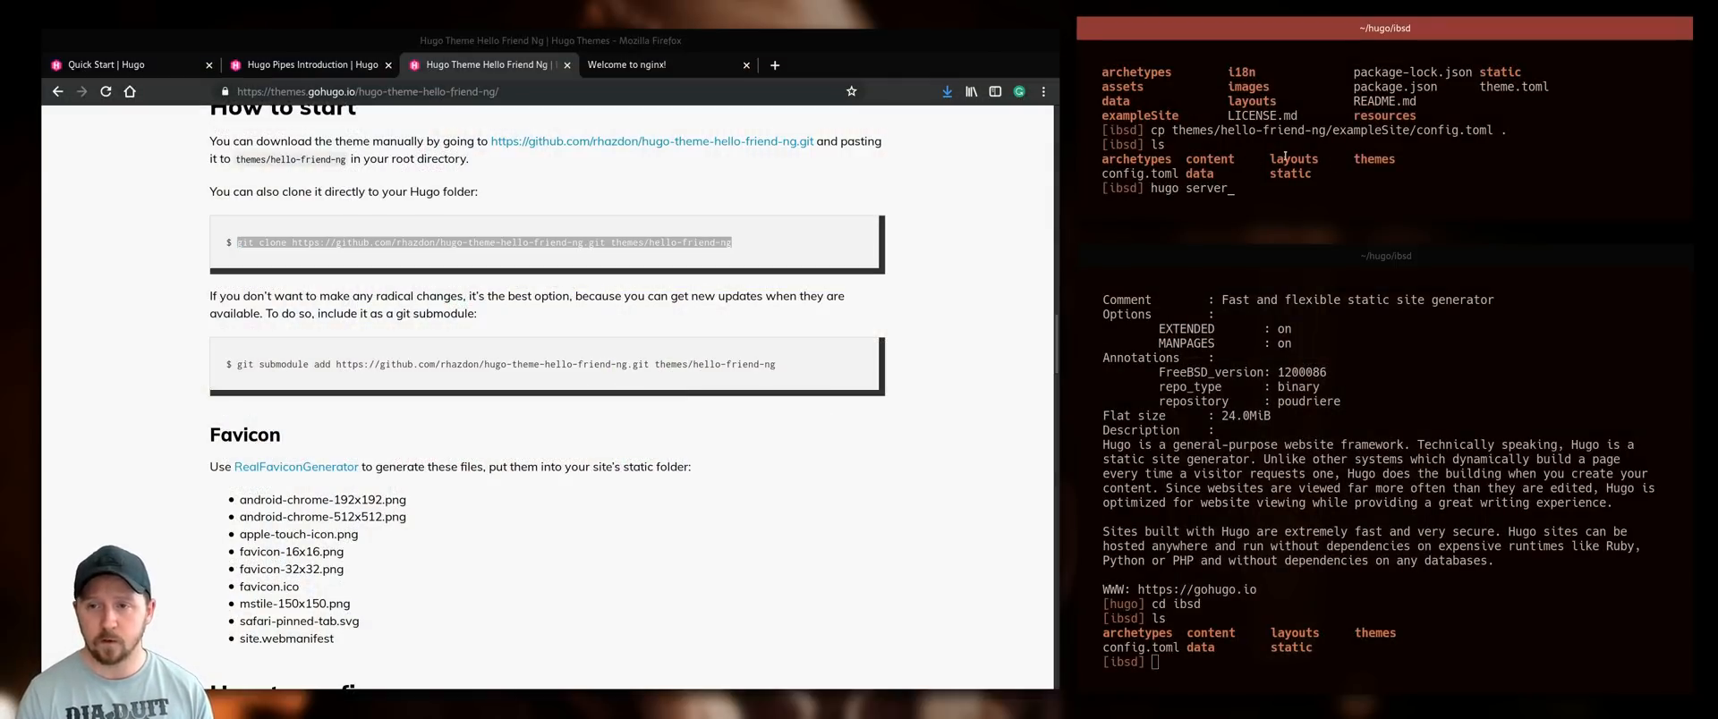
type("-D")
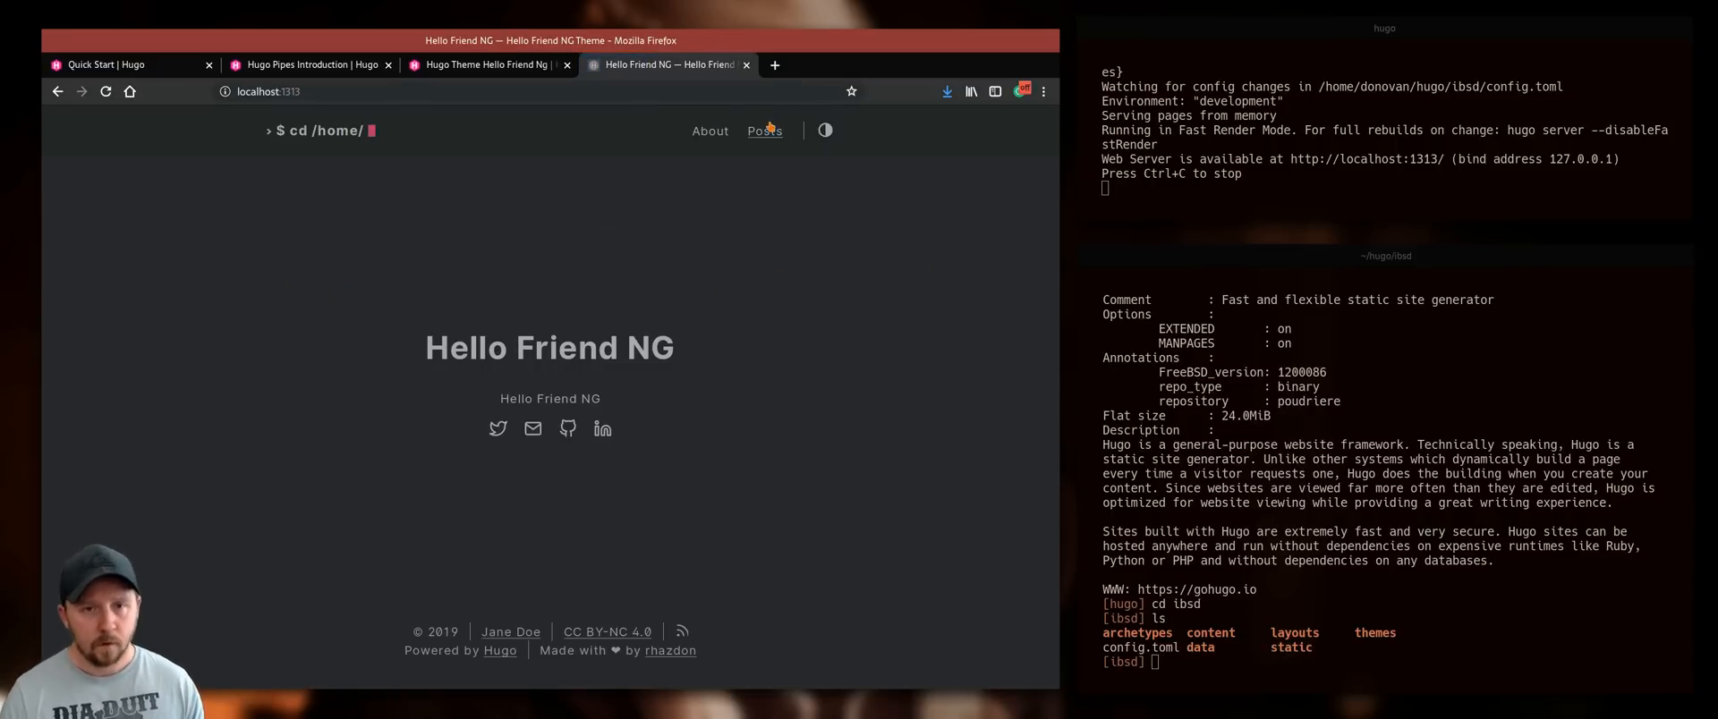
left_click(764, 131)
type("hugo new posts")
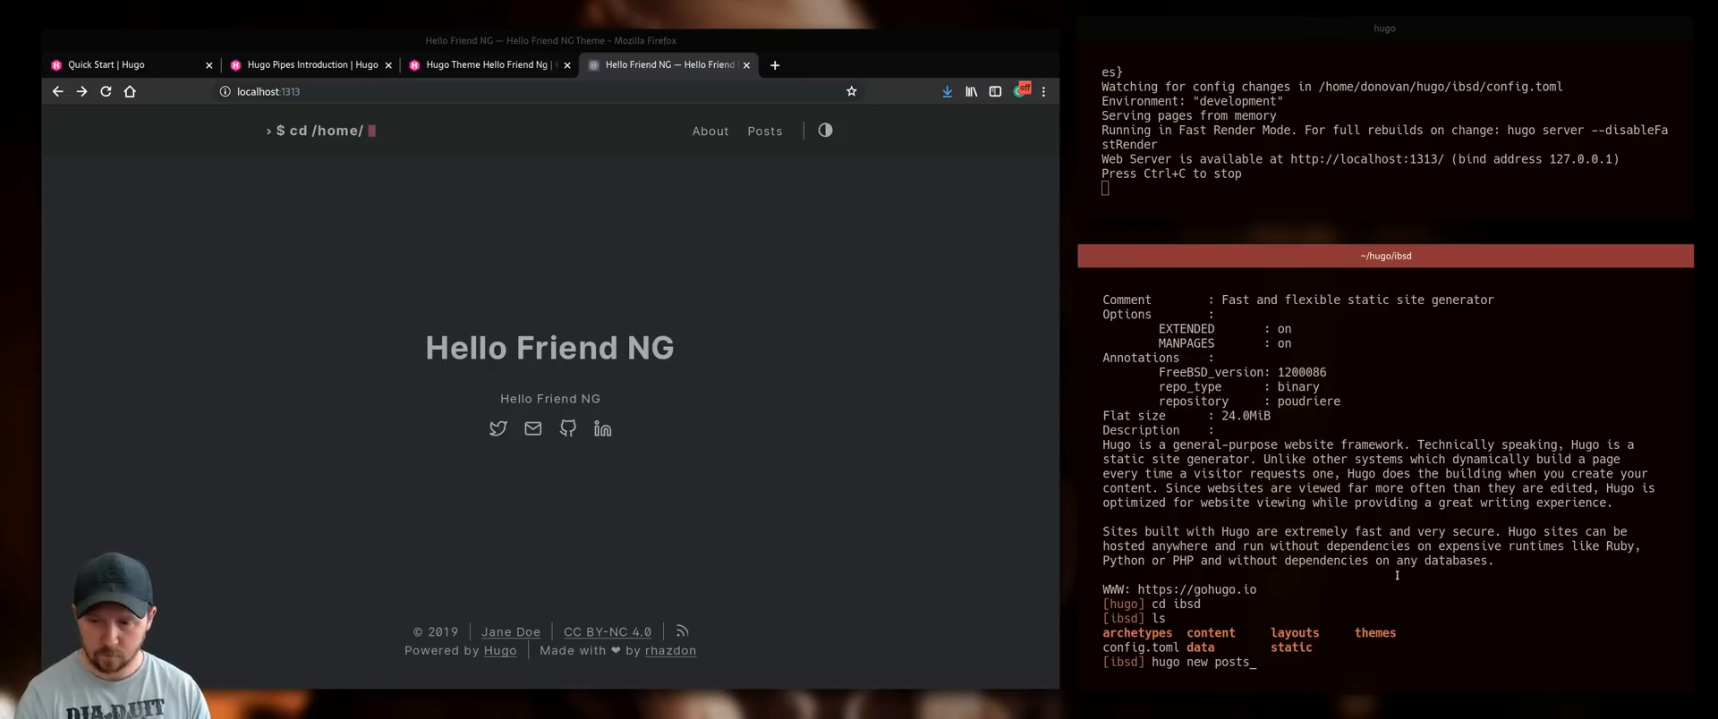
Create the posts/helloworld.md post and view the new Helloworld page in Firefox.
type("/helloworld.md")
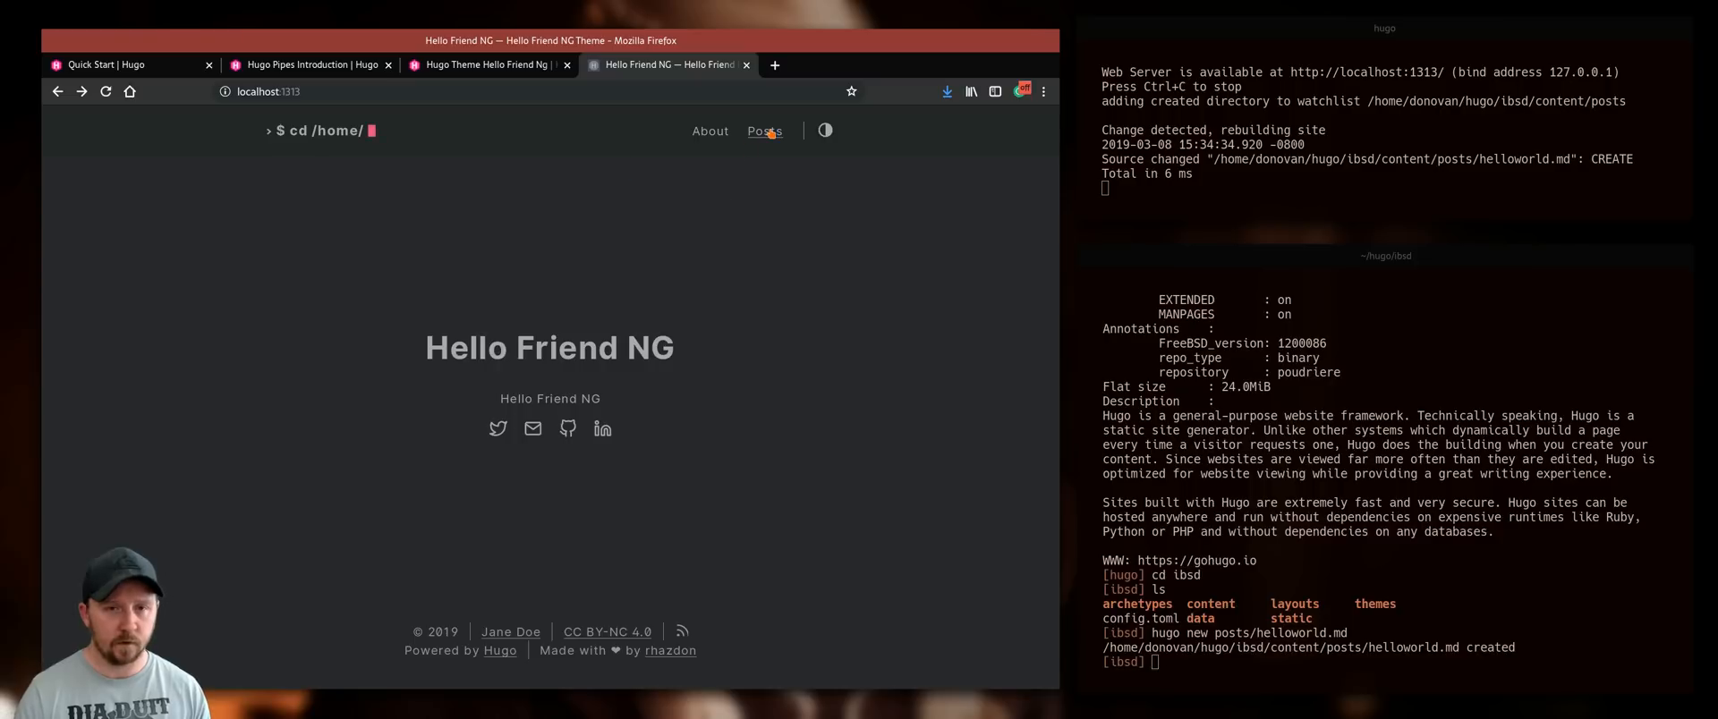
left_click(764, 130)
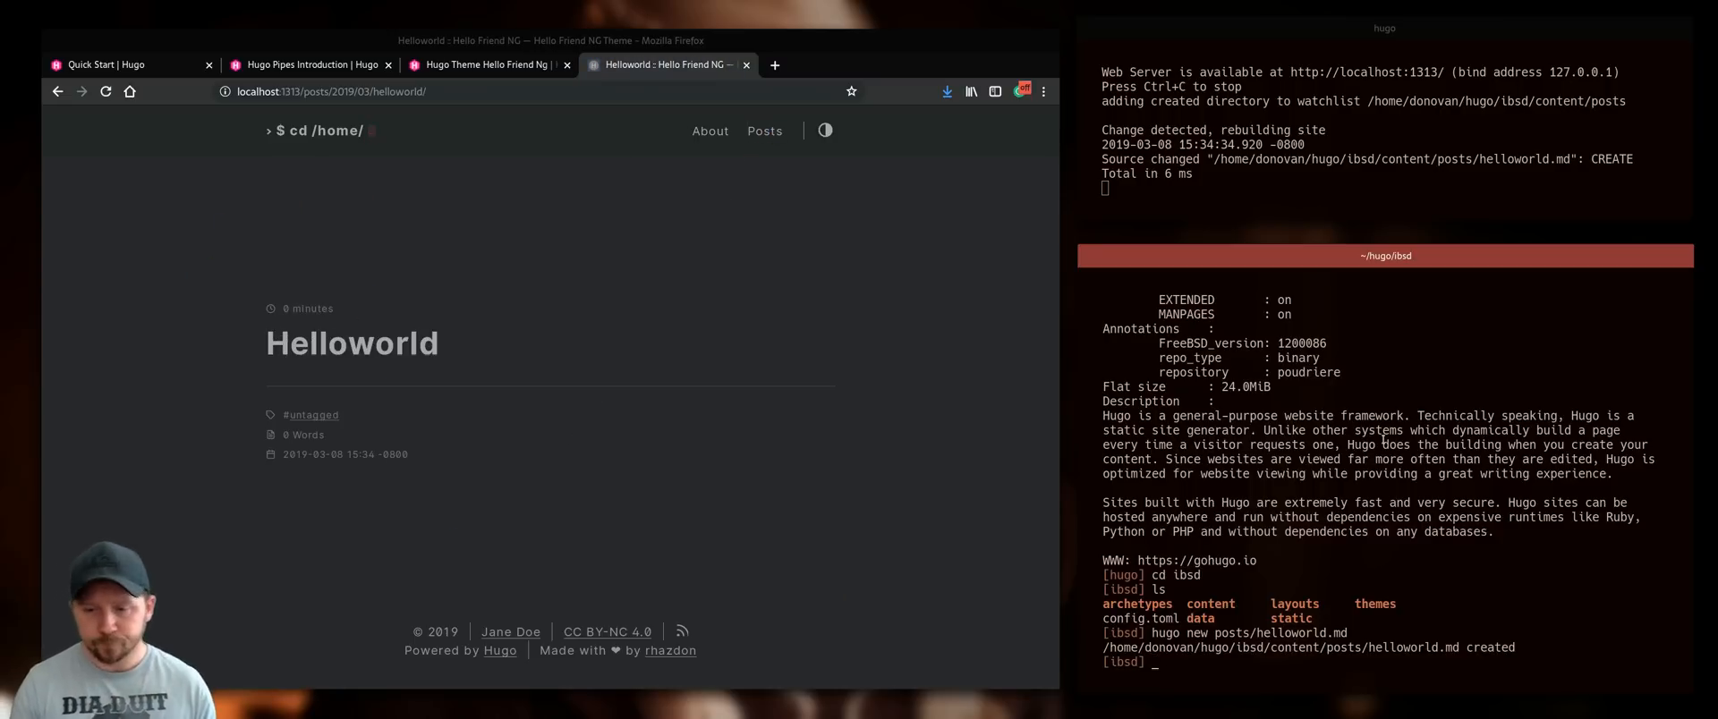
type("vim content/posts/helloworld.md")
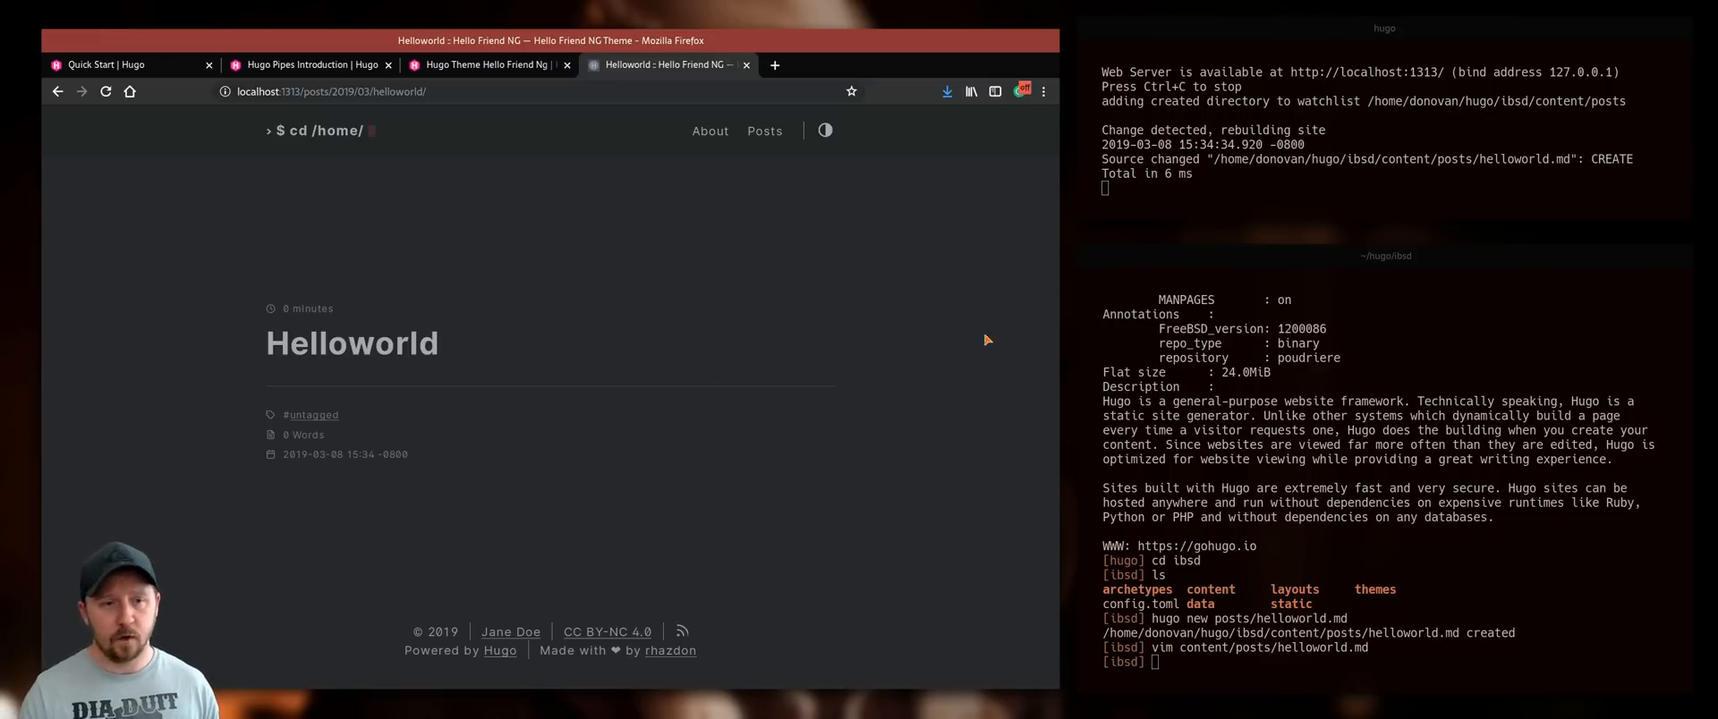
mouse_move(477, 453)
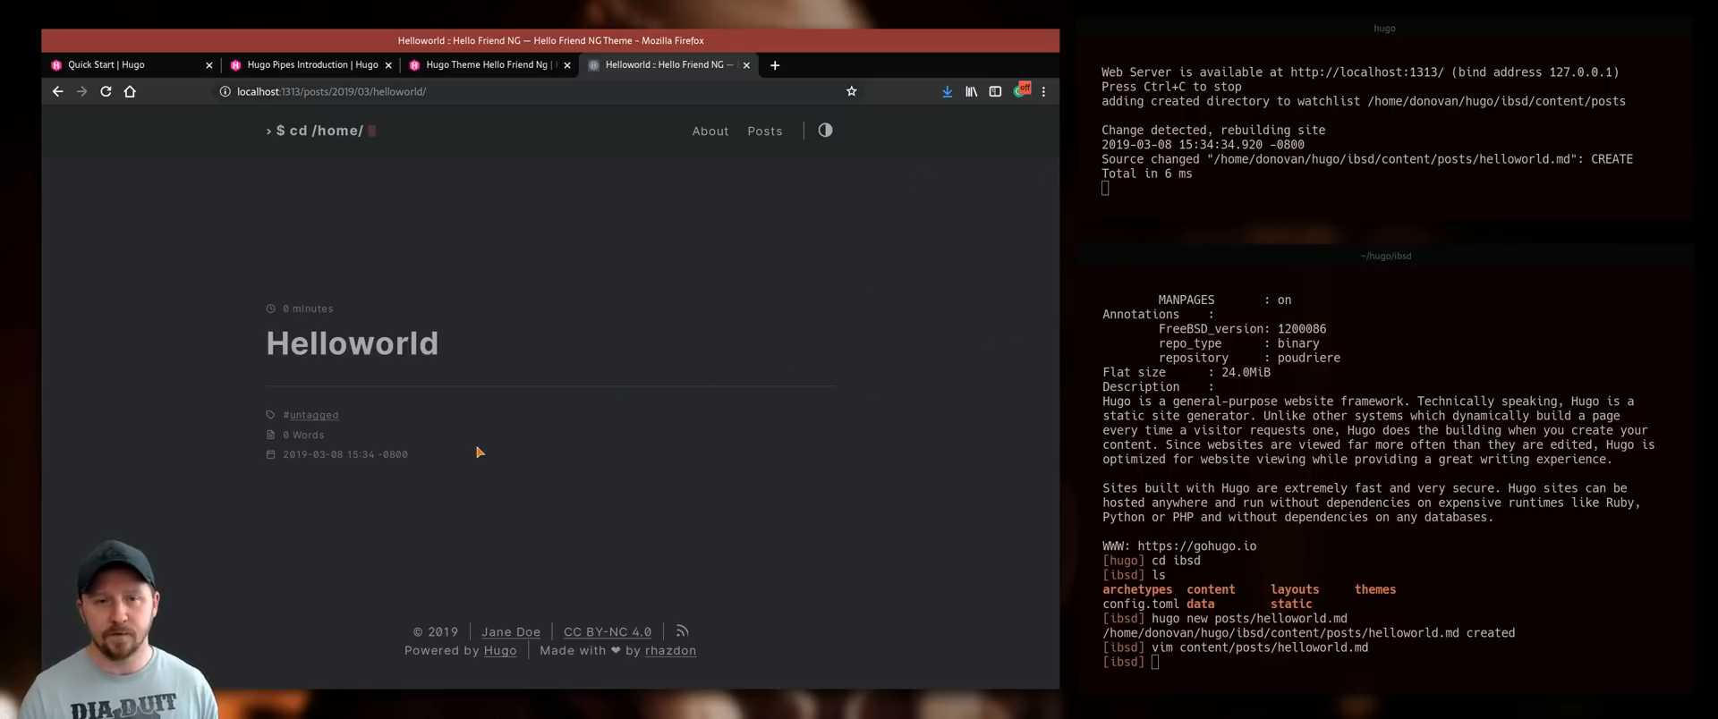
mouse_move(1008, 447)
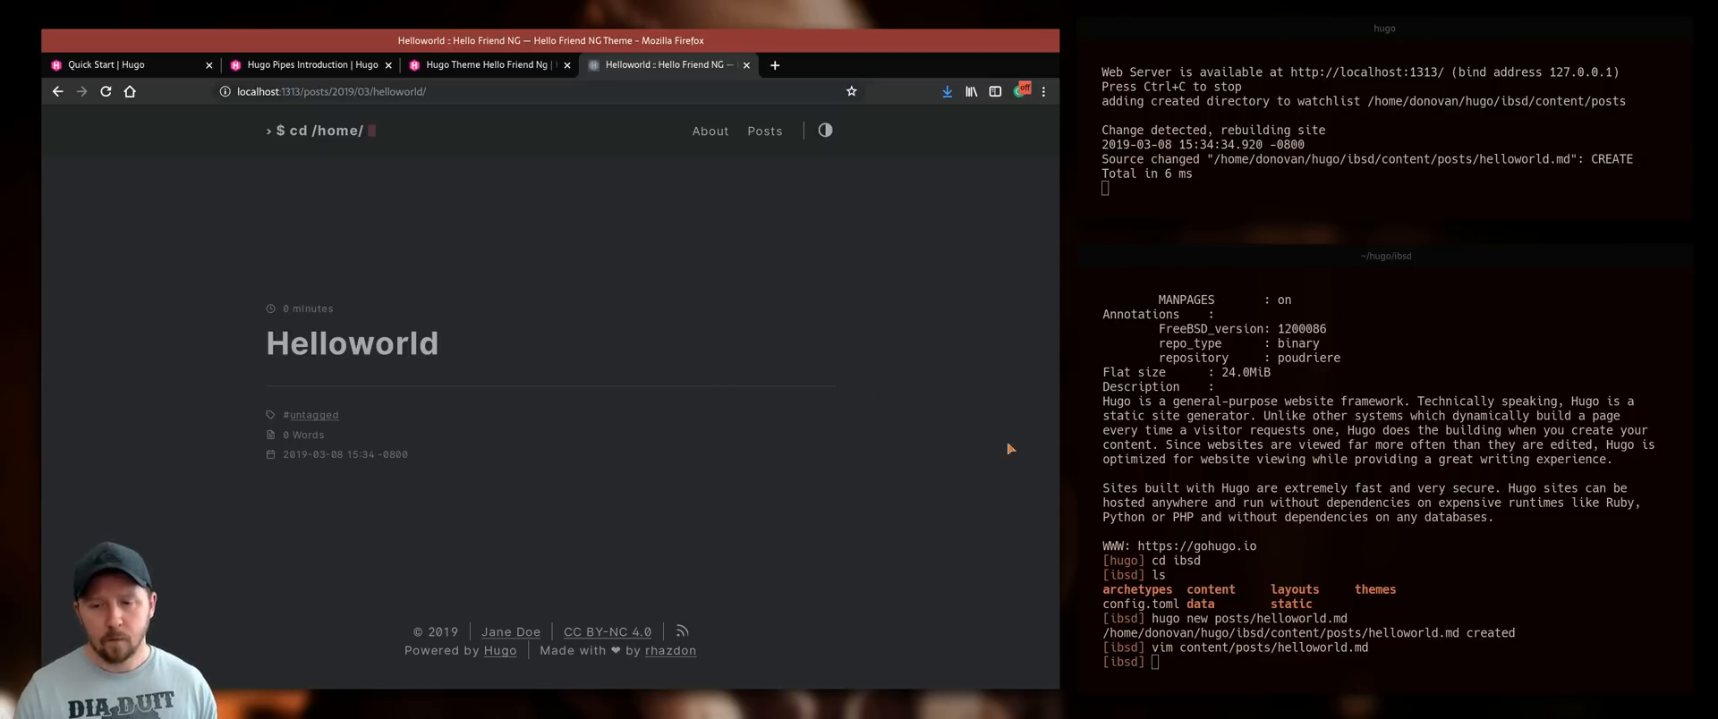
mouse_move(875, 301)
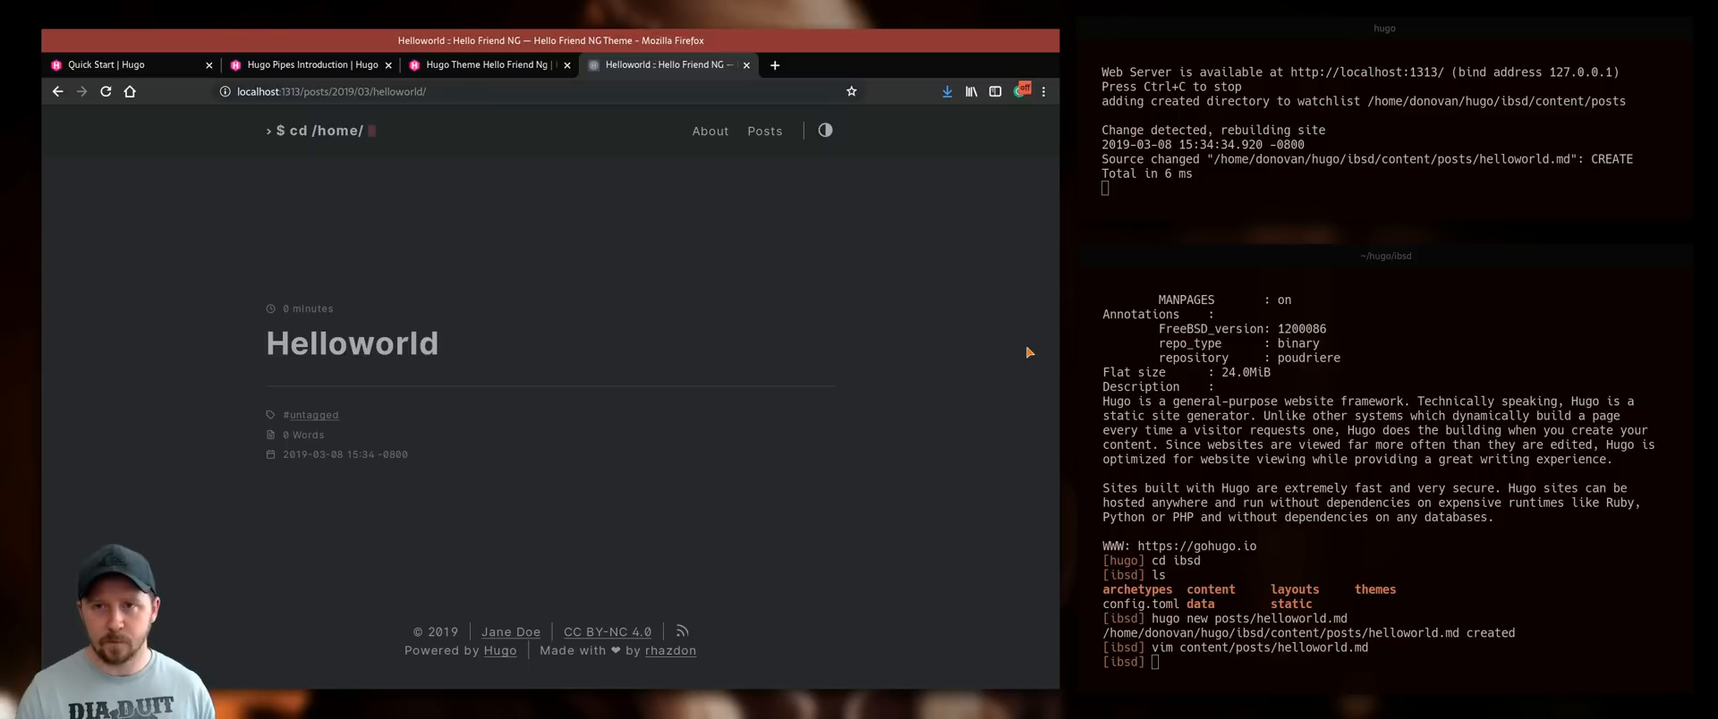
mouse_move(934, 461)
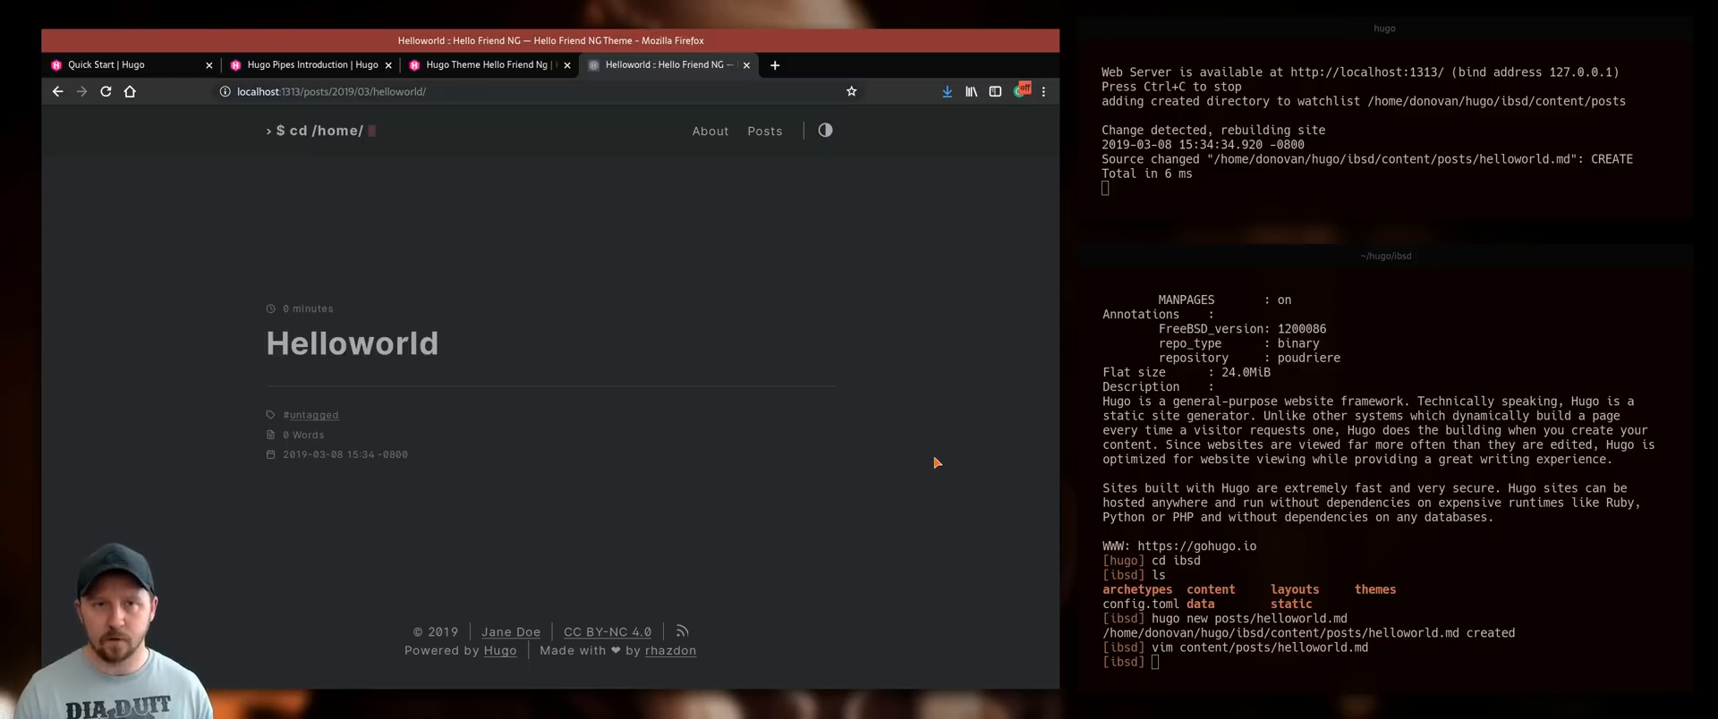
mouse_move(945, 281)
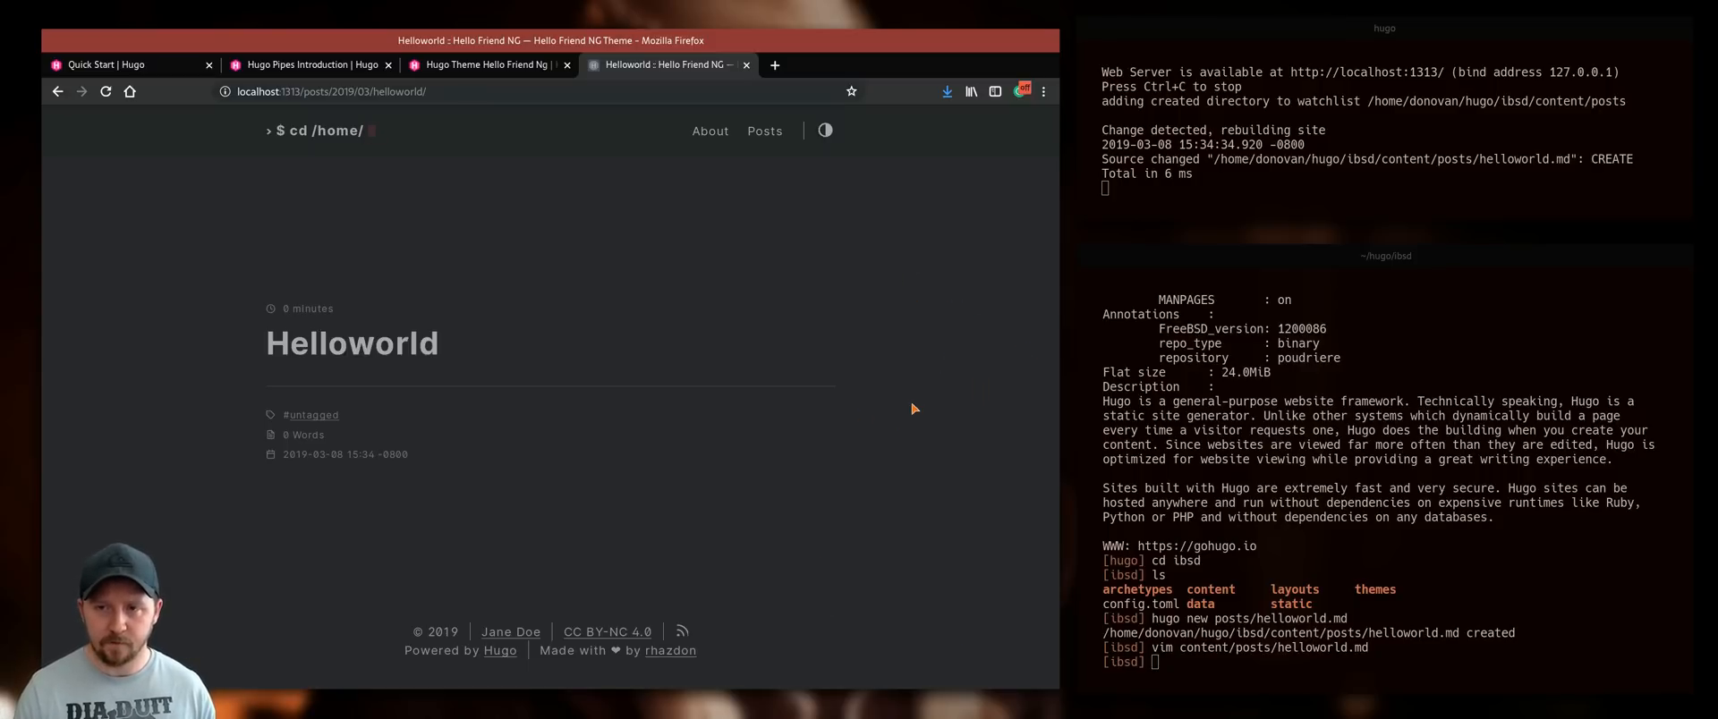
mouse_move(828, 315)
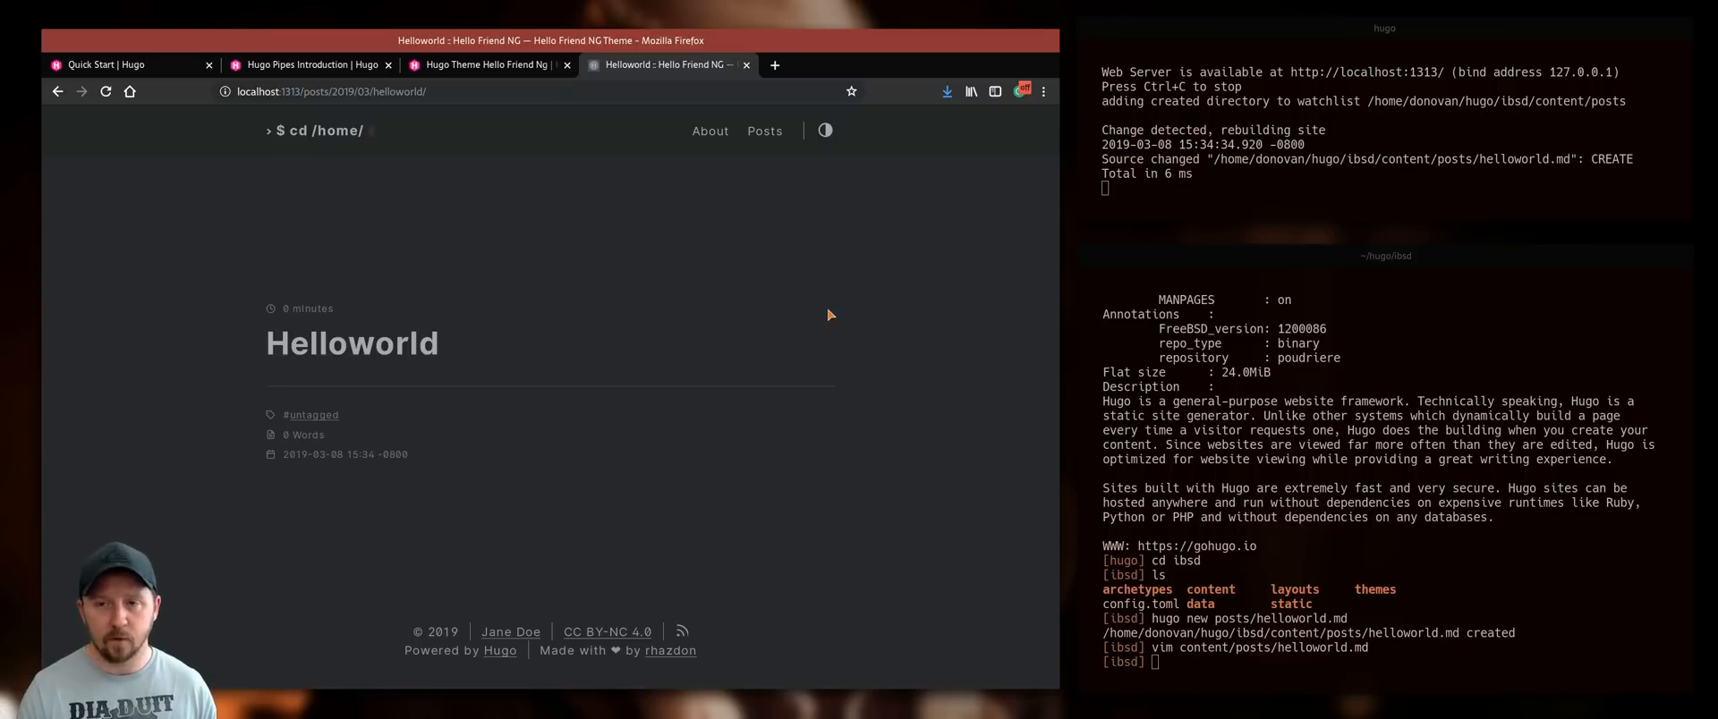
mouse_move(929, 422)
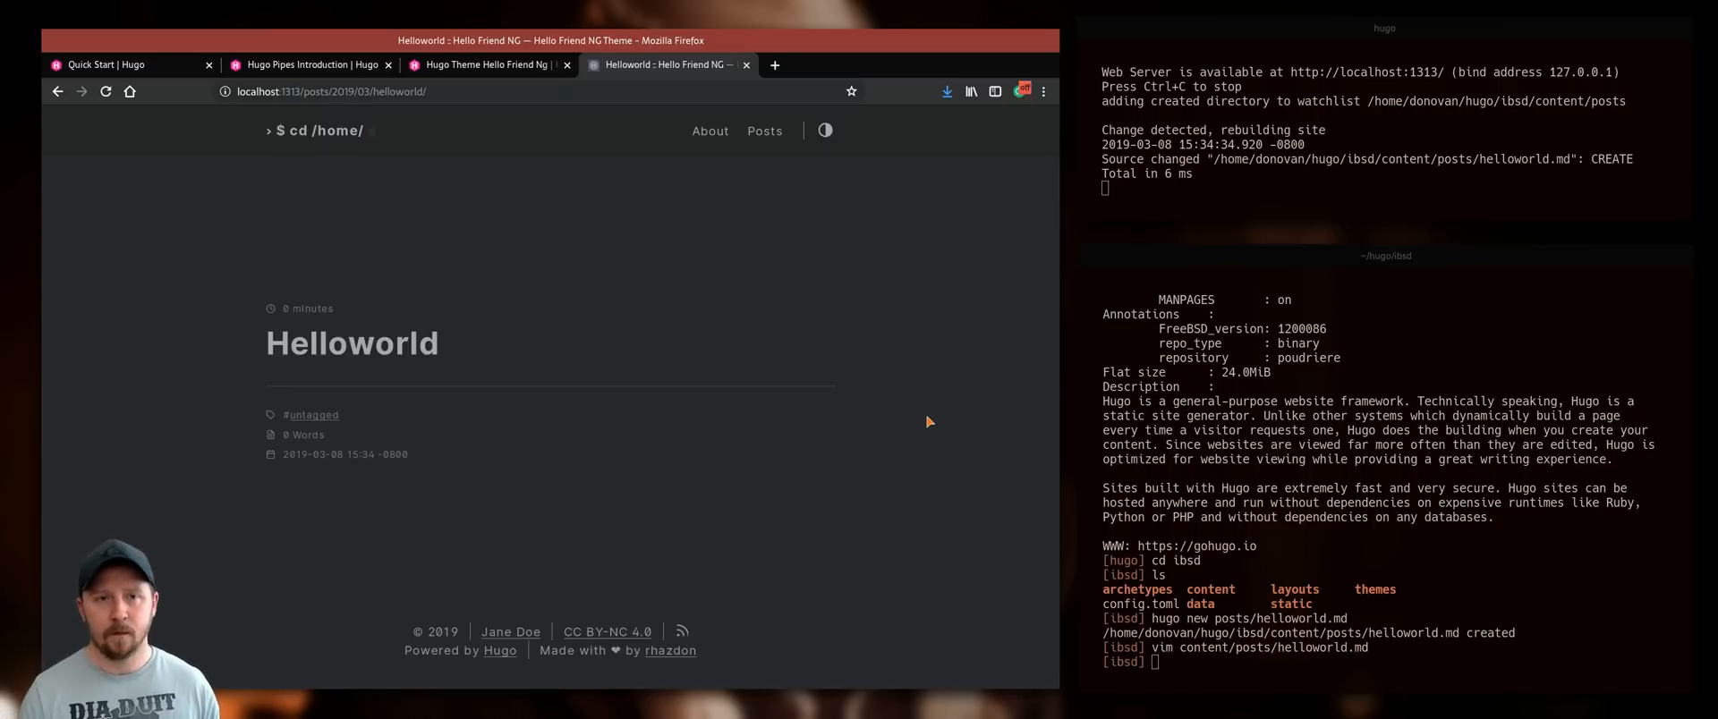
mouse_move(856, 483)
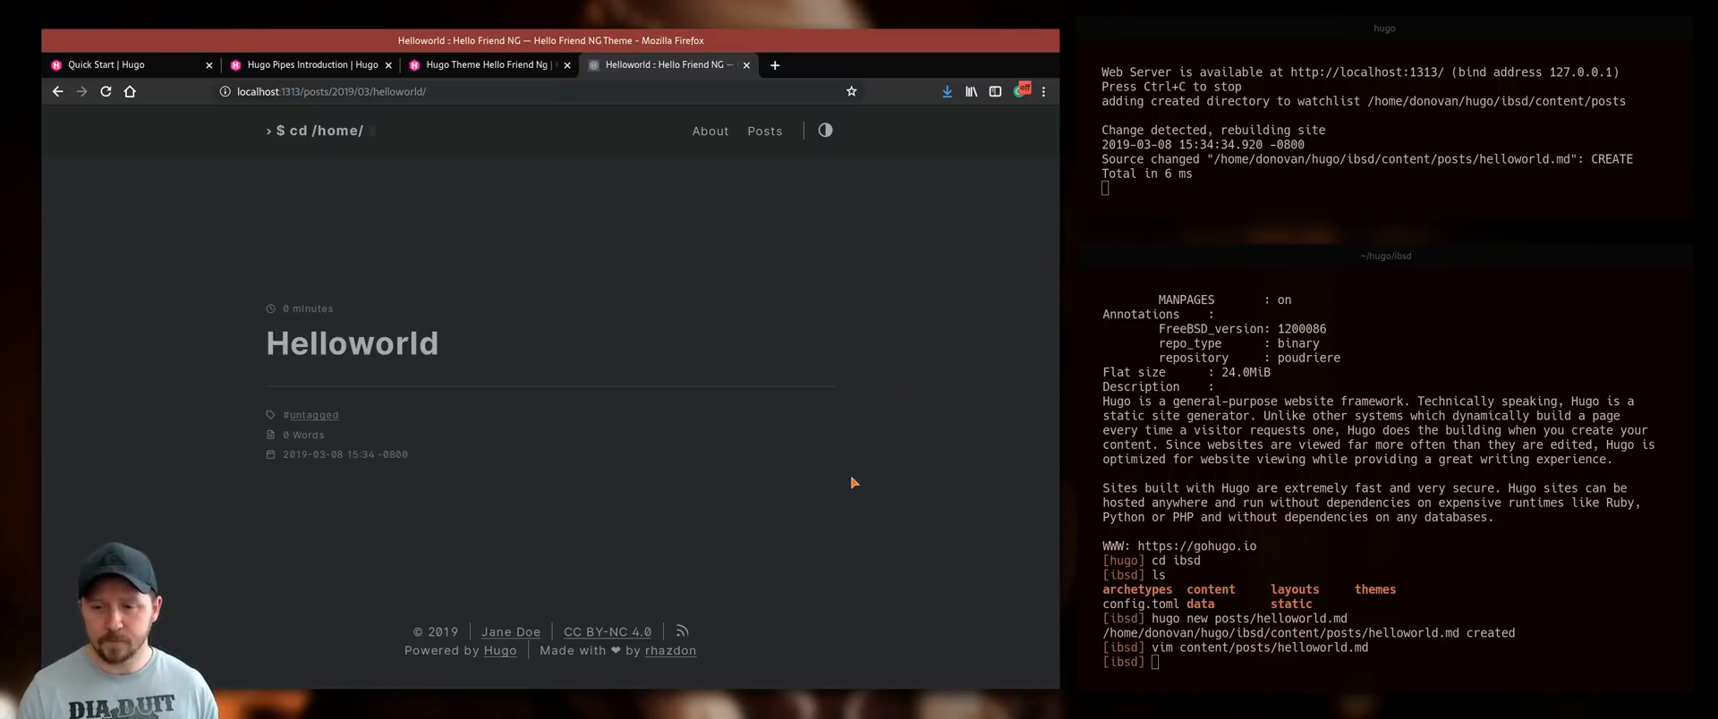
mouse_move(920, 349)
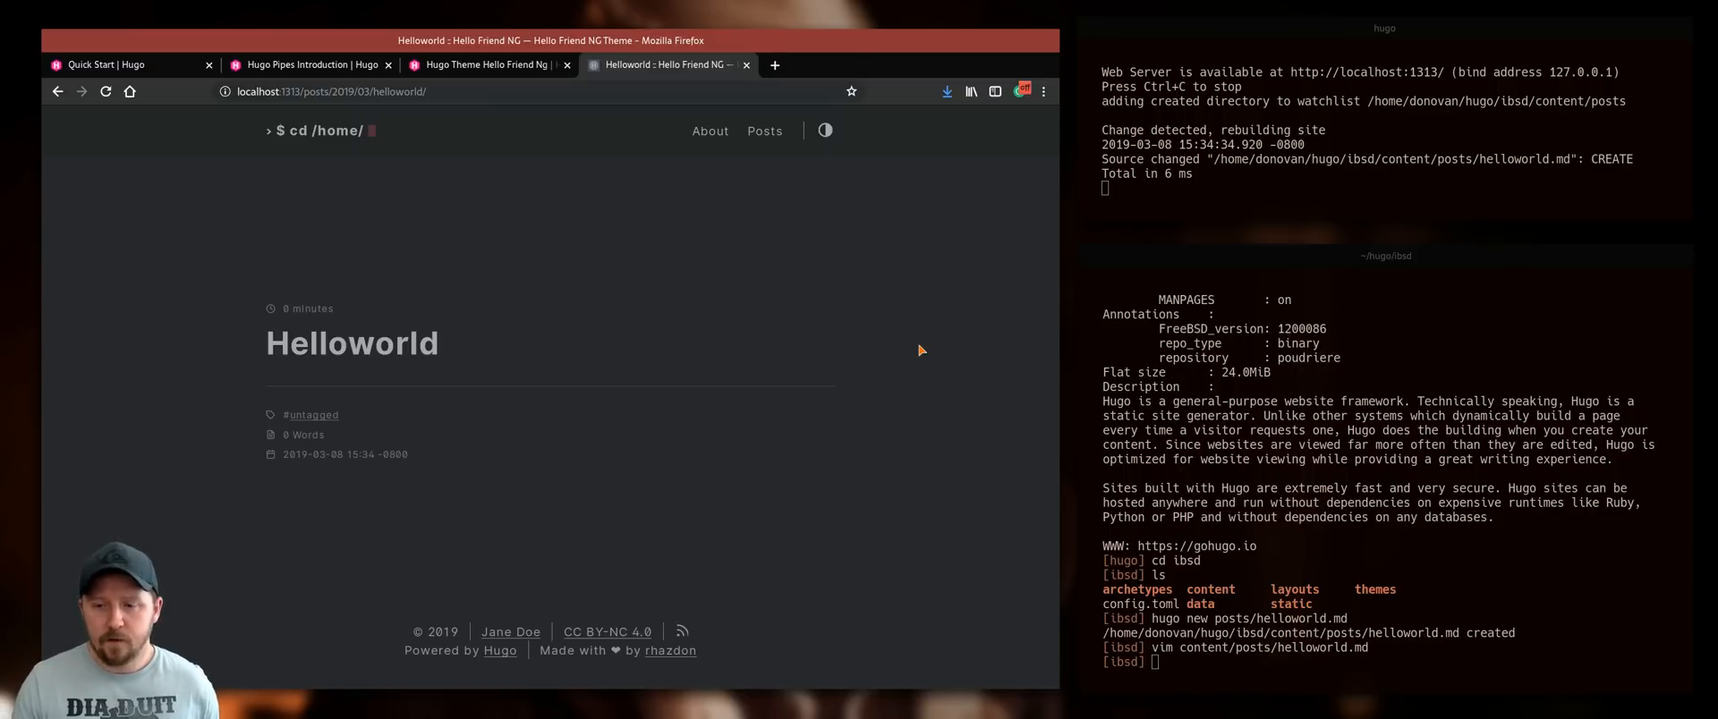
mouse_move(895, 308)
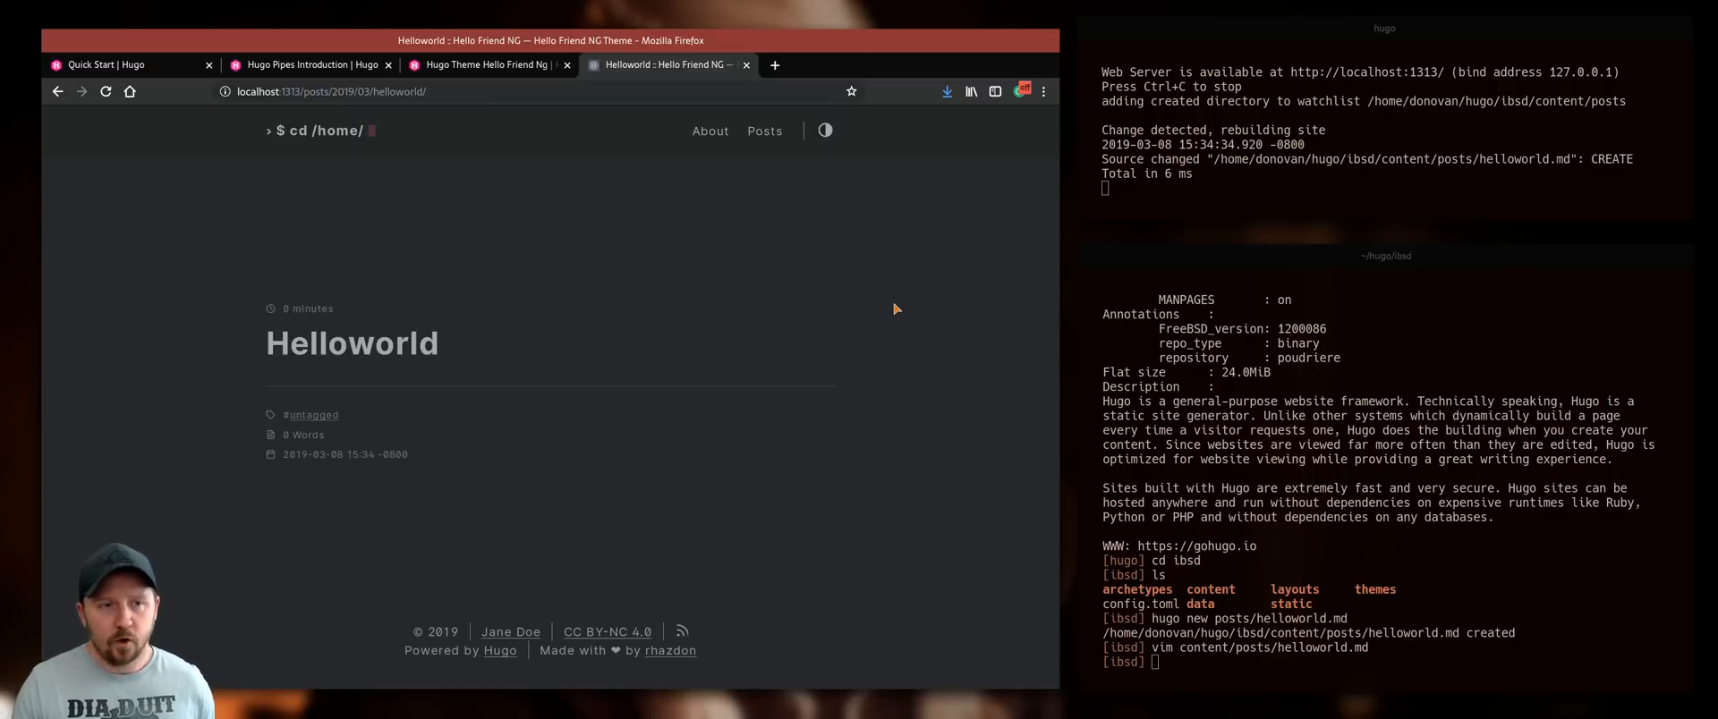
mouse_move(934, 351)
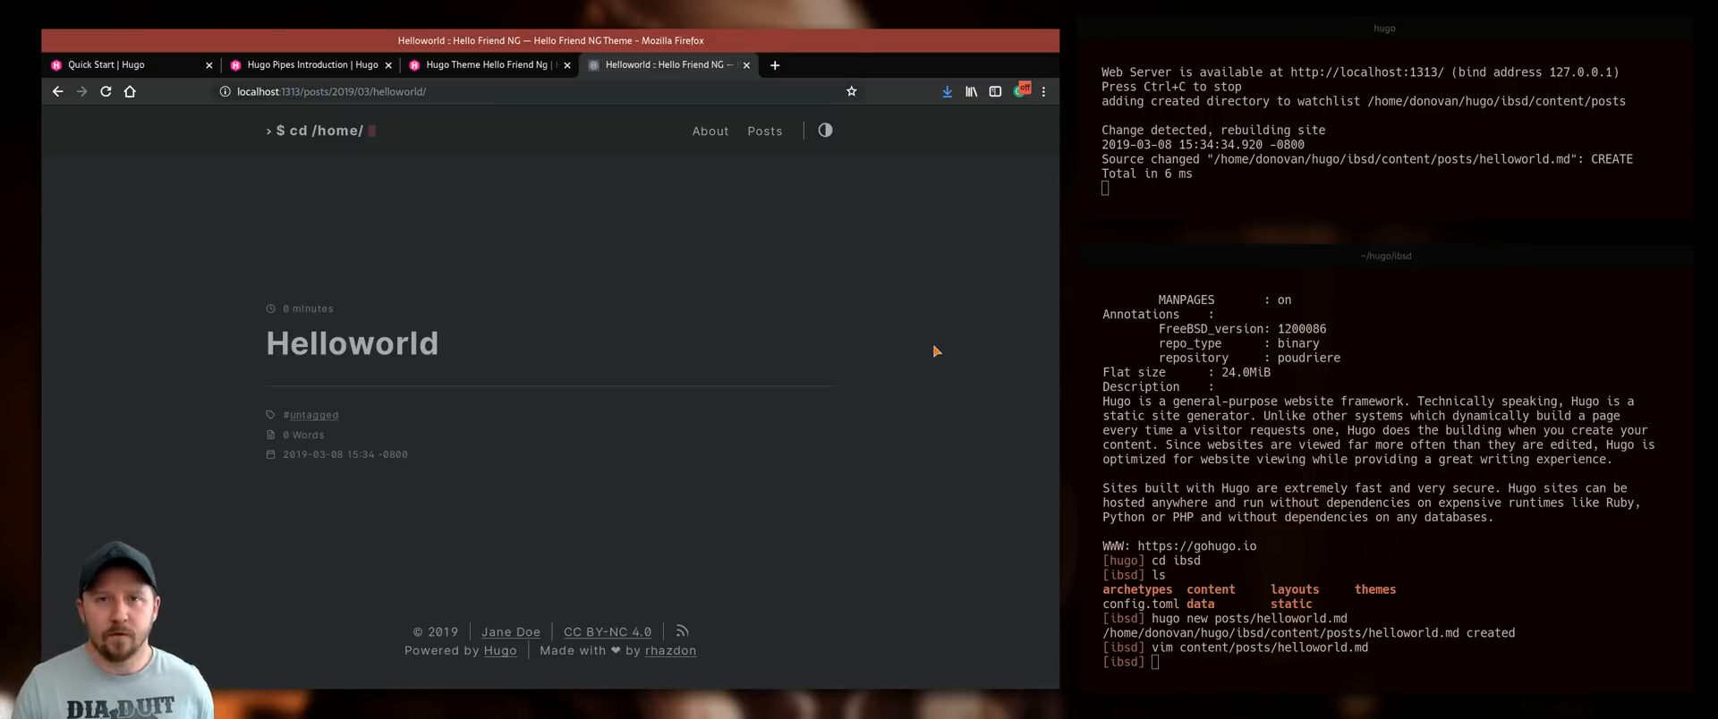
mouse_move(845, 331)
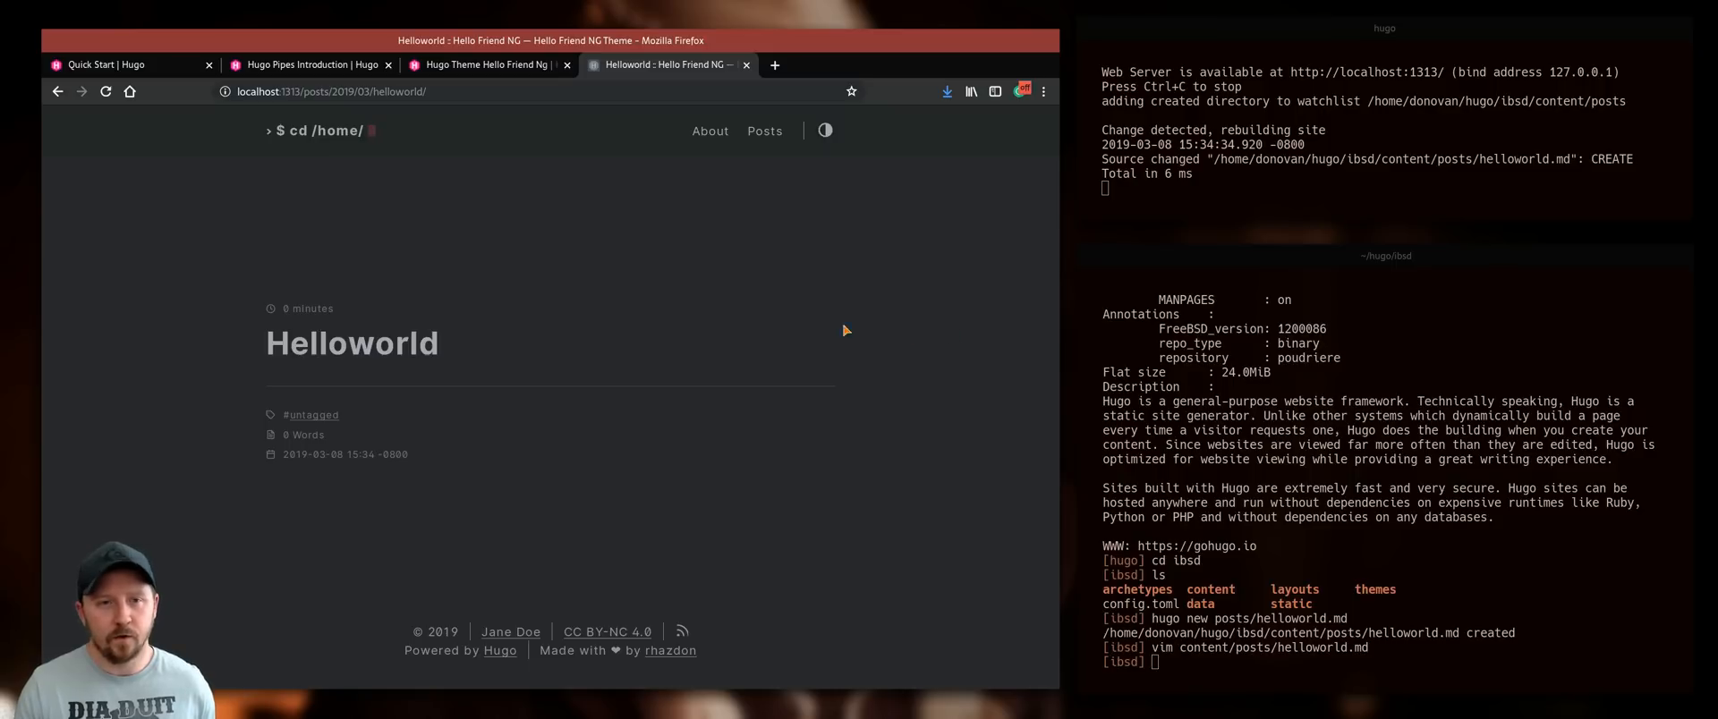
mouse_move(664, 179)
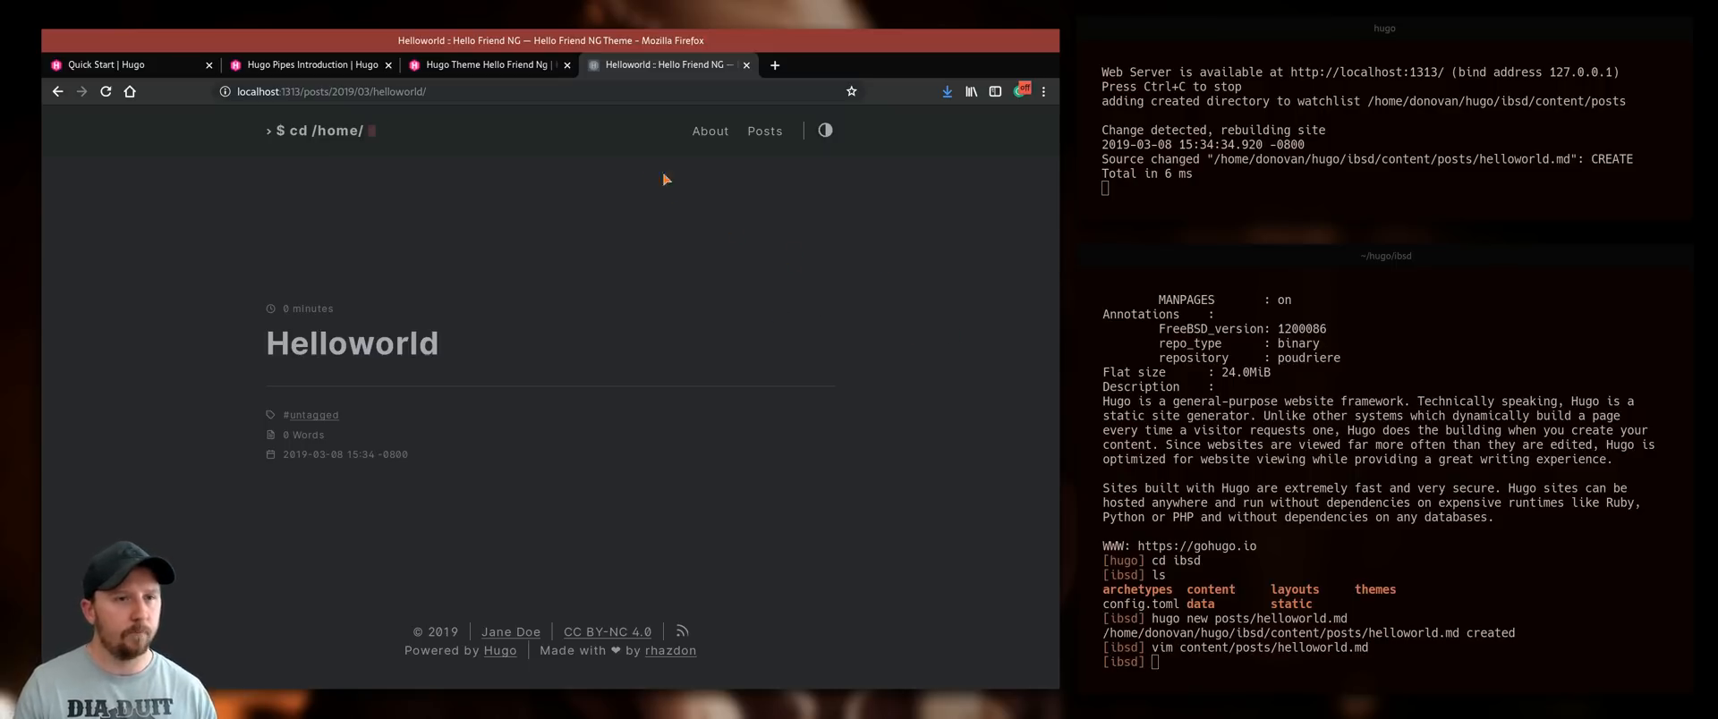
mouse_move(886, 320)
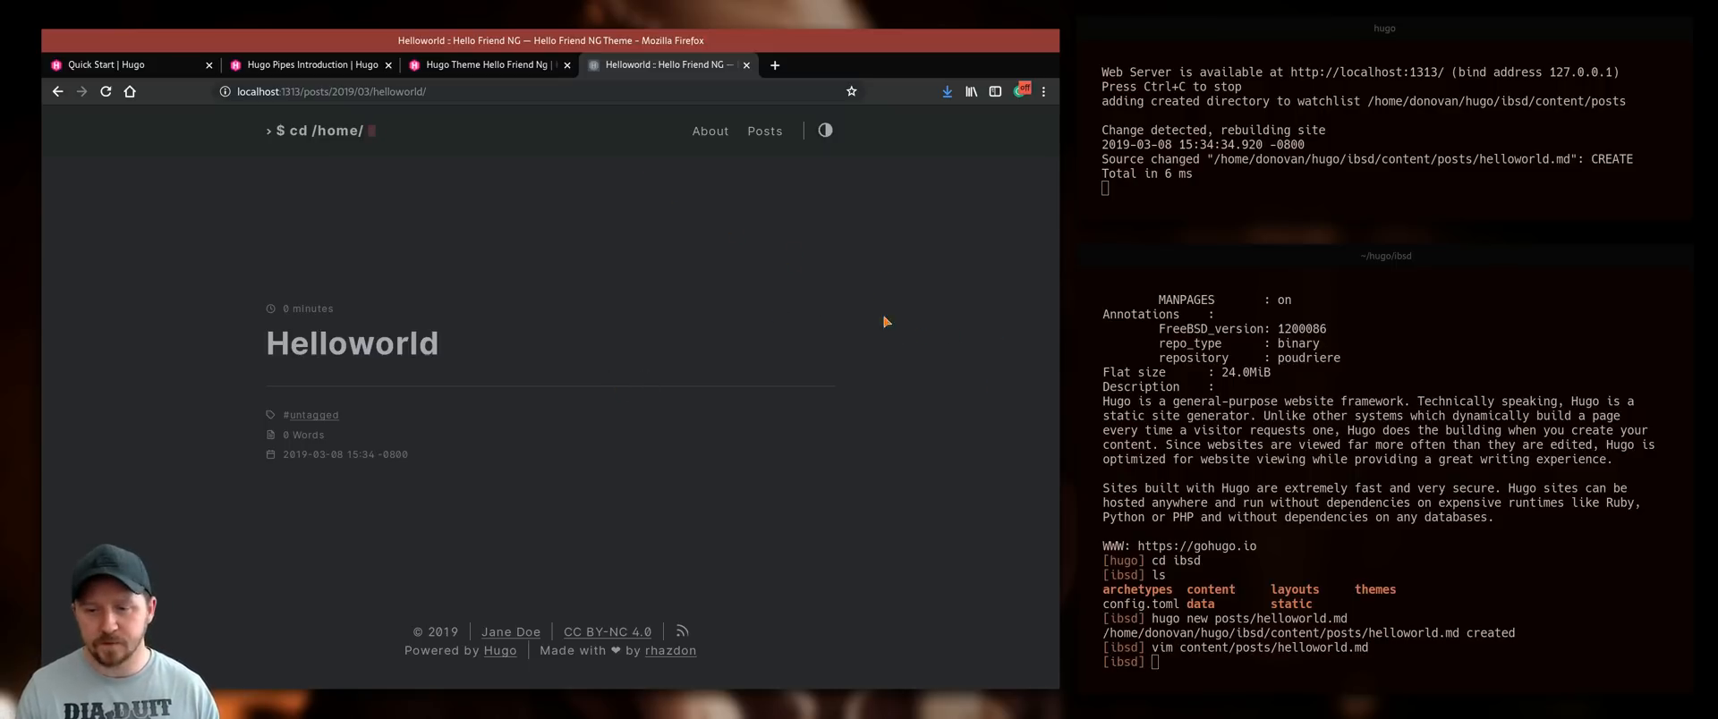